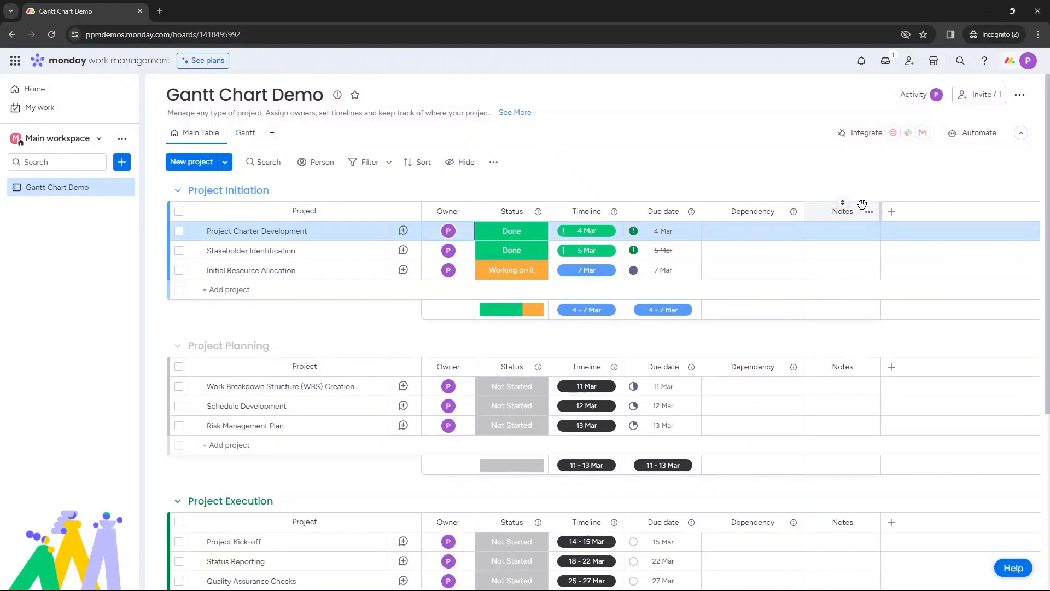
mouse_move(723, 180)
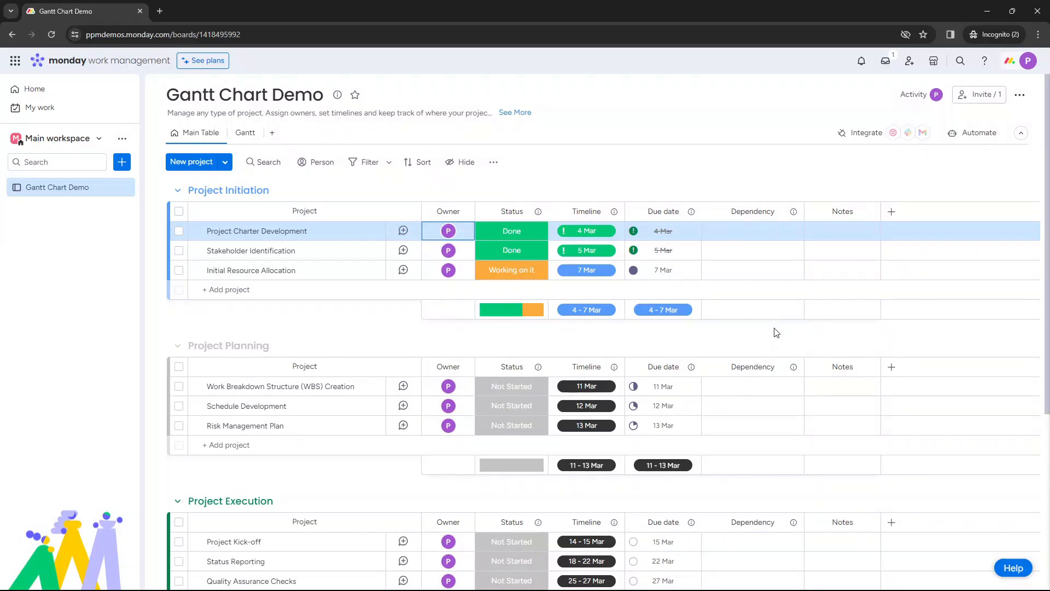
mouse_move(731, 326)
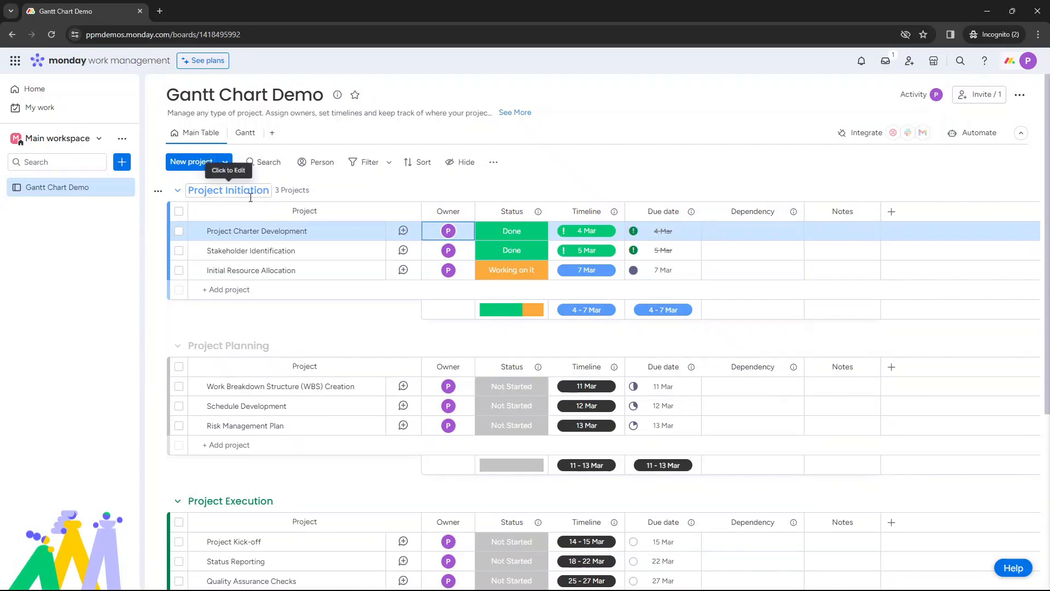
mouse_move(241, 194)
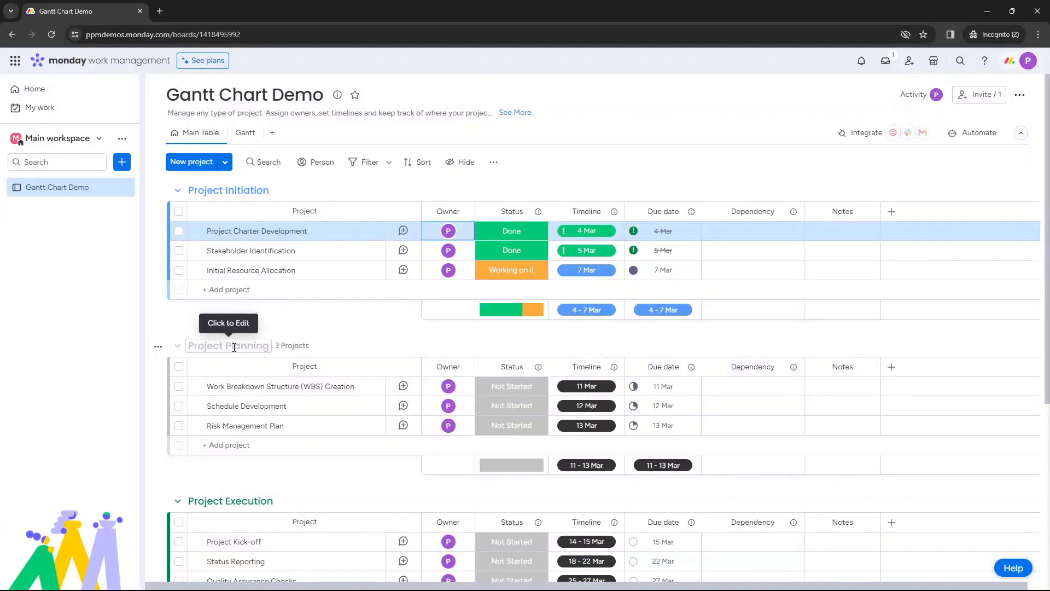
Review the Project Initiation and Project Planning group titles in the main table
scroll(down, 3)
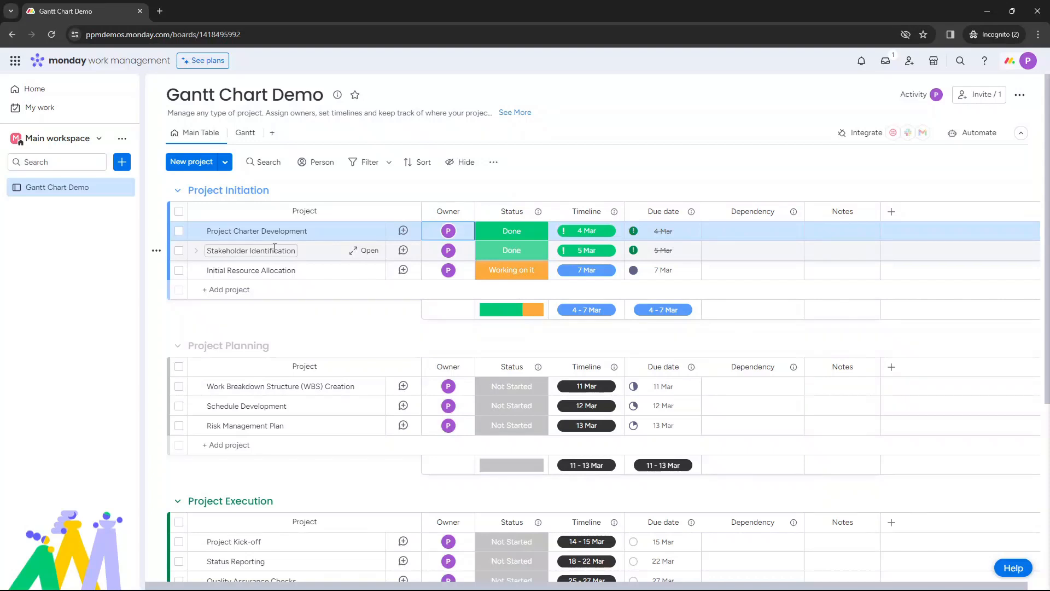
mouse_move(280, 270)
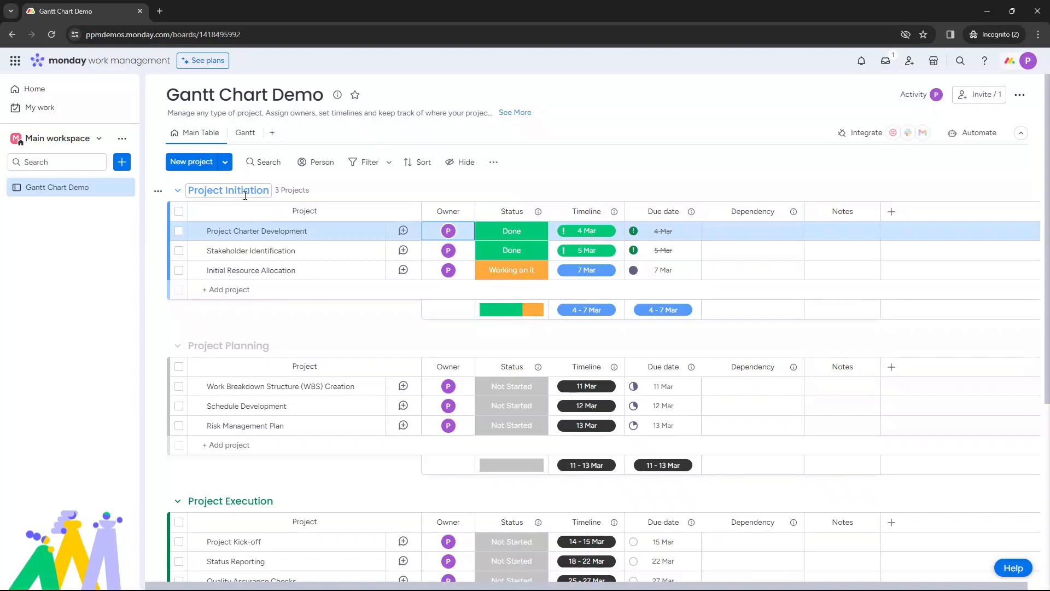
click(227, 191)
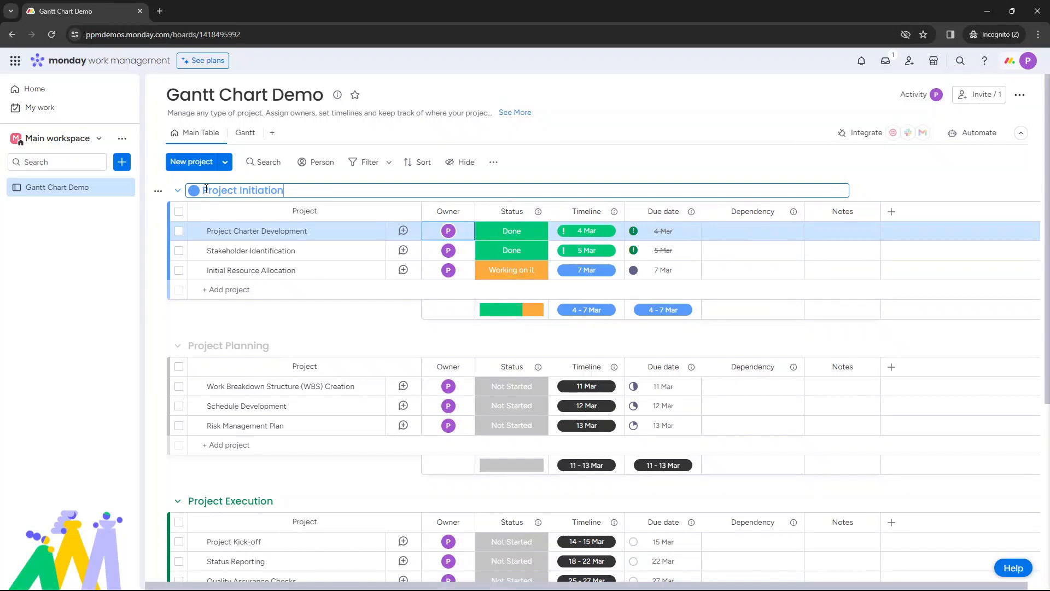
click(195, 190)
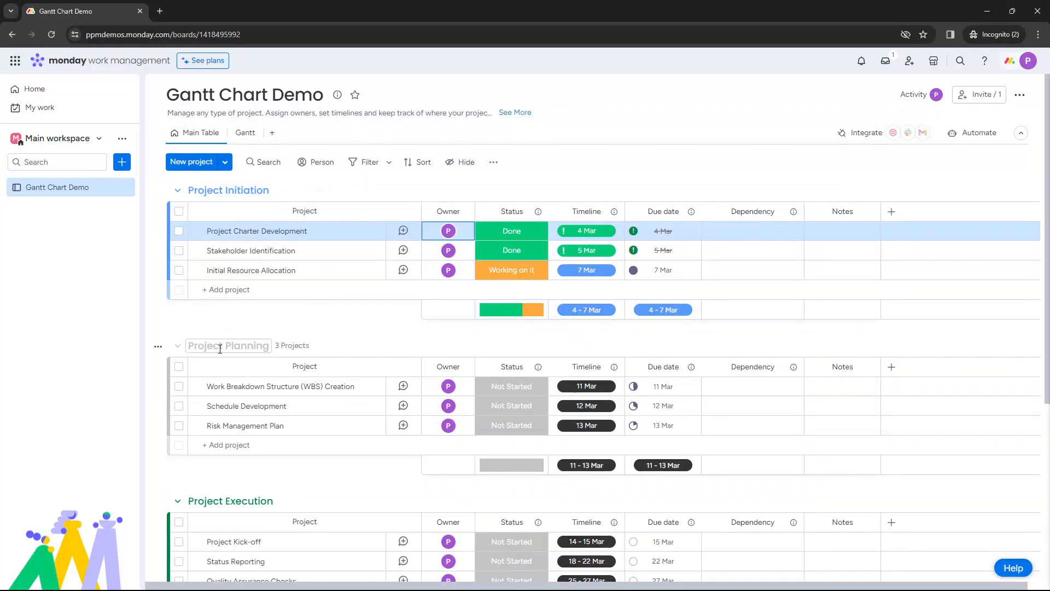
click(194, 346)
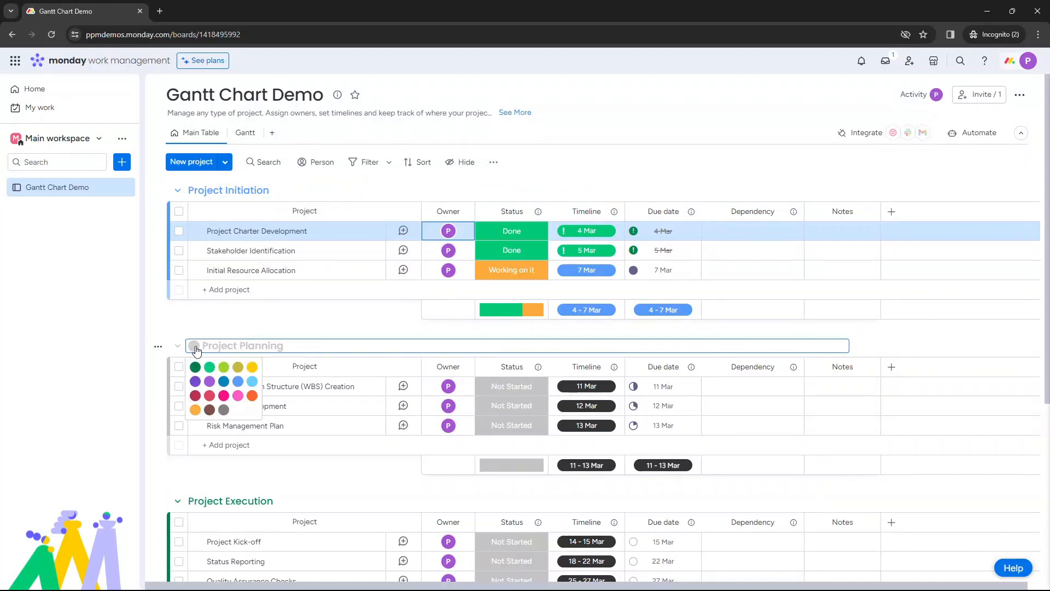
mouse_move(282, 327)
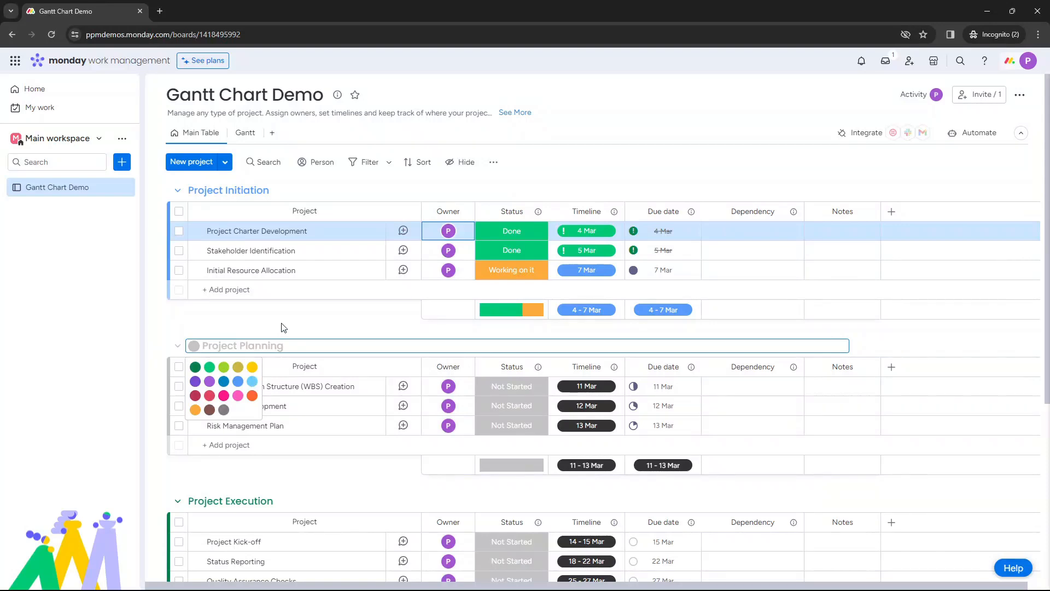
Inspect the owner, status and due date cells of the Initiation tasks without changing them
scroll(down, 3)
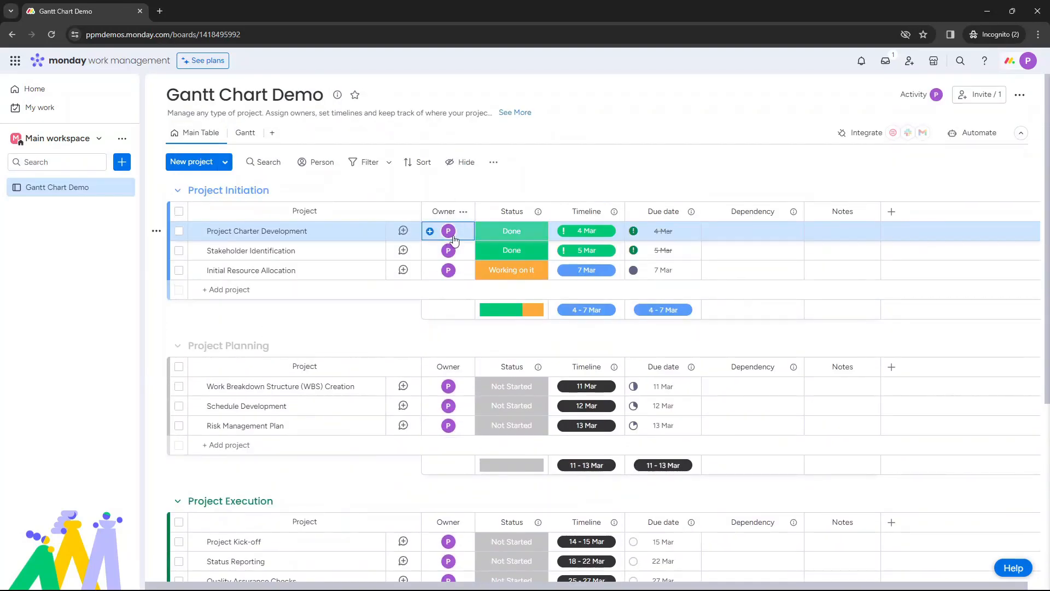
click(449, 231)
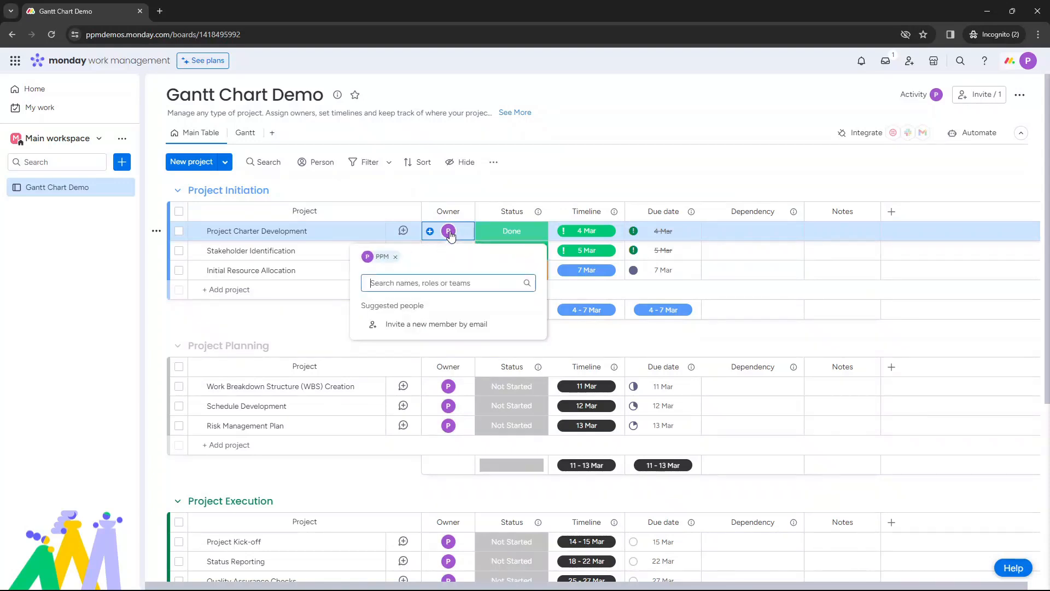
mouse_move(398, 278)
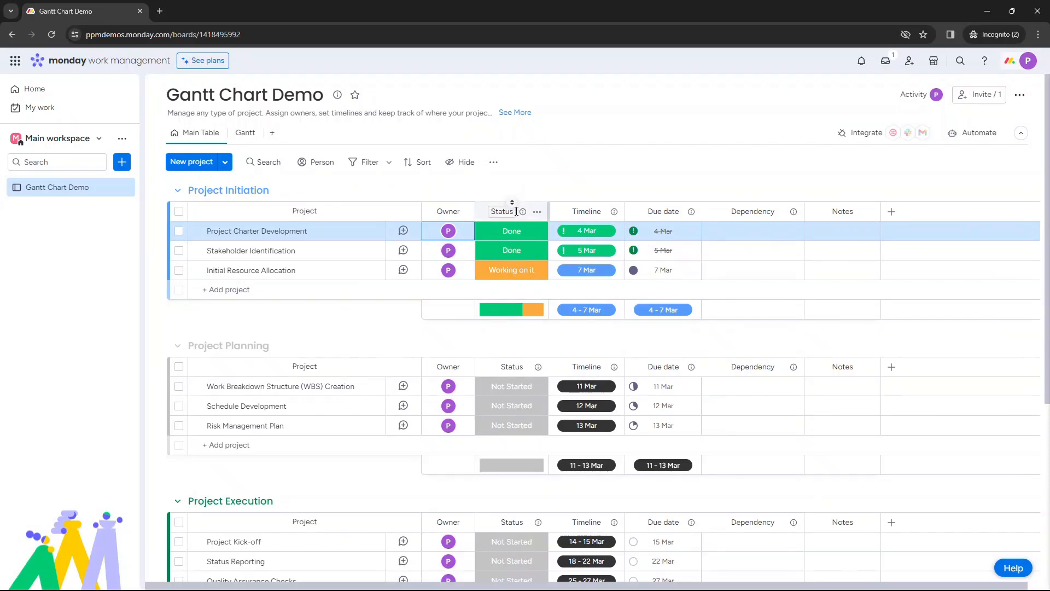
click(512, 231)
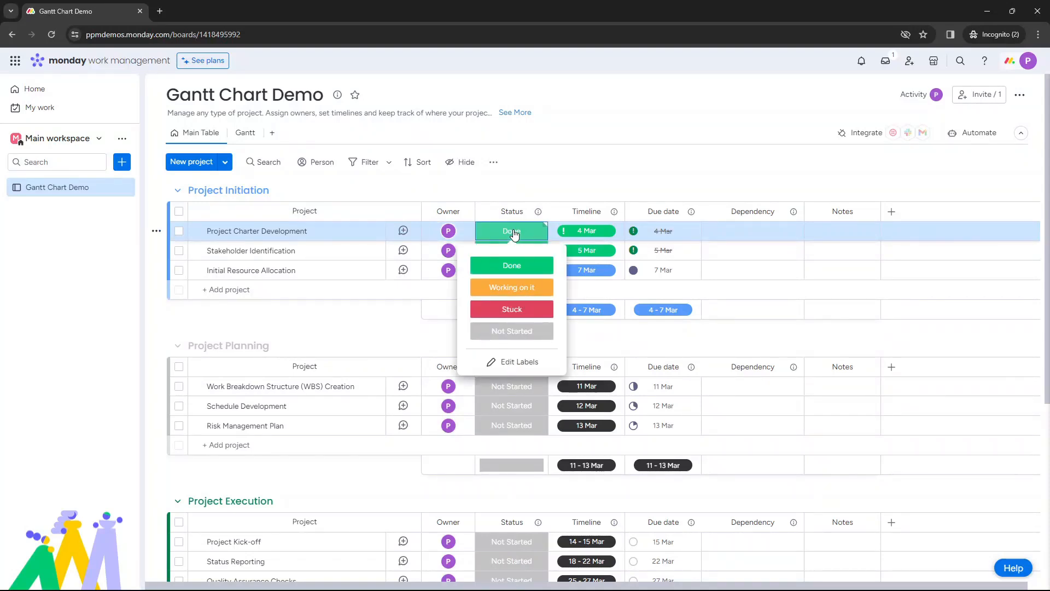
click(512, 265)
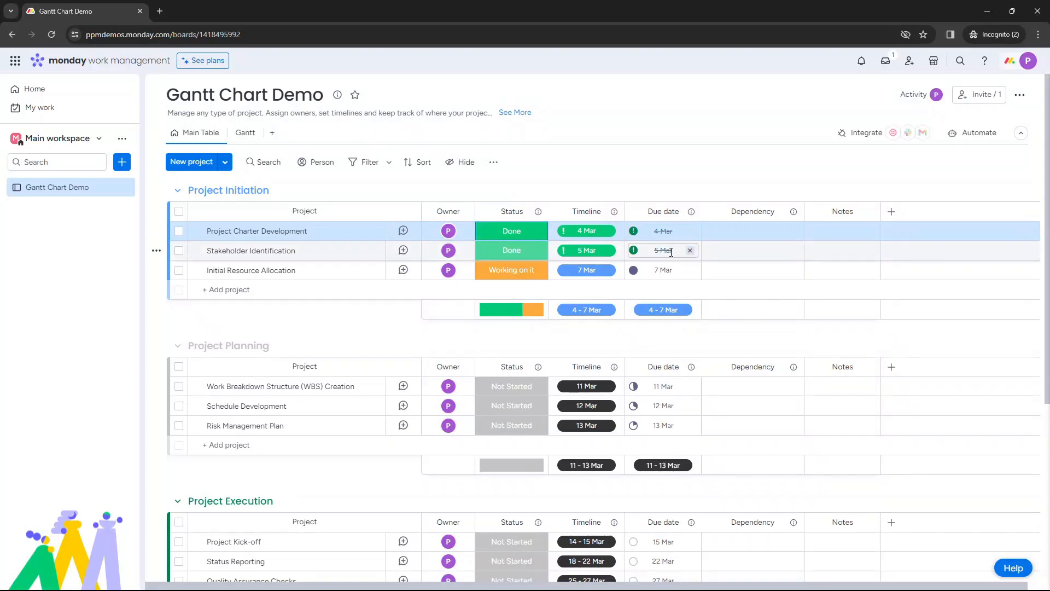
click(663, 269)
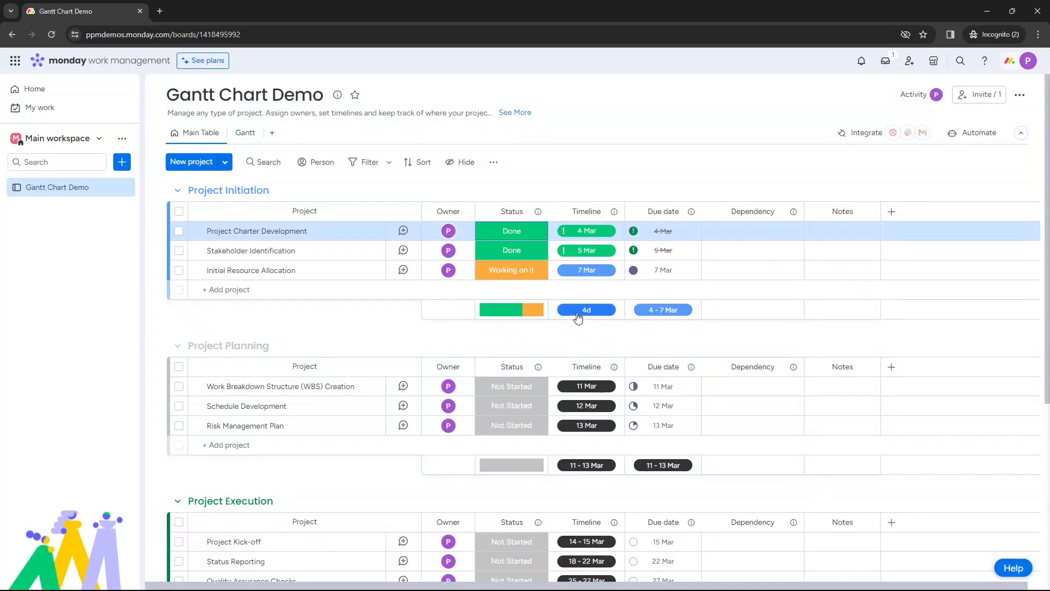
mouse_move(598, 322)
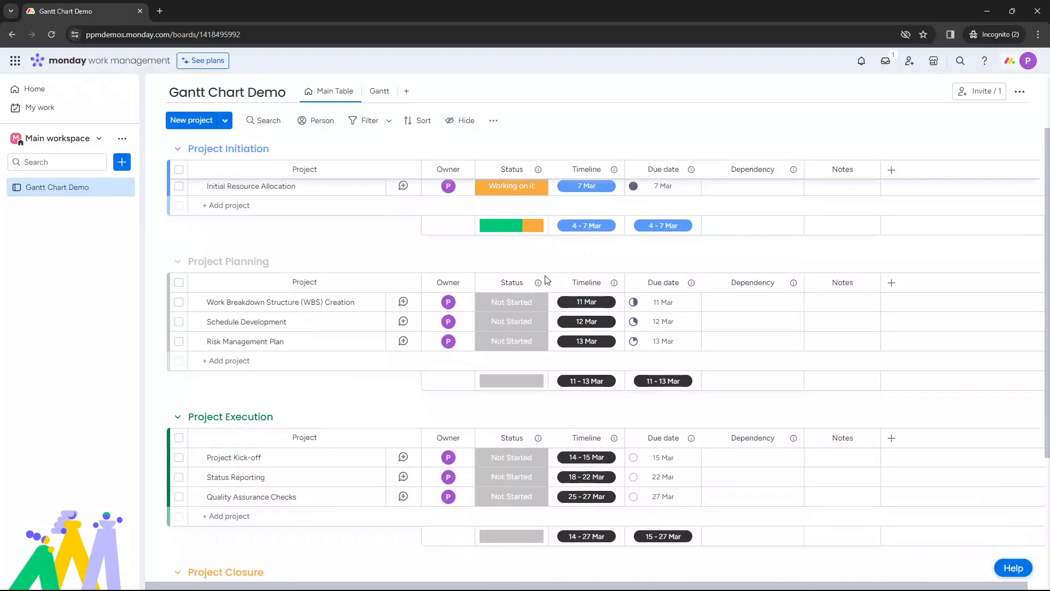
scroll(down, 3)
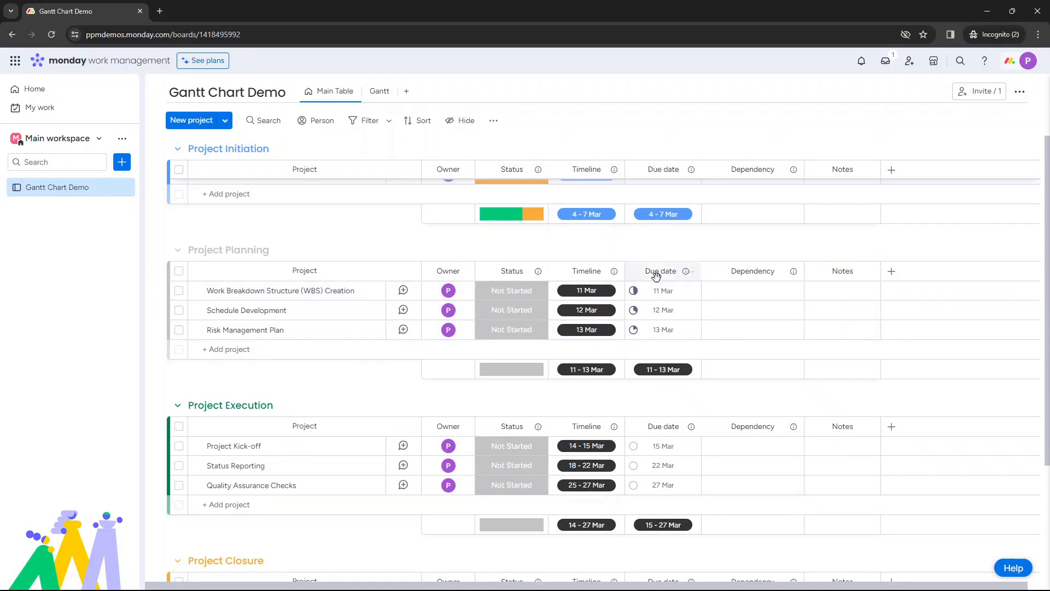
mouse_move(623, 387)
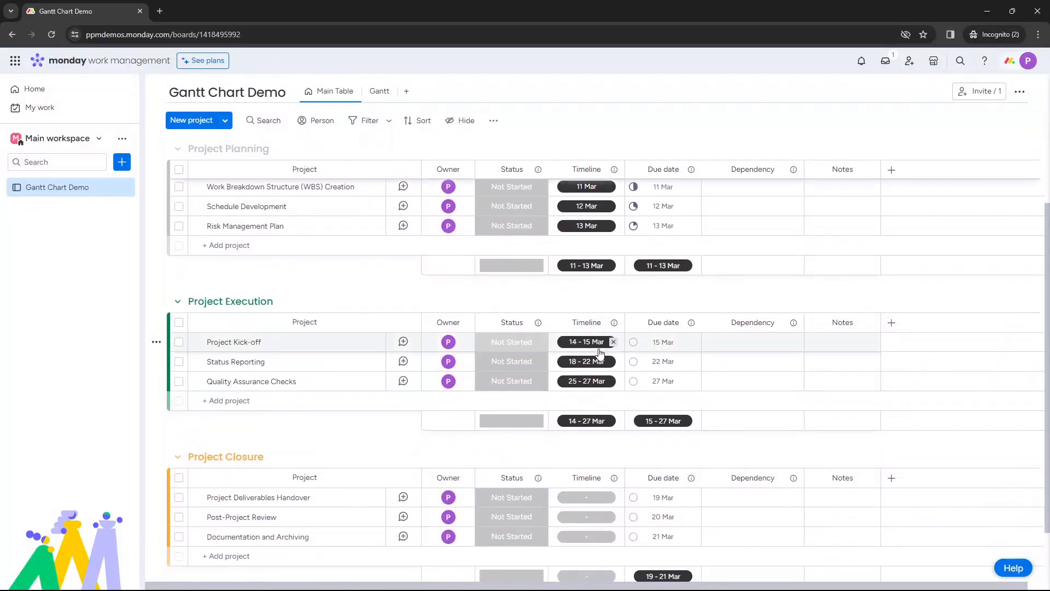
mouse_move(585, 361)
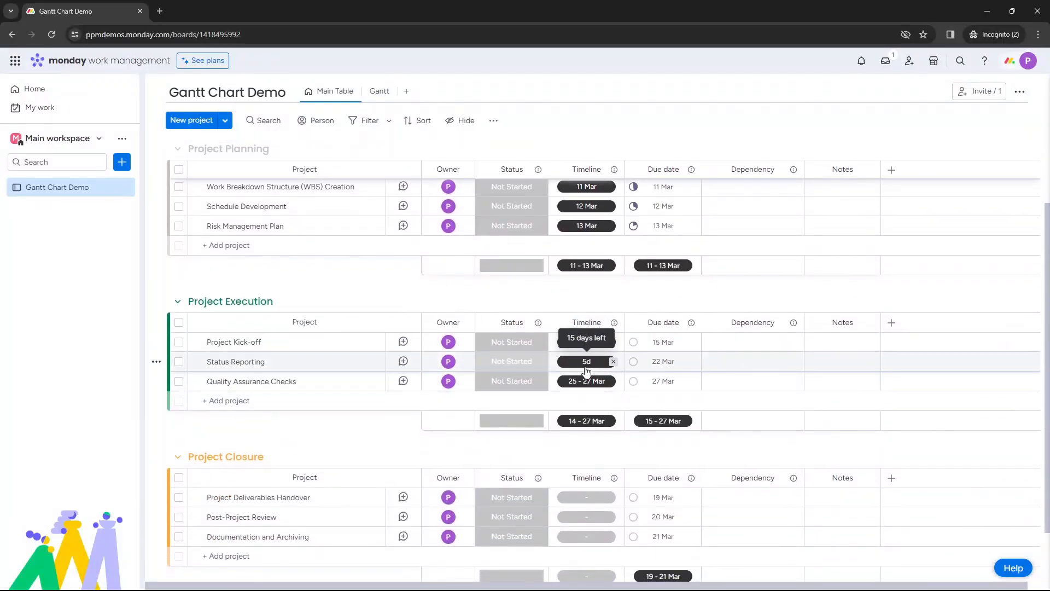
mouse_move(593, 365)
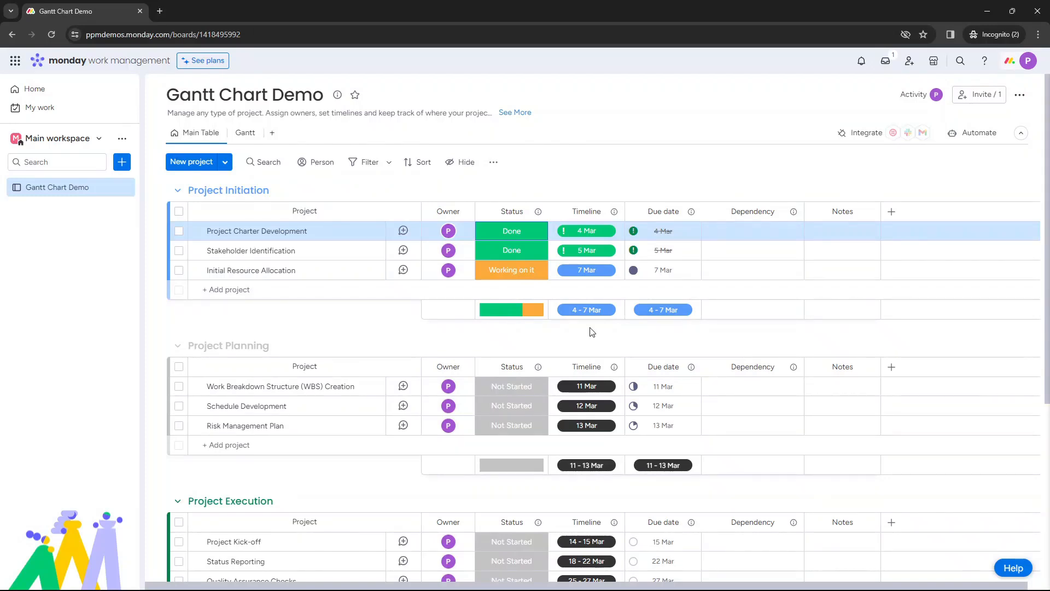
mouse_move(274, 402)
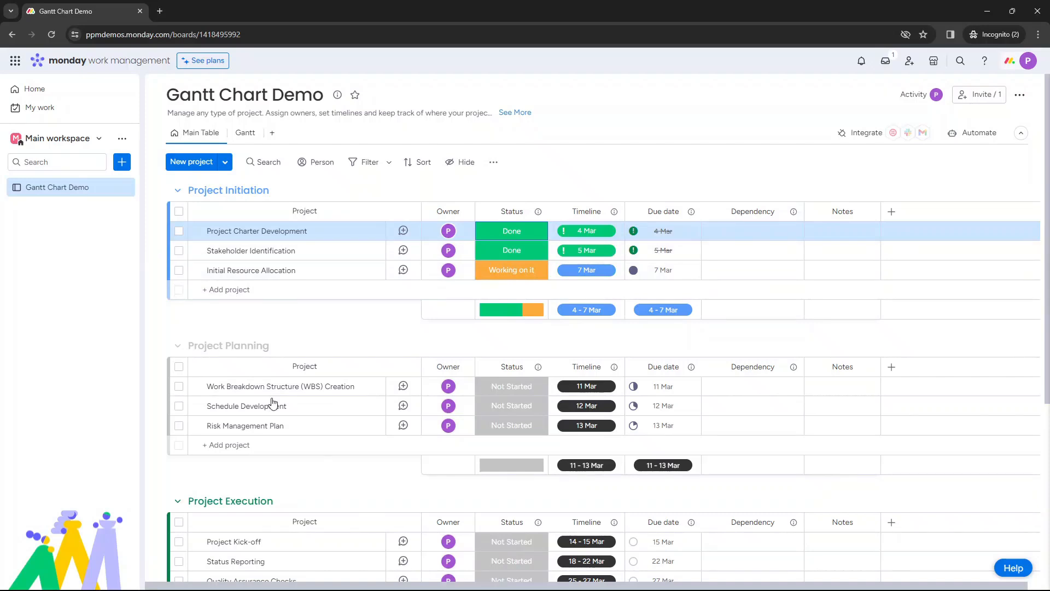
mouse_move(567, 348)
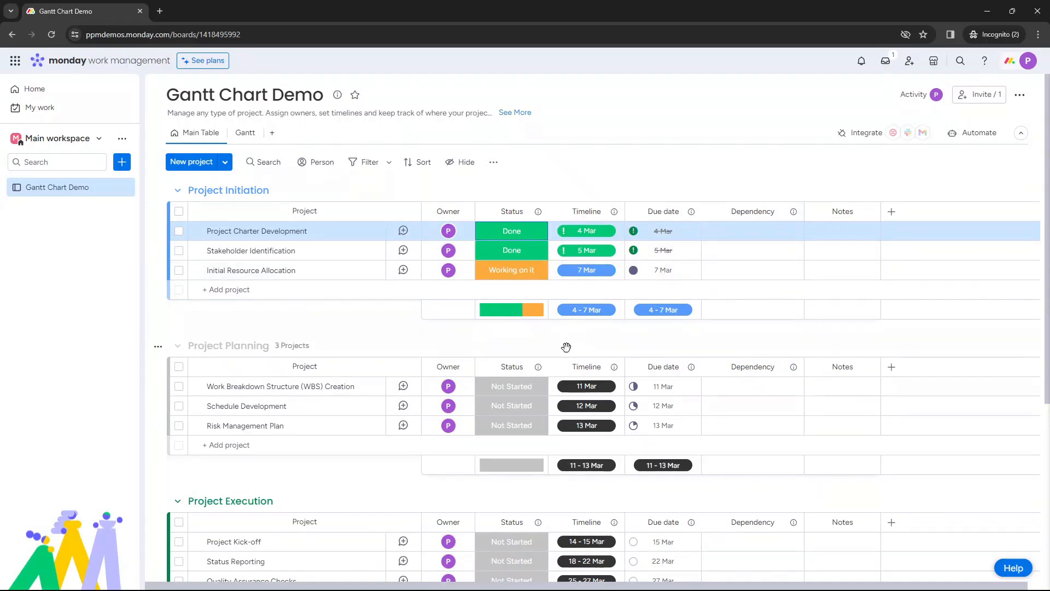
mouse_move(273, 133)
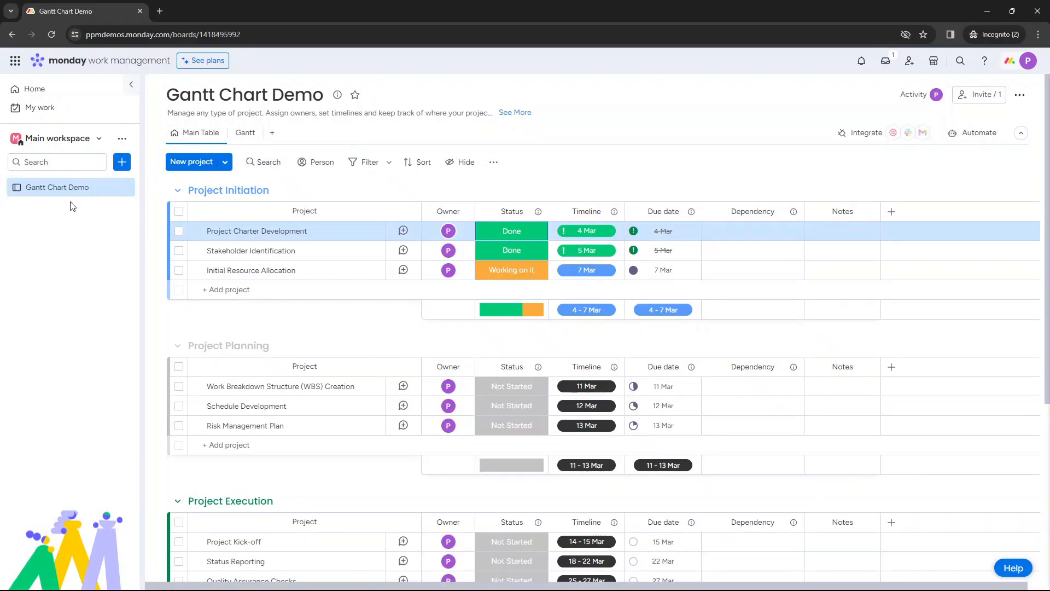
mouse_move(271, 133)
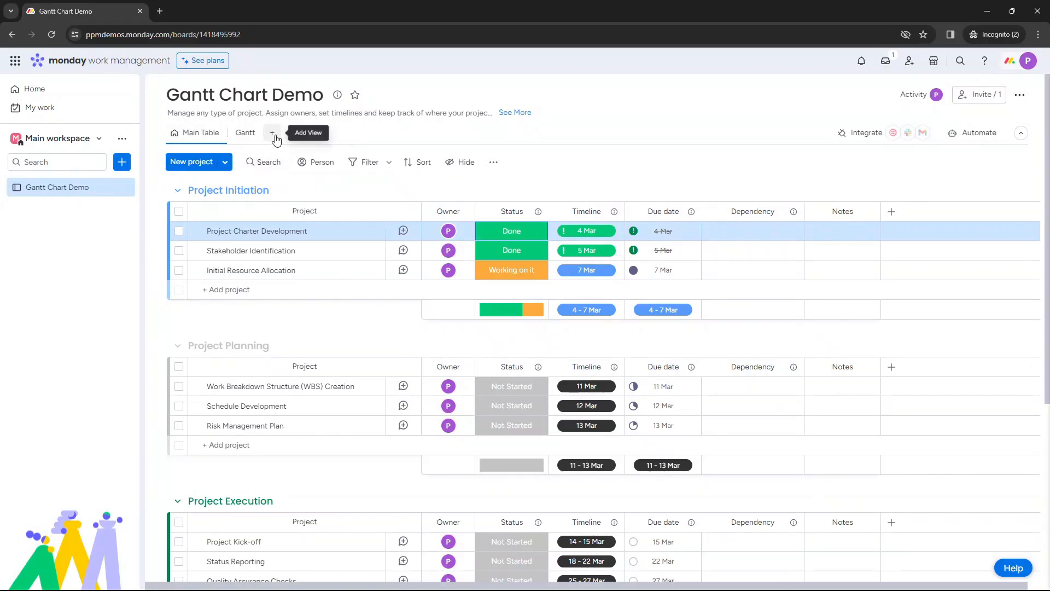
Switch the board from Main Table to the Gantt view with bars for each project
click(271, 132)
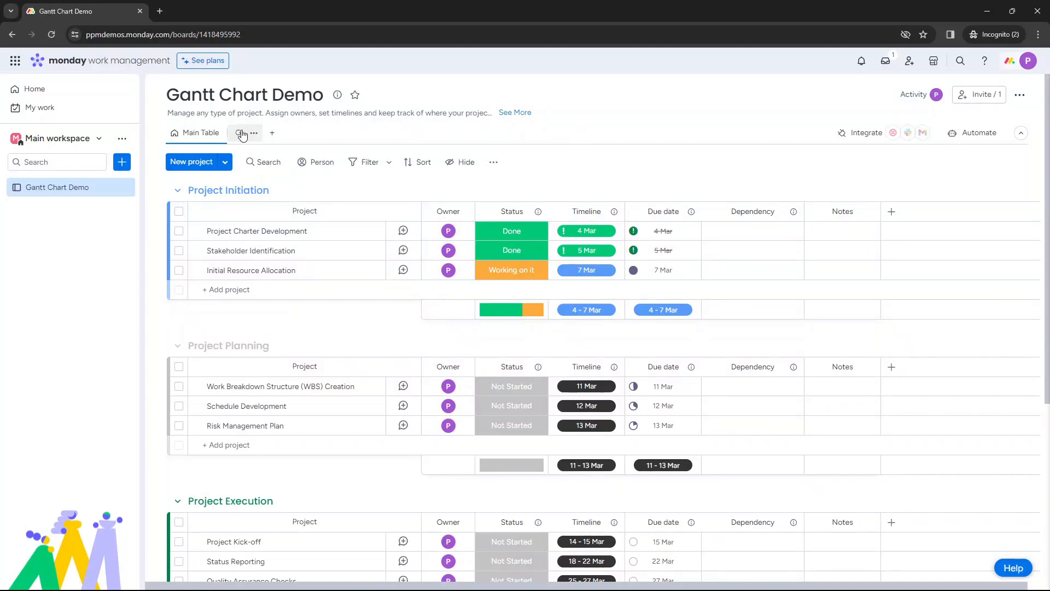
click(243, 133)
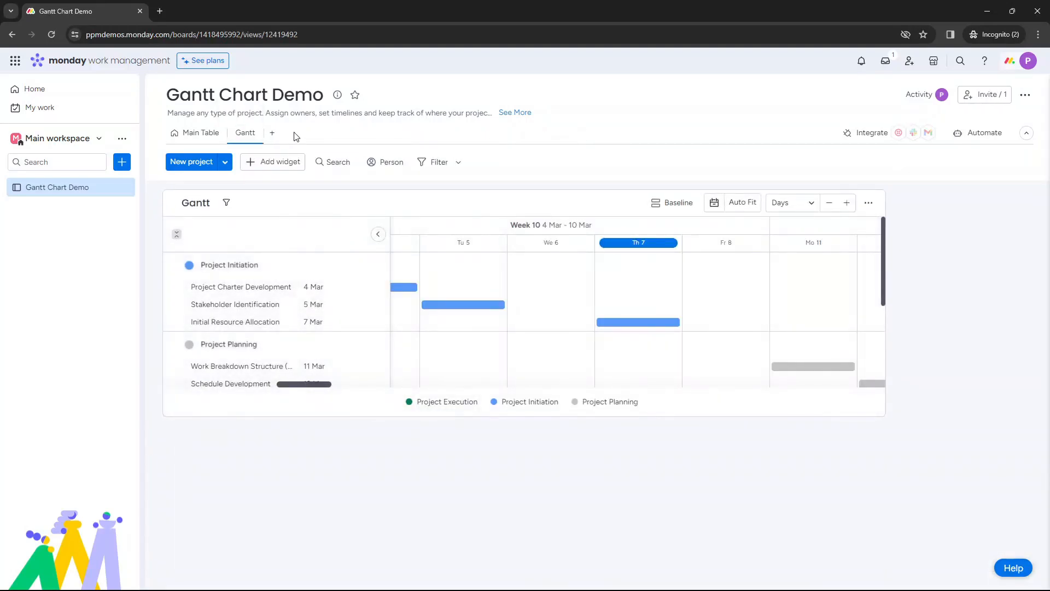
mouse_move(455, 205)
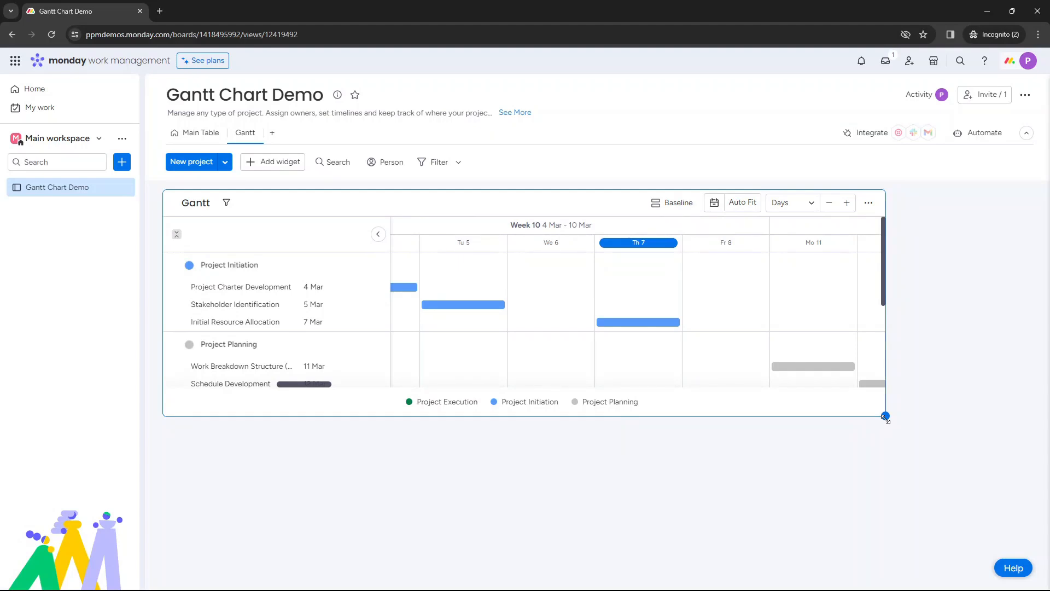
Enlarge the Gantt widget so Week 11 and the Project Kick-off bar become visible
drag(885, 415, 1018, 503)
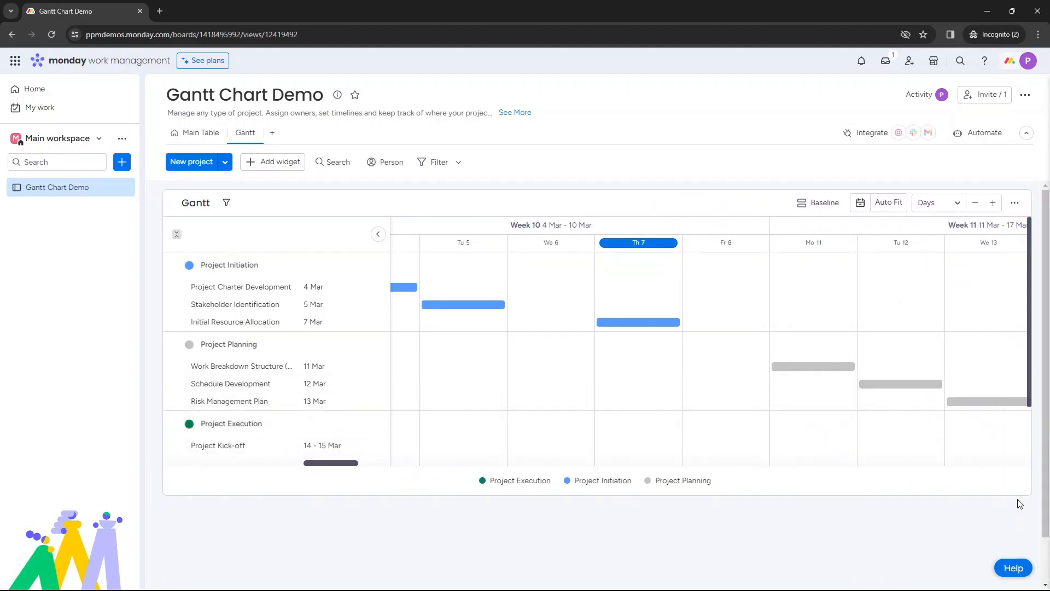
click(1015, 202)
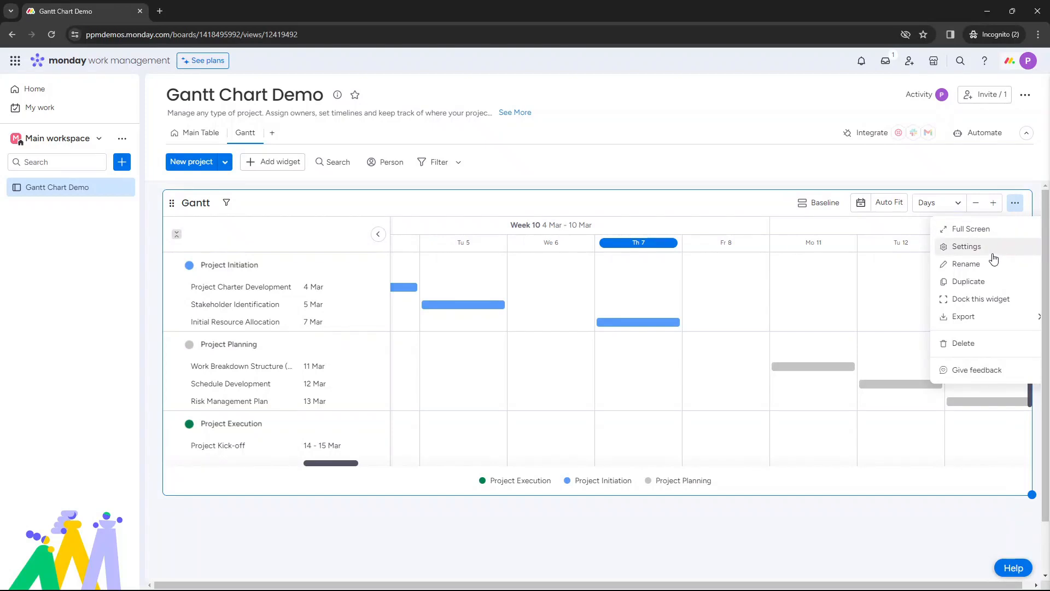
mouse_move(992, 280)
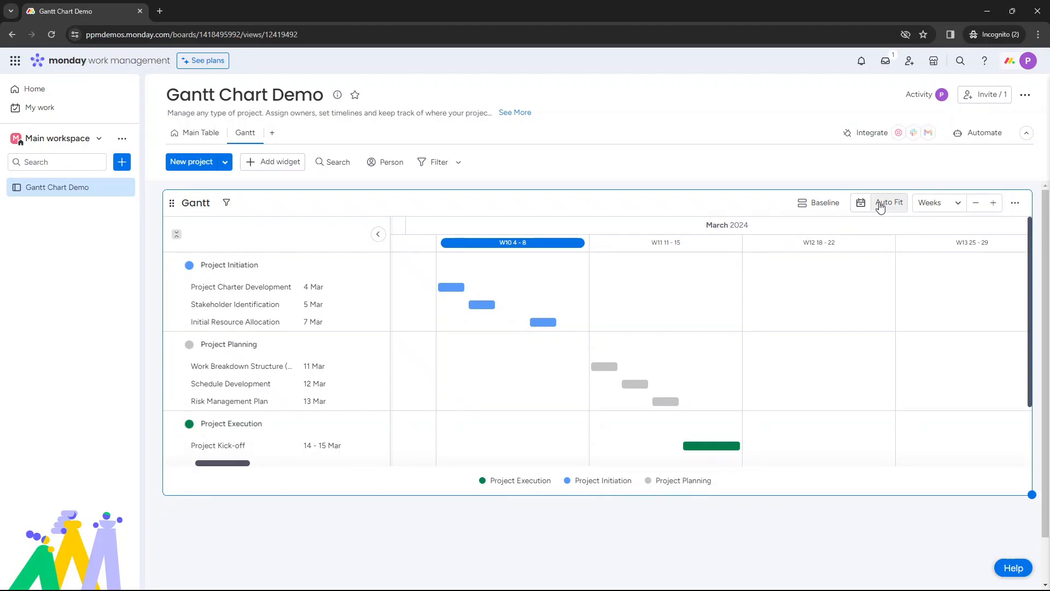
Cycle the Gantt timescale through Months, Quarters and Years, then settle on Weeks for March 2024
click(938, 202)
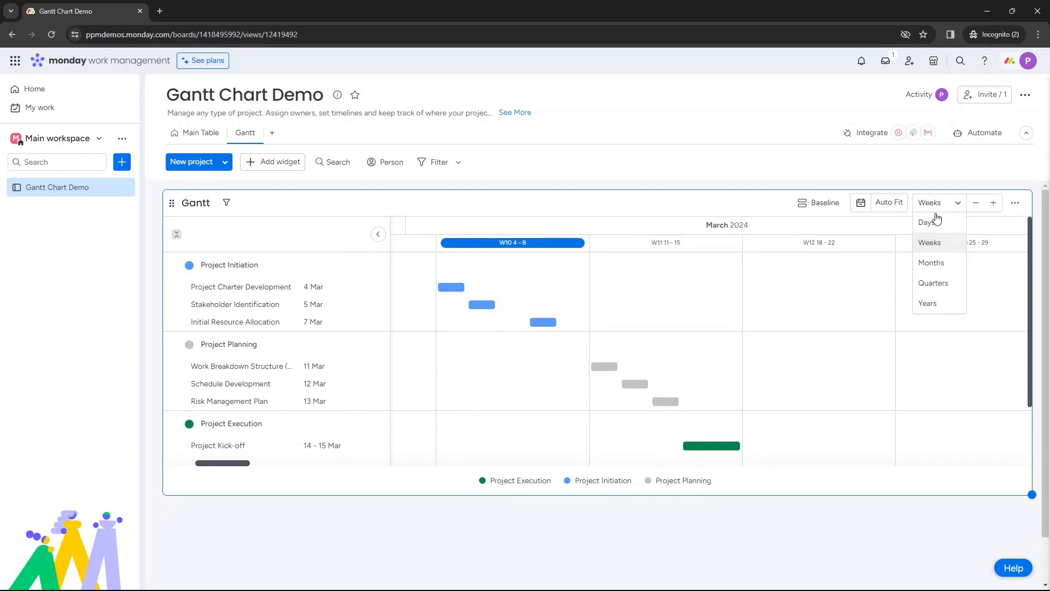
click(927, 222)
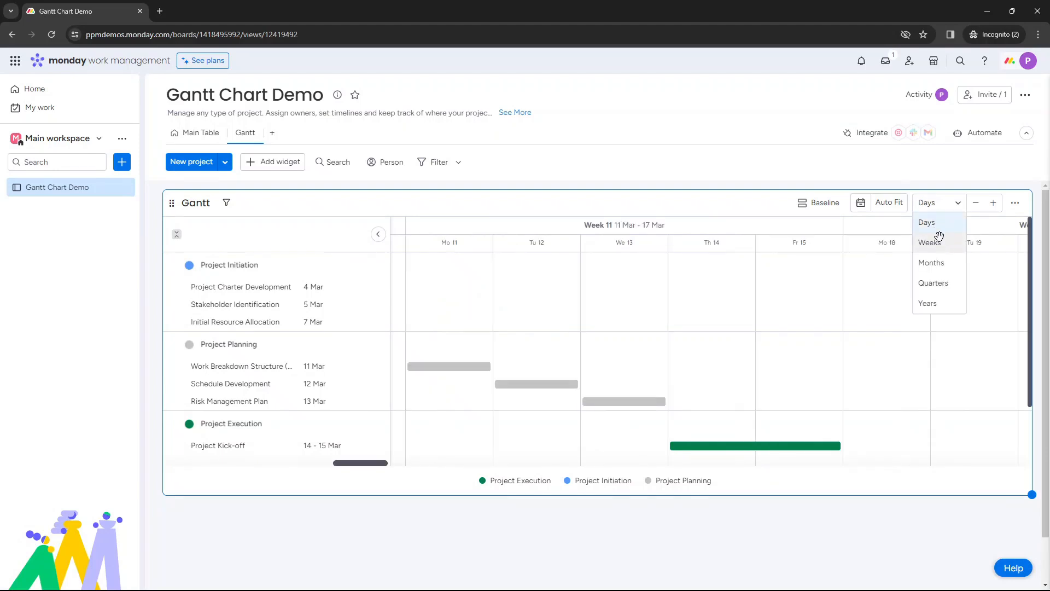
click(931, 263)
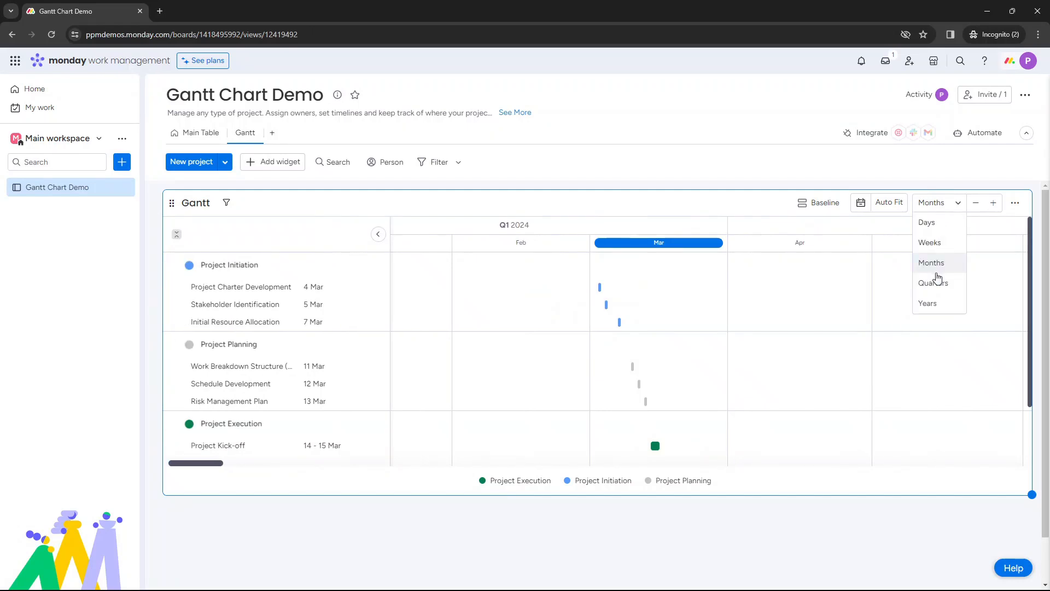
click(932, 282)
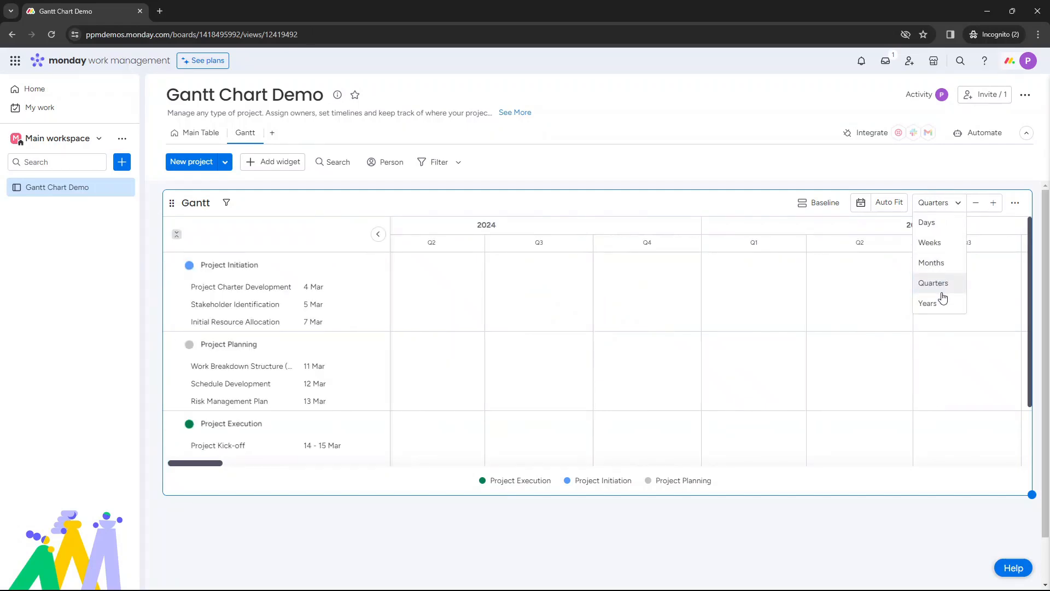
click(927, 303)
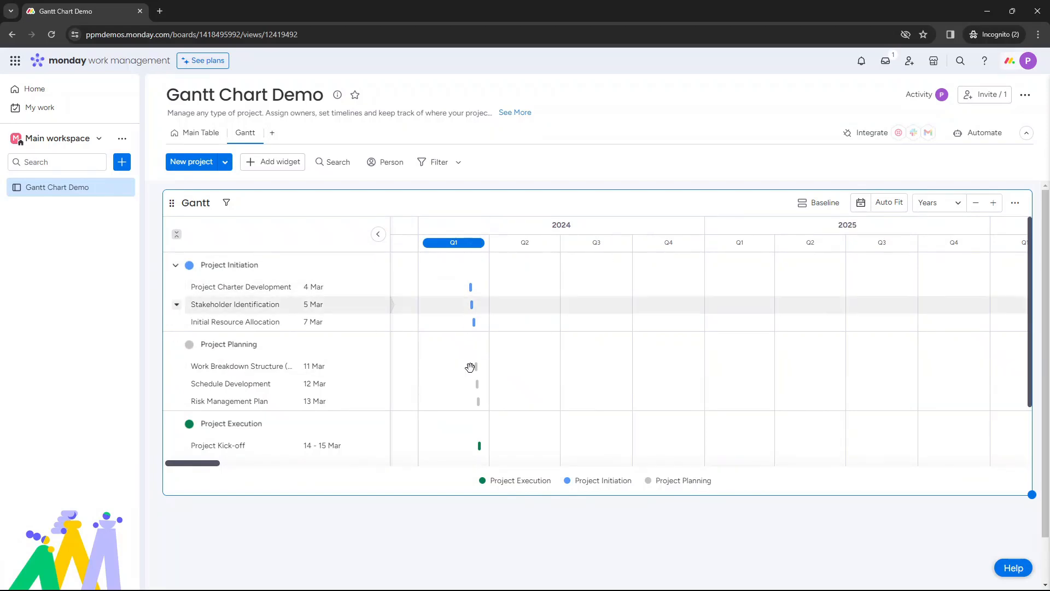
click(939, 203)
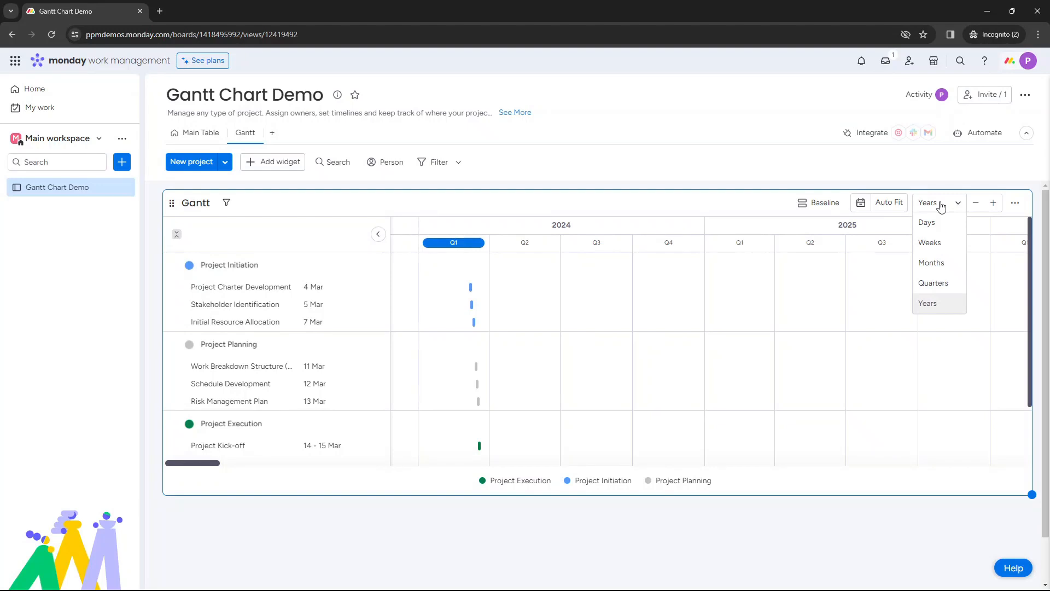
mouse_move(952, 242)
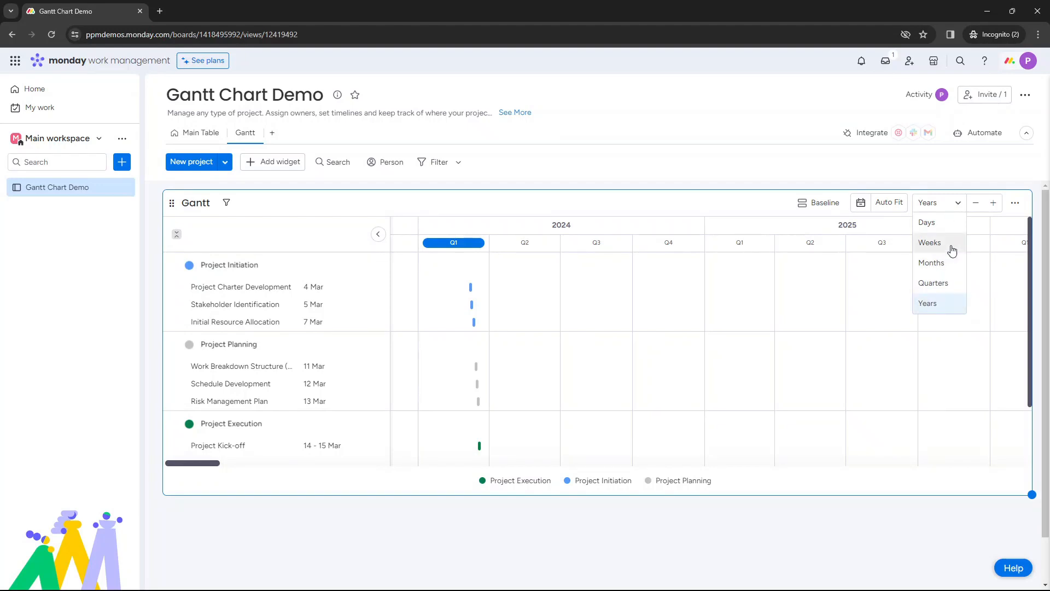
click(930, 242)
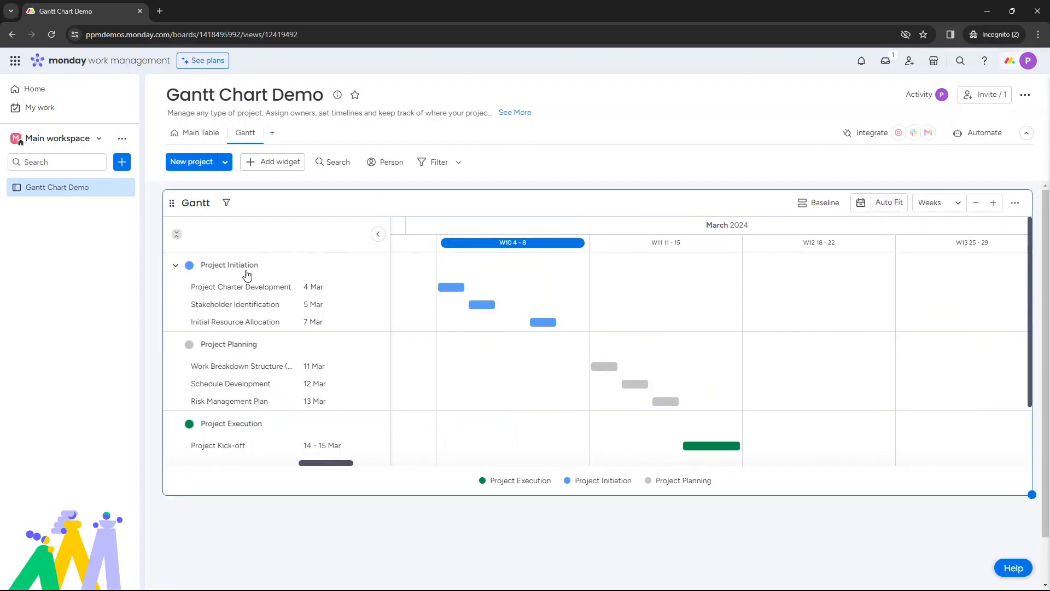
mouse_move(260, 272)
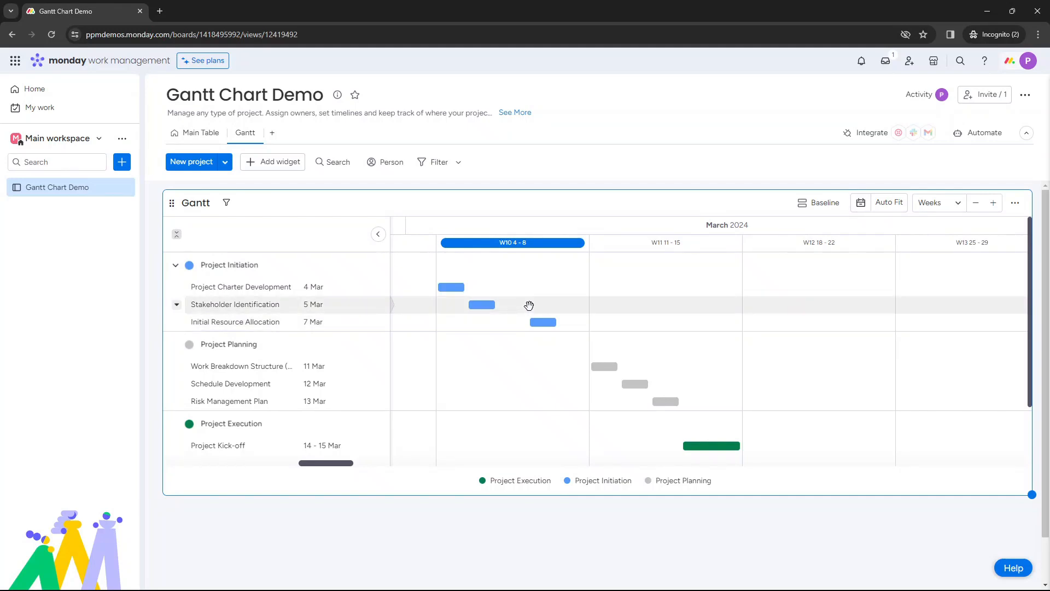
mouse_move(532, 304)
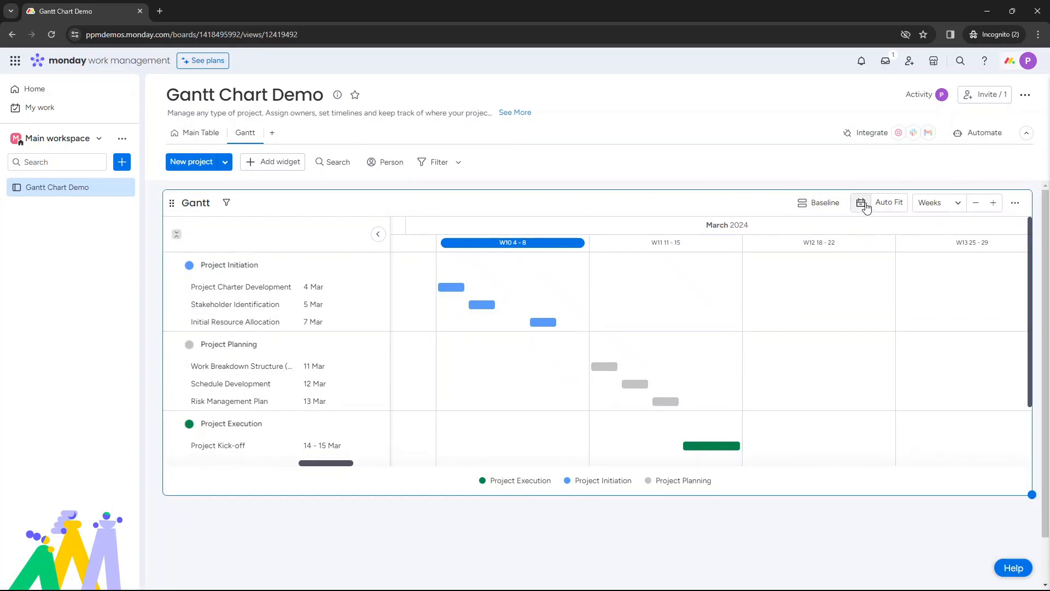
Open the Gantt full screen with its Settings panel showing Timeline as the timeline column
click(1015, 202)
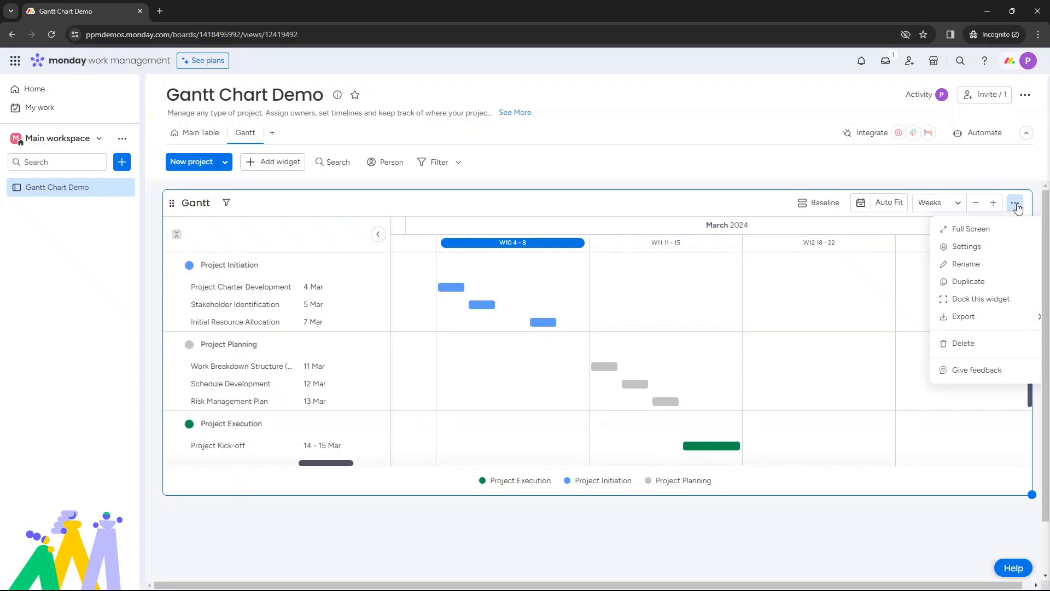
click(963, 343)
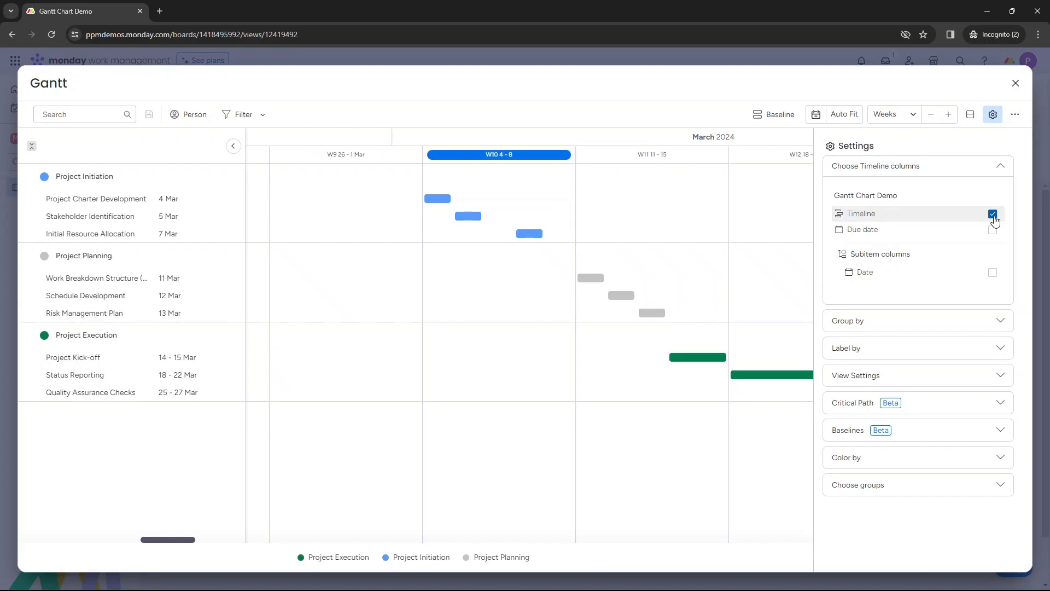
Try Due date as the bar source, then restore the Timeline column and expand Group by
click(992, 215)
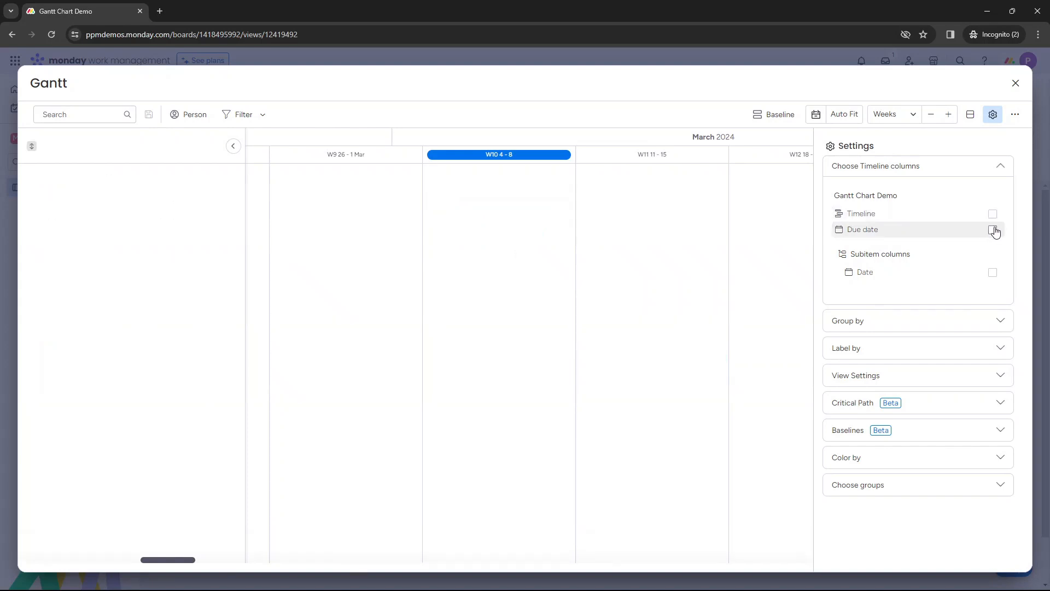
click(993, 229)
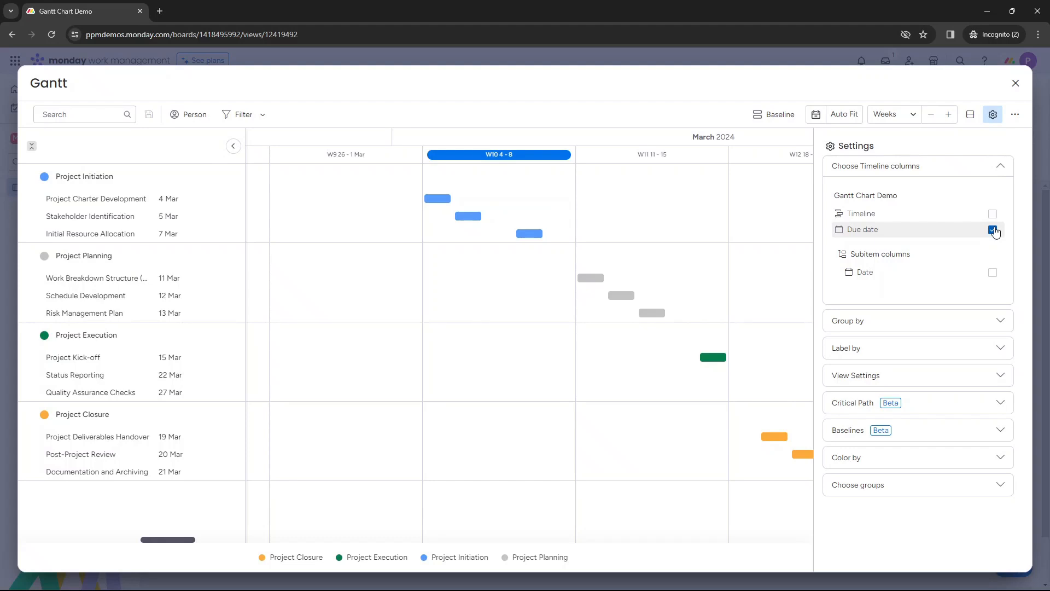
click(993, 213)
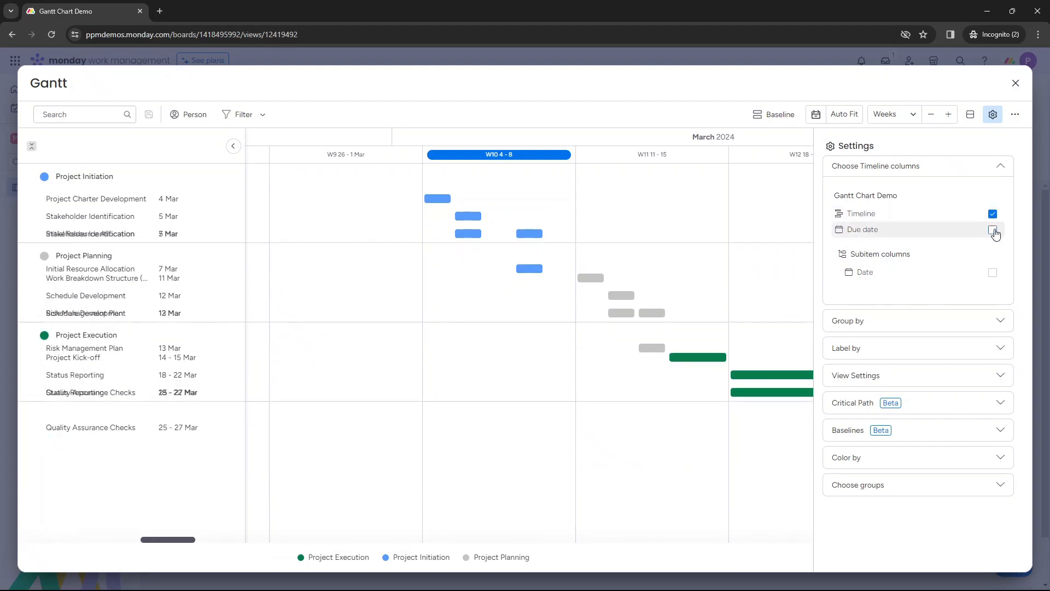
click(993, 229)
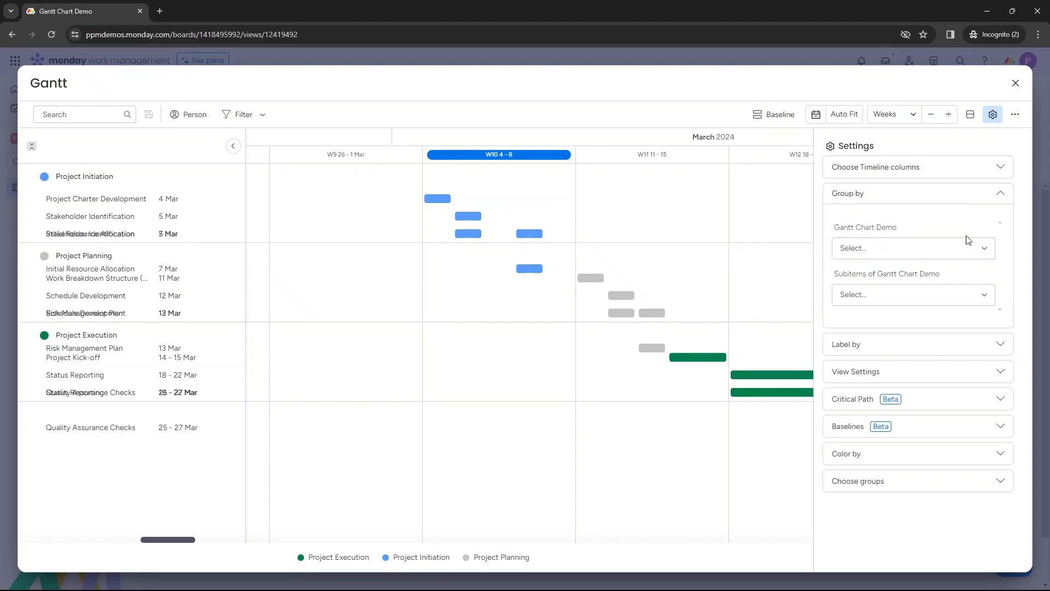
Group the Gantt rows by Board, then back by project Group
click(912, 247)
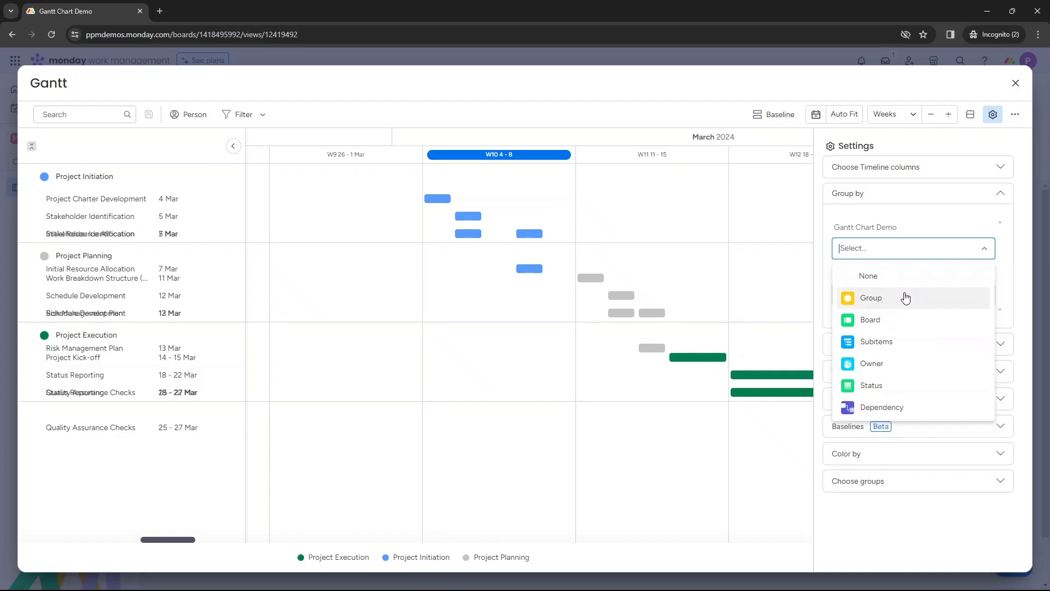
click(871, 297)
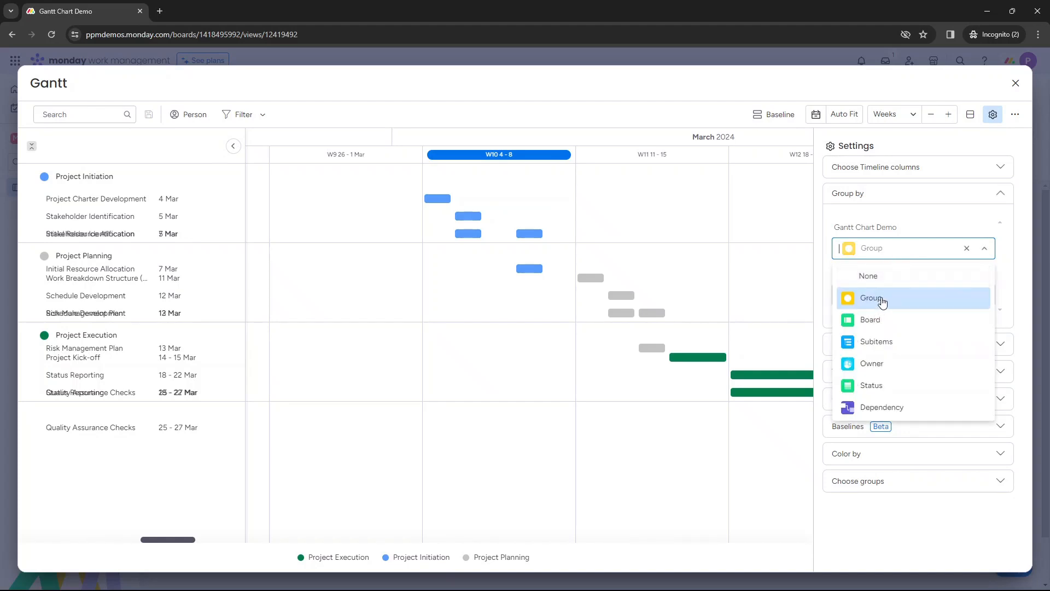
click(870, 320)
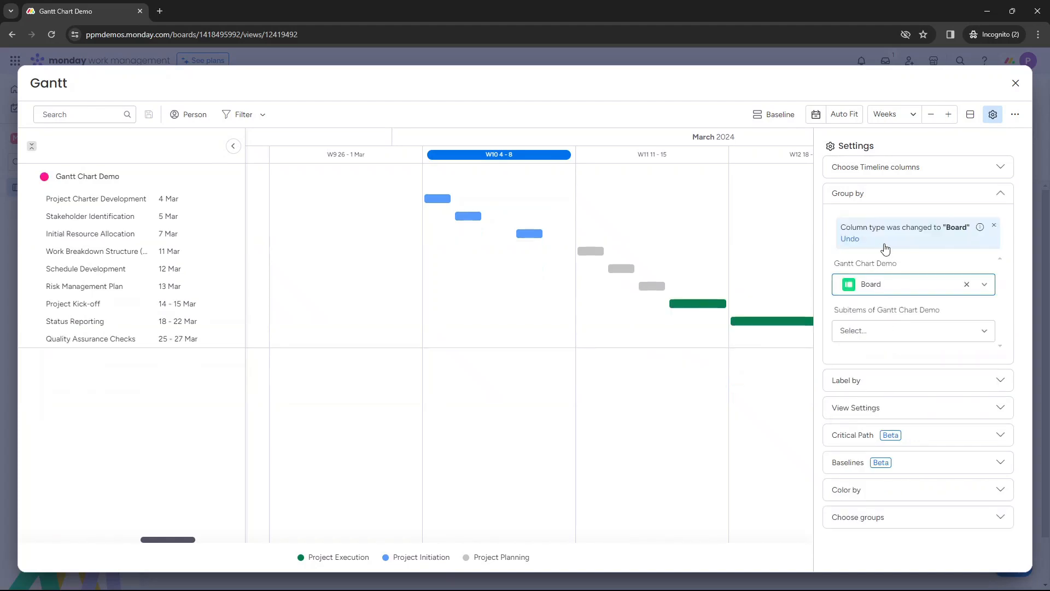
click(912, 284)
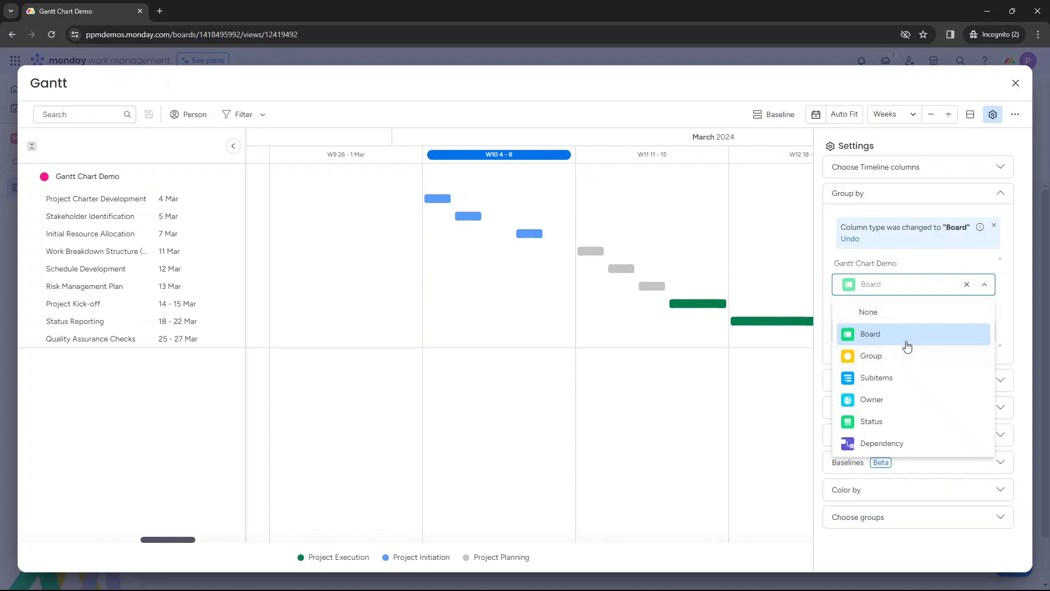
click(870, 356)
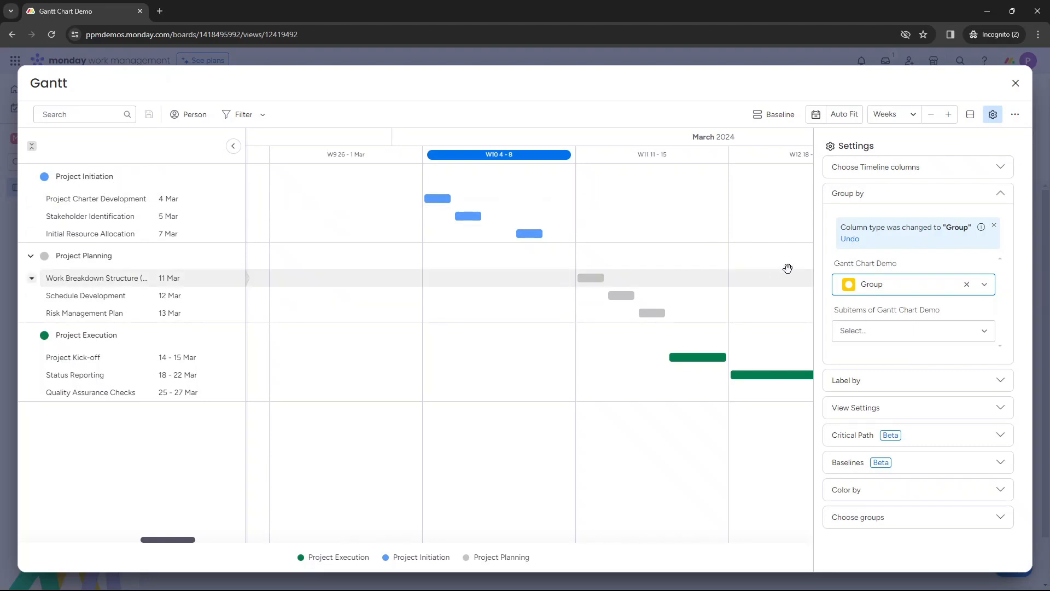
Try grouping by Owner, return to project groups and expand the Label by section
click(913, 285)
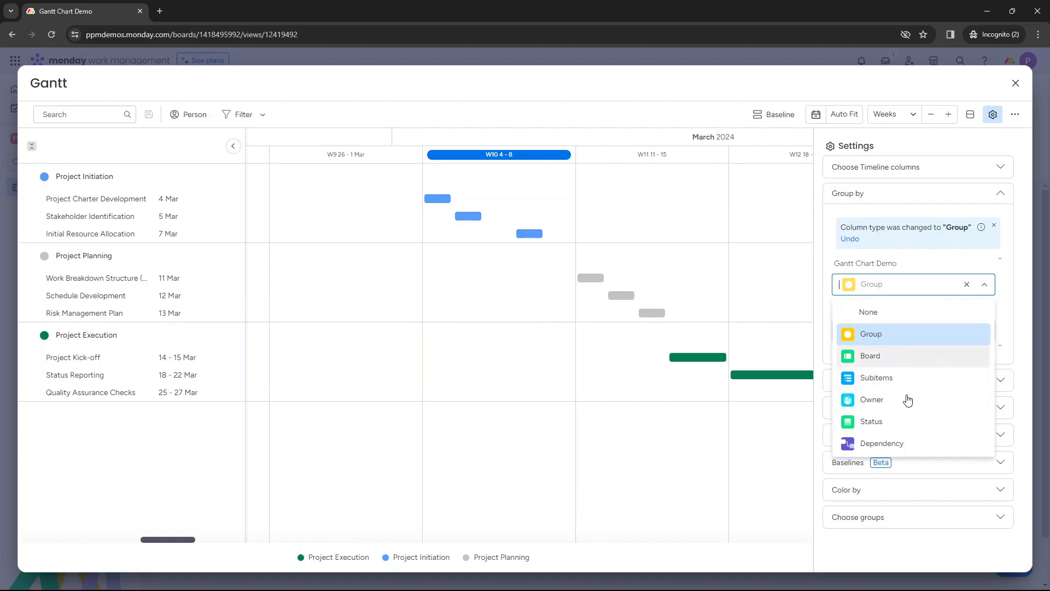
click(871, 399)
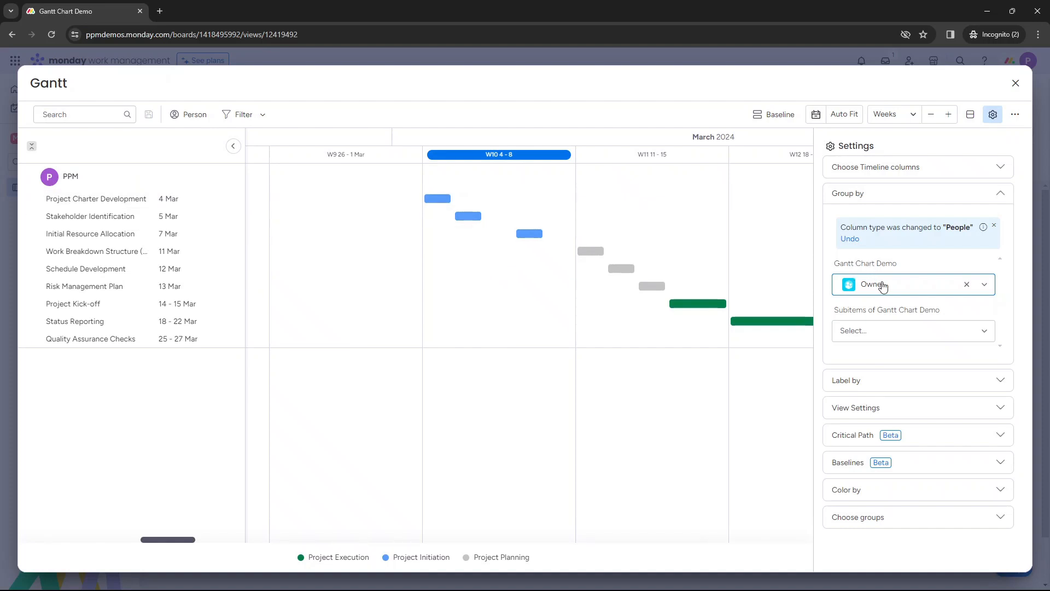
click(912, 284)
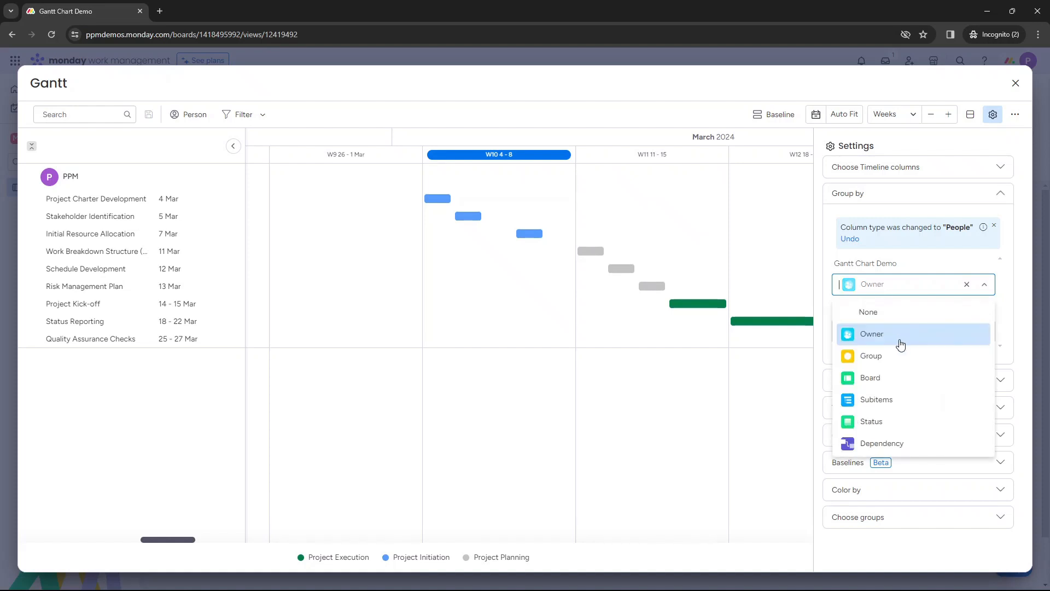
mouse_move(887, 339)
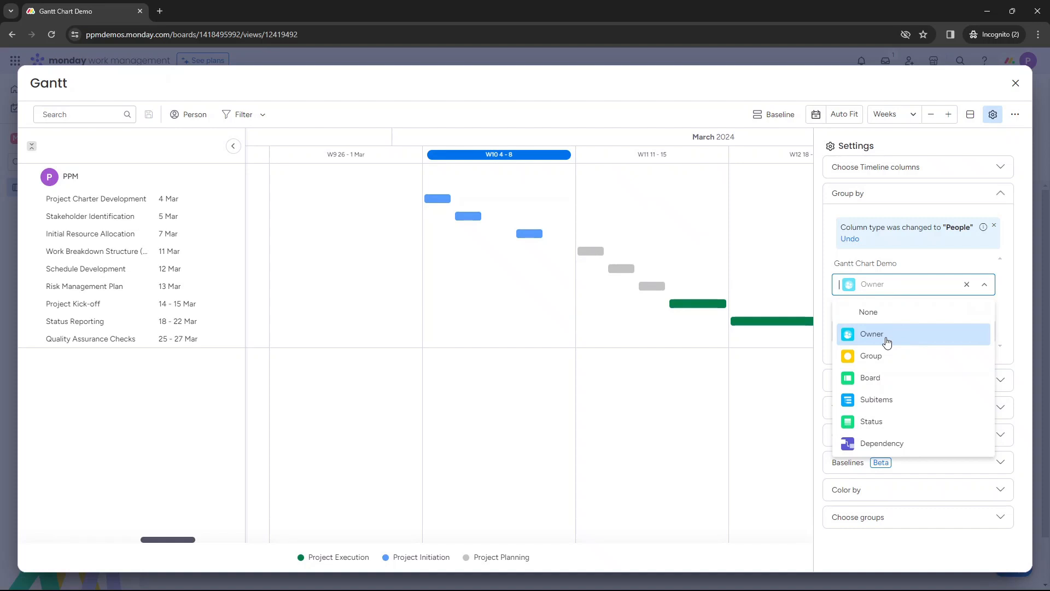
click(870, 357)
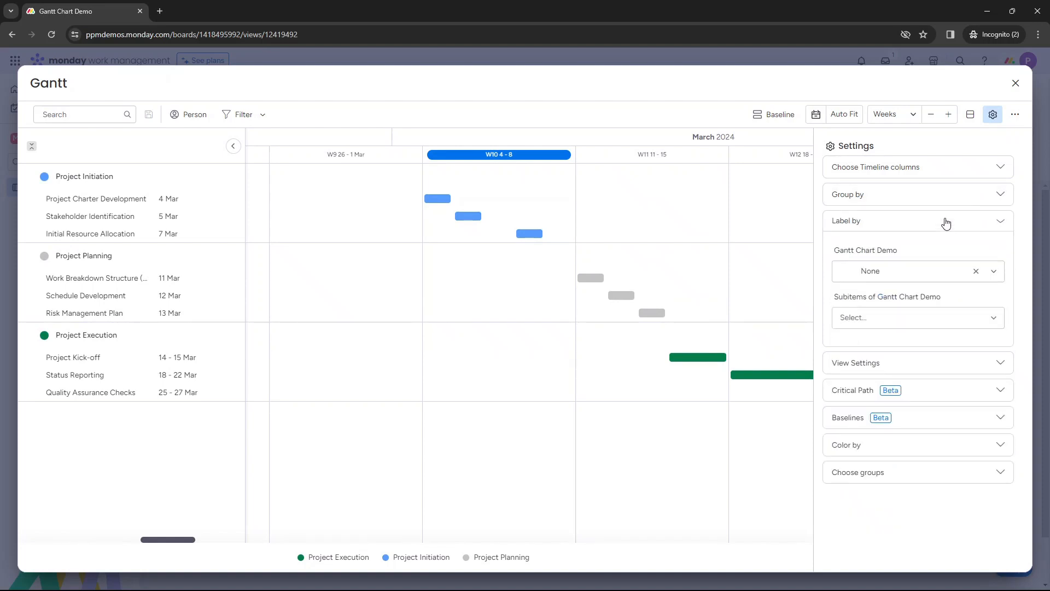
Try group, owner, status and item-name bar labels, then set the Gantt Chart Demo label to None
click(913, 271)
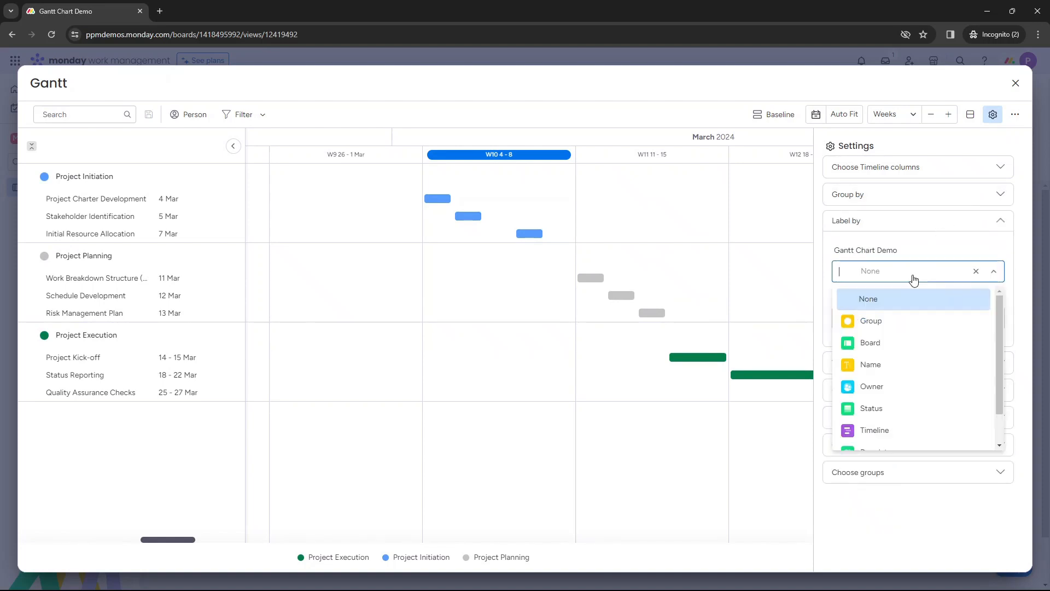
click(870, 320)
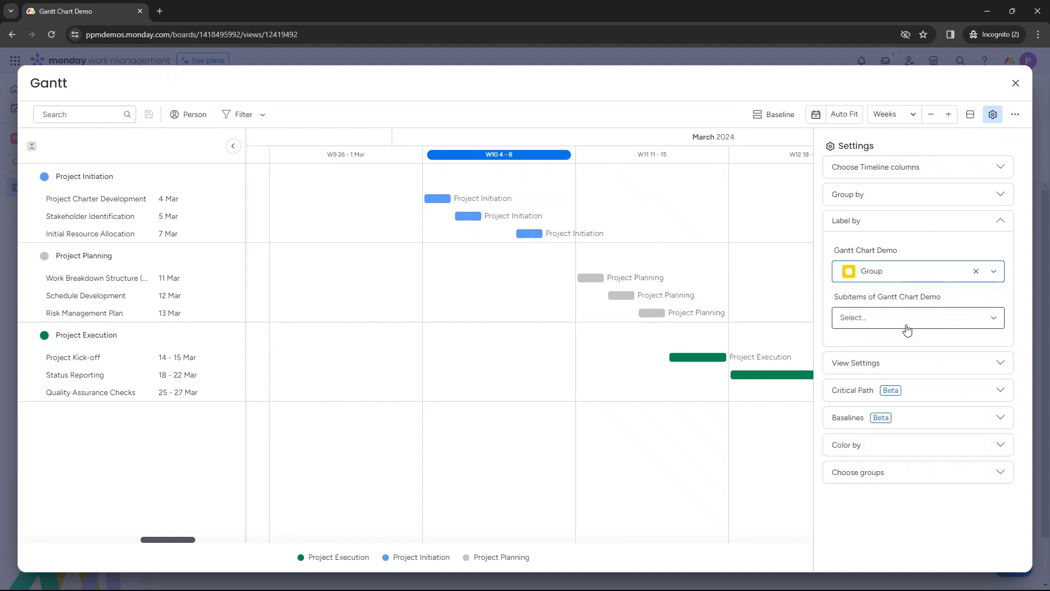
click(910, 271)
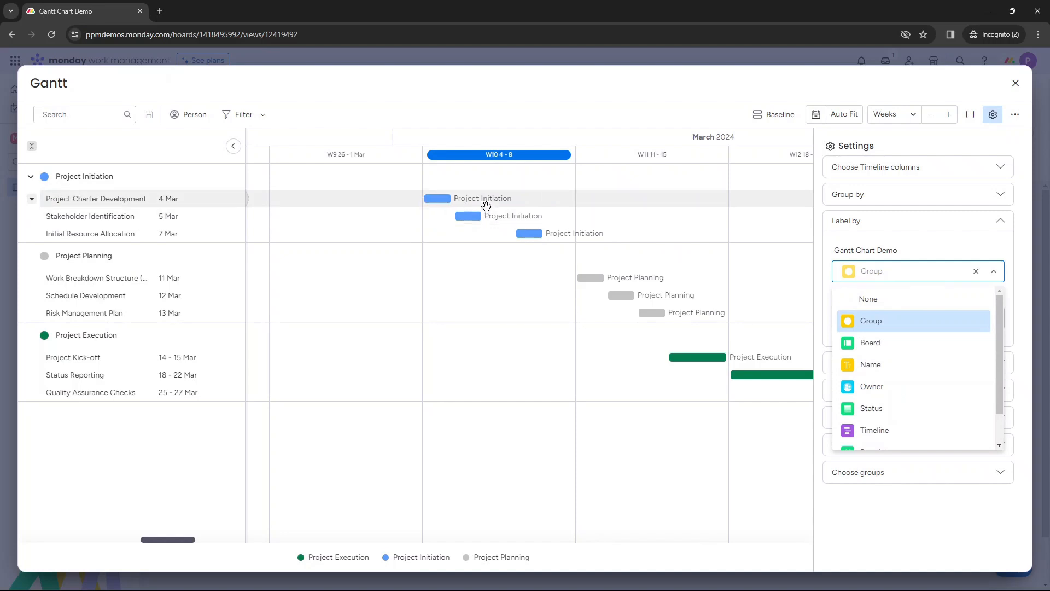
click(871, 343)
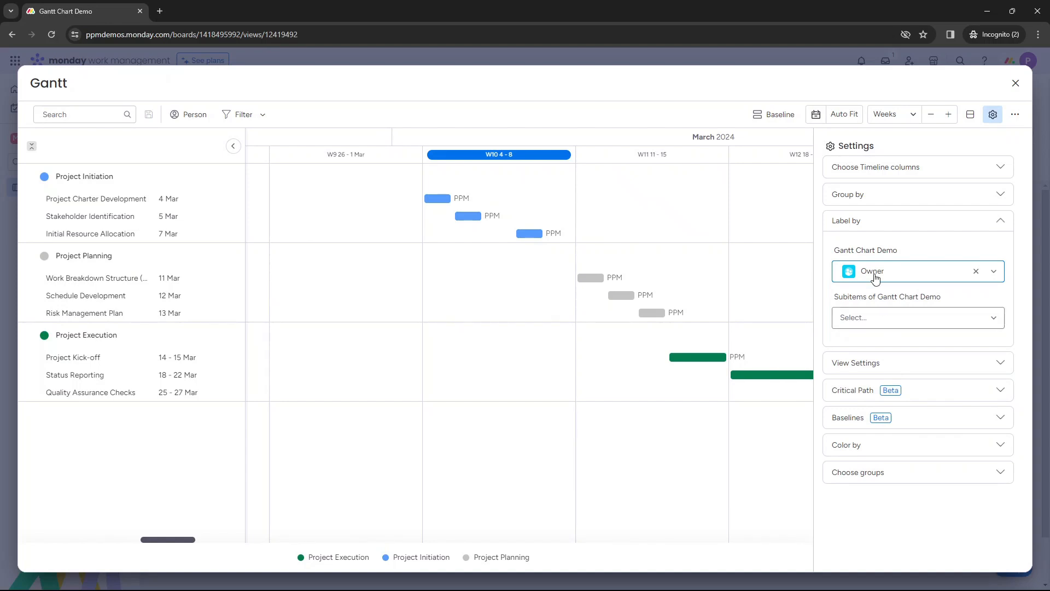
click(917, 271)
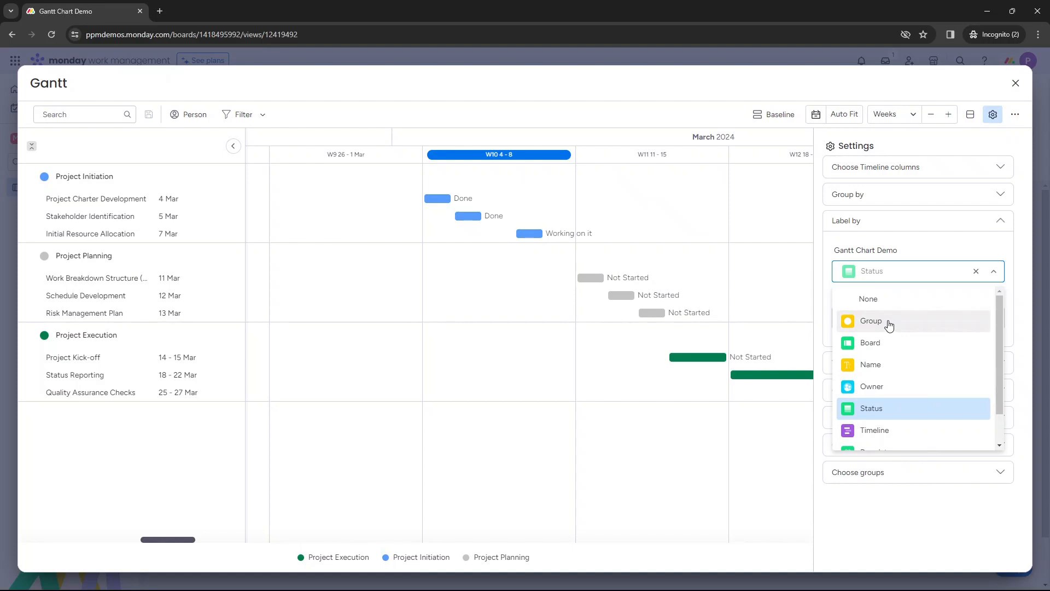
click(868, 299)
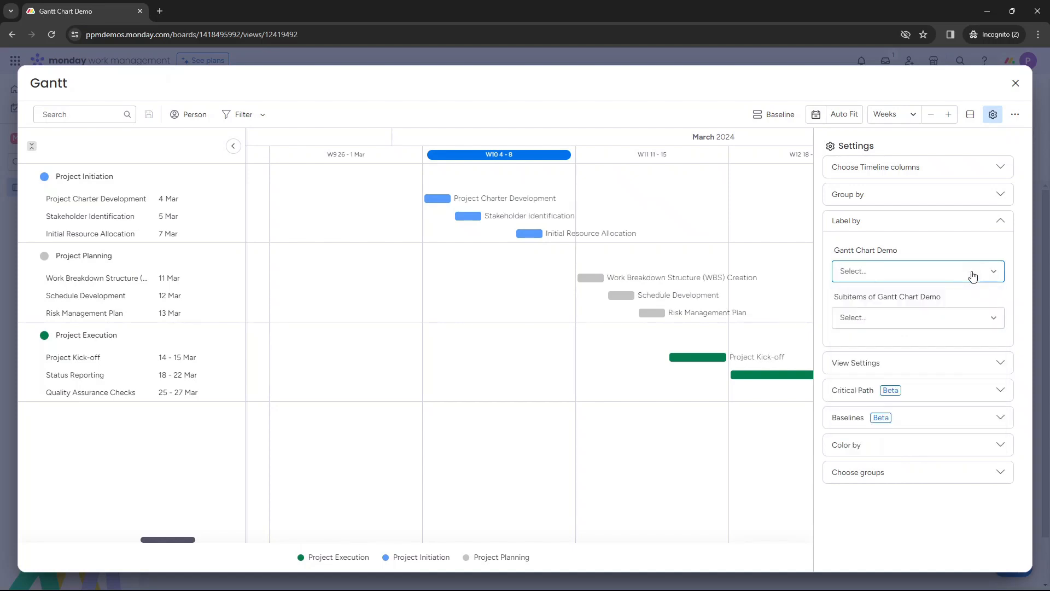
click(916, 271)
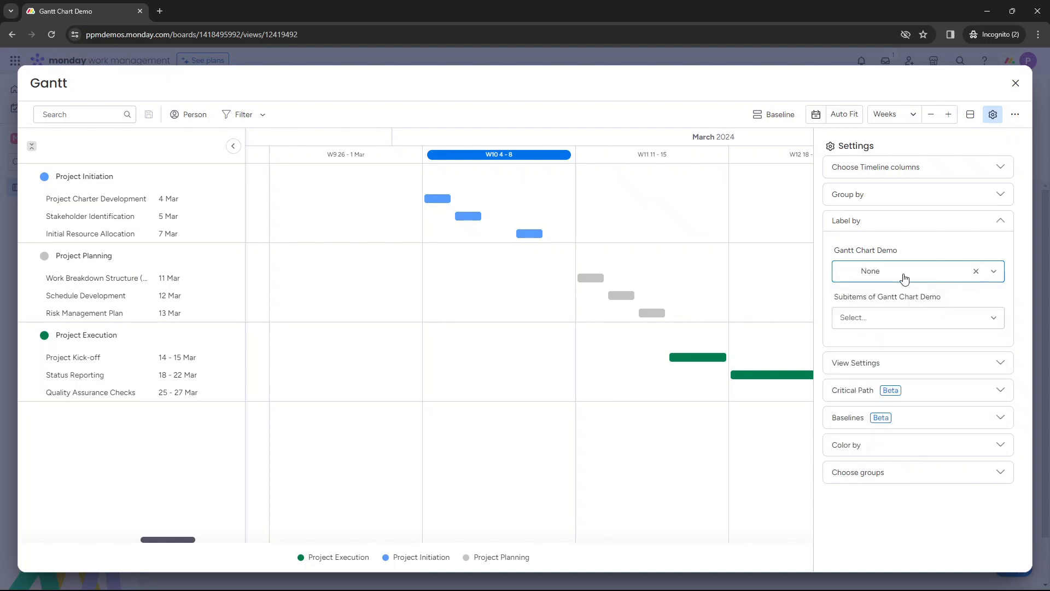
mouse_move(920, 328)
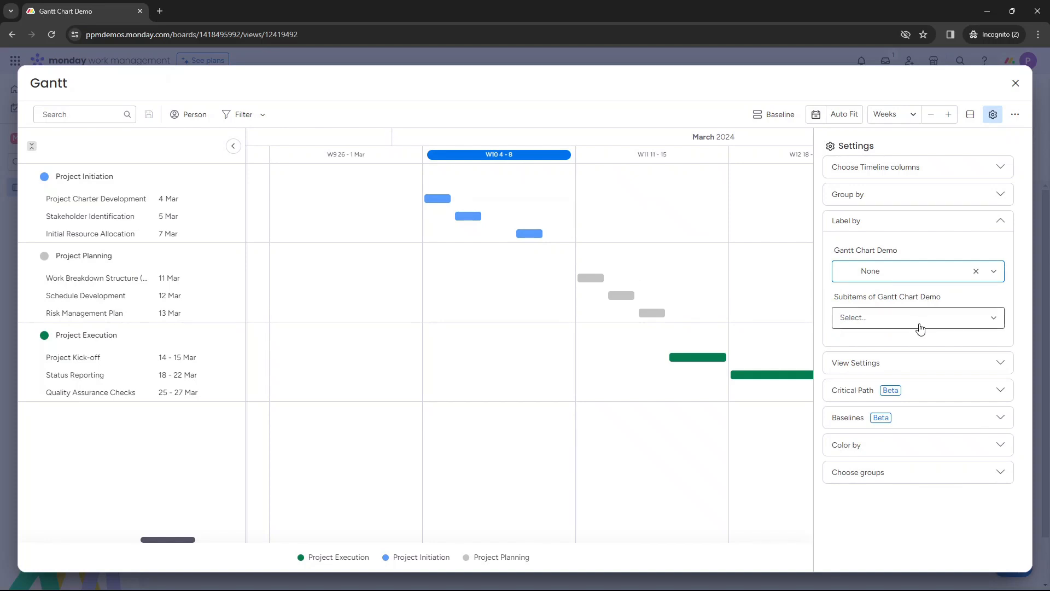
mouse_move(1005, 234)
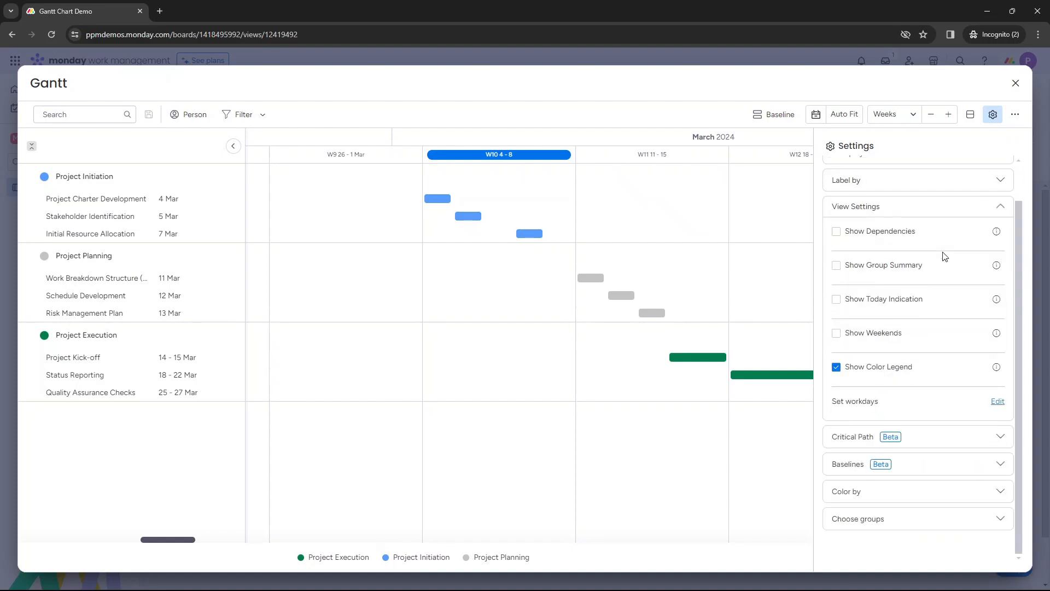
Toggle dependencies off and group summaries, keep the today indication, and expand bar colouring
click(836, 230)
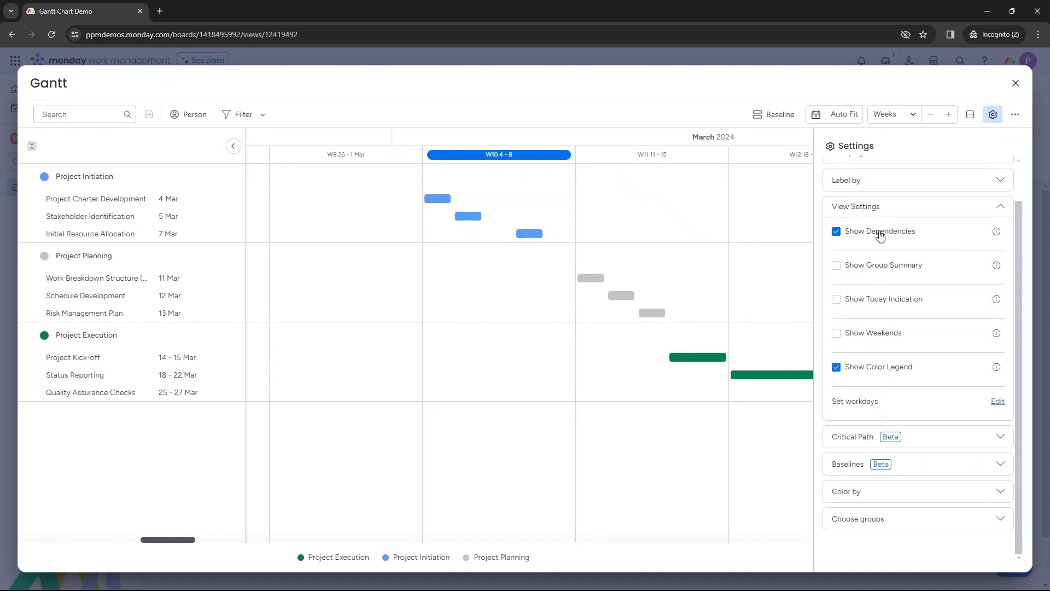
click(836, 265)
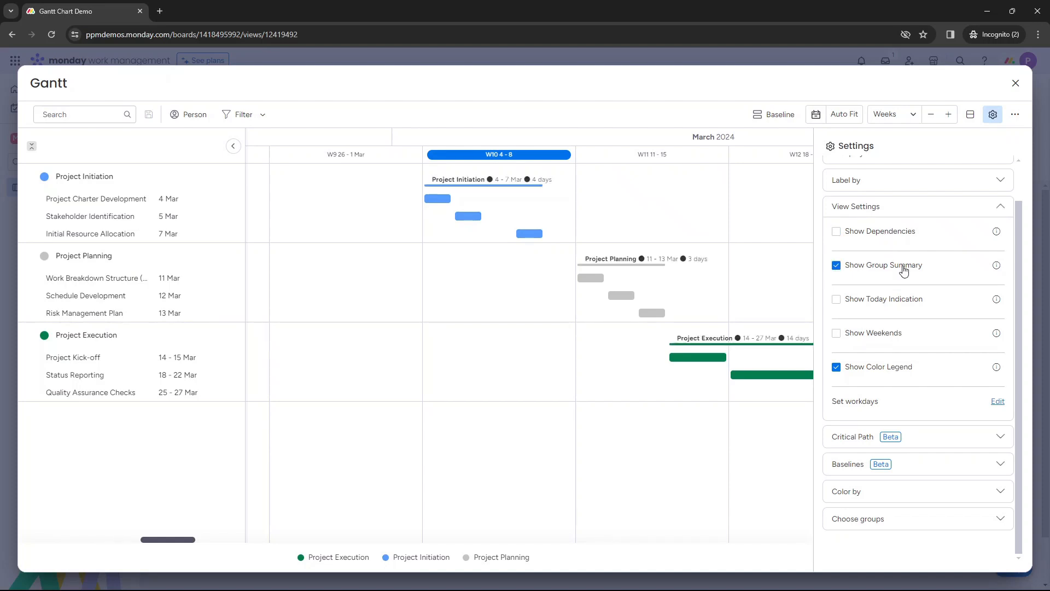
click(835, 299)
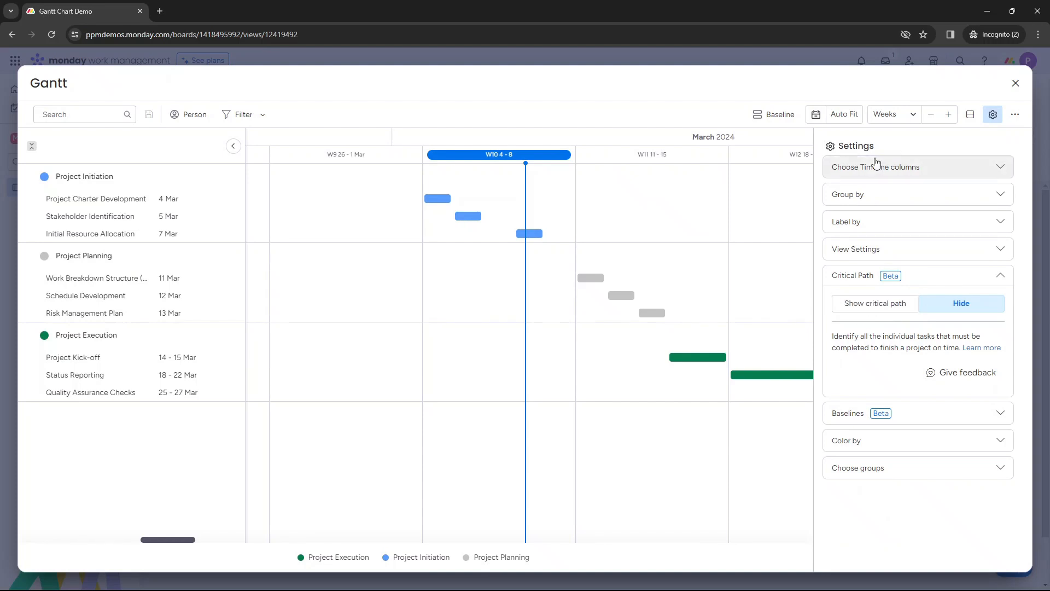
mouse_move(873, 141)
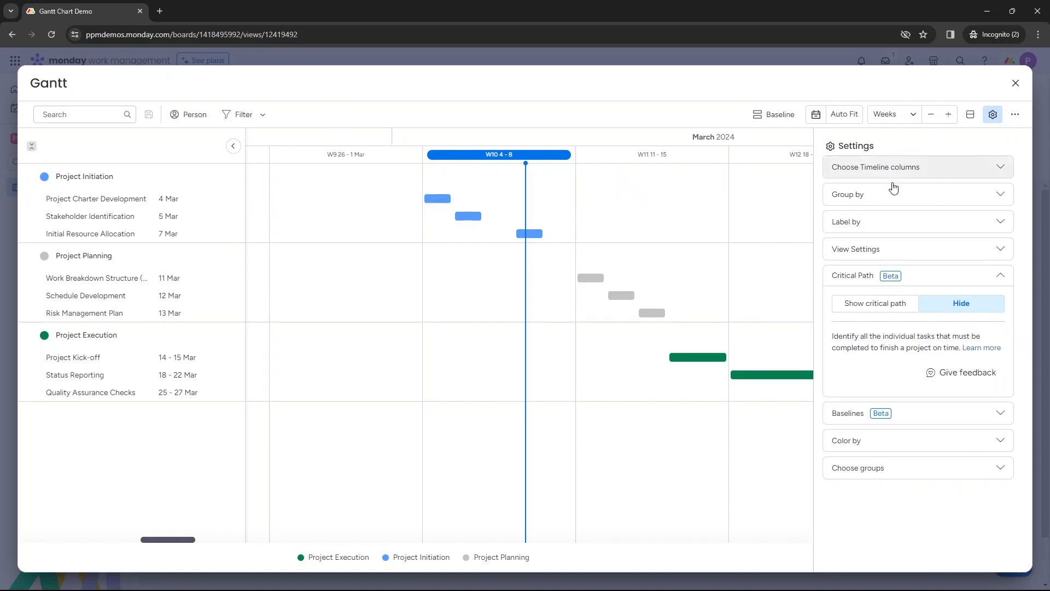
click(1000, 275)
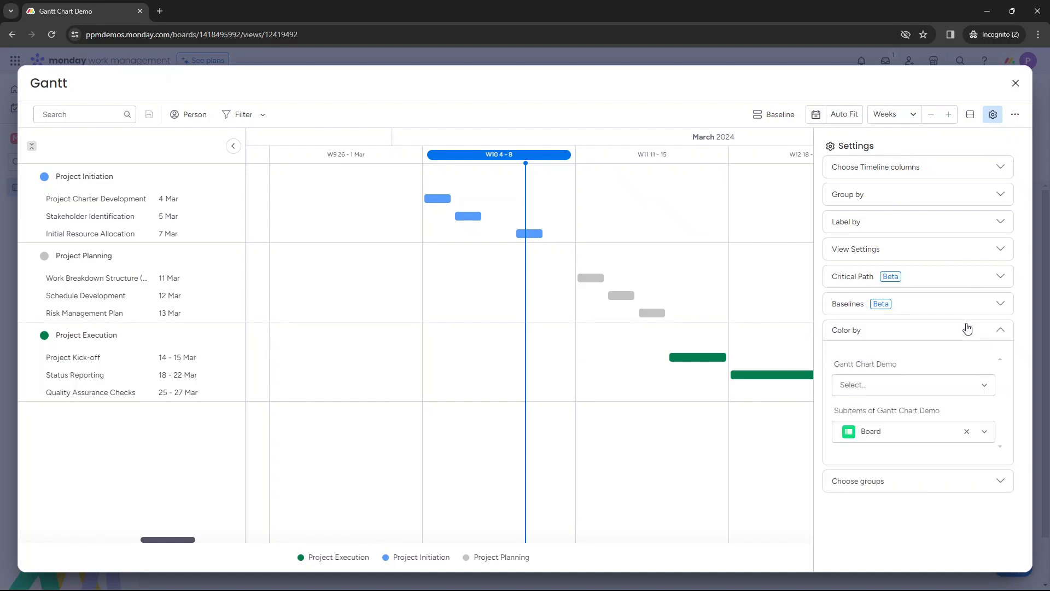
mouse_move(938, 455)
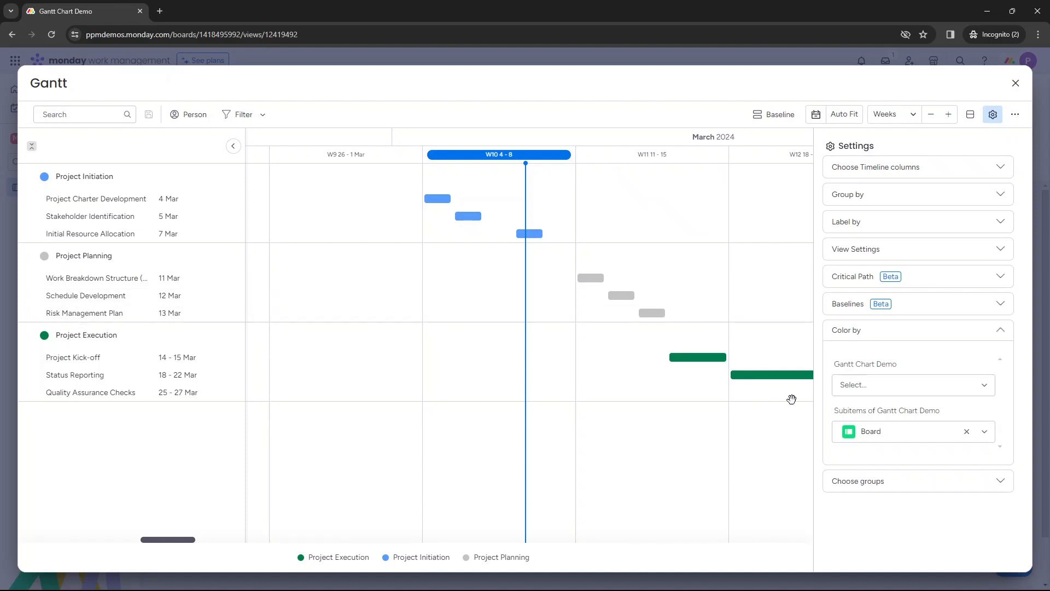
click(967, 431)
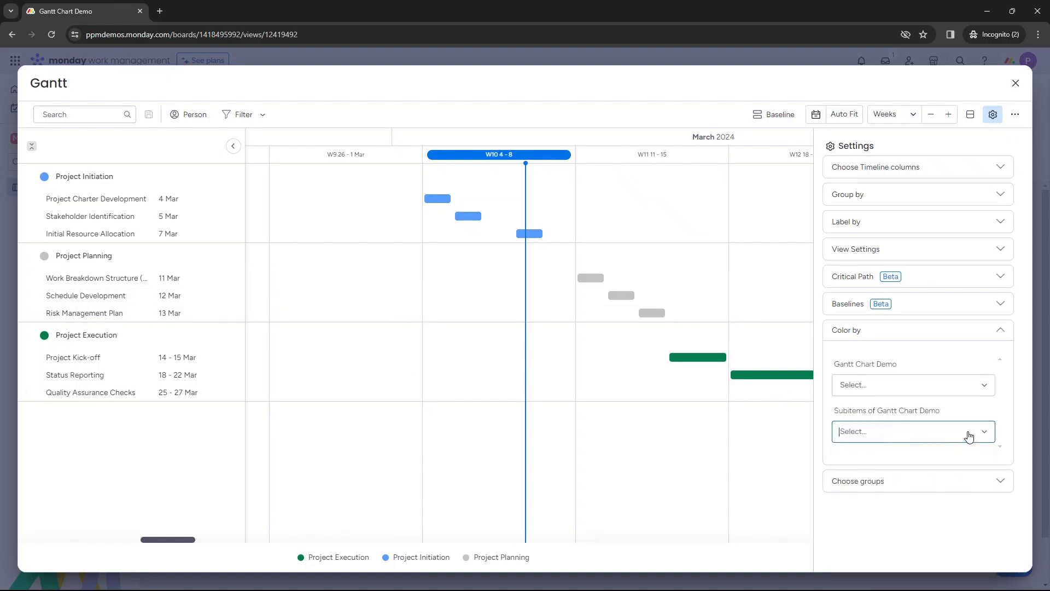
click(914, 432)
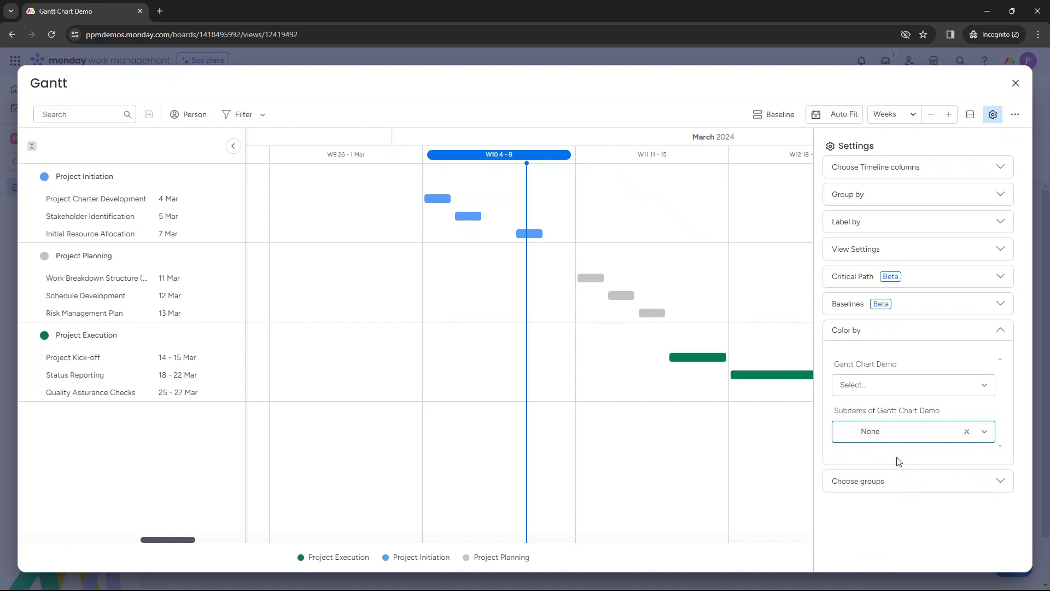
mouse_move(913, 441)
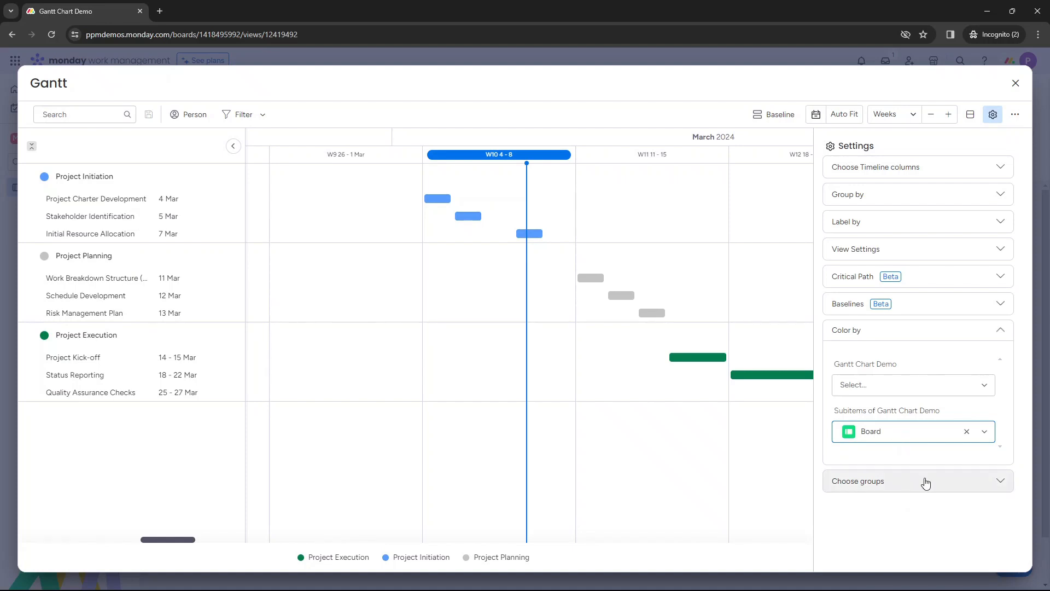
click(918, 482)
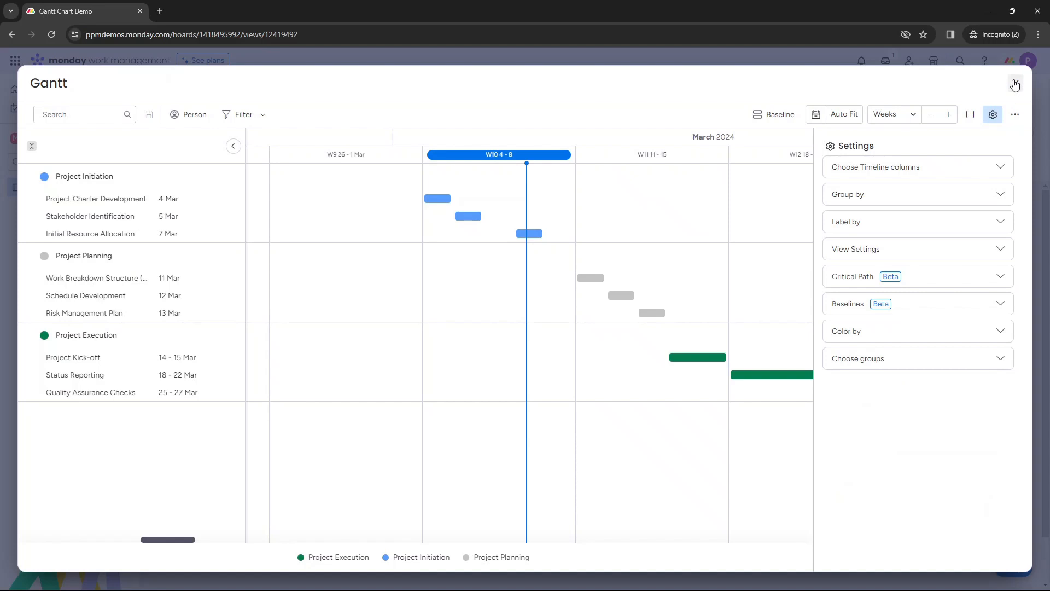
mouse_move(1015, 83)
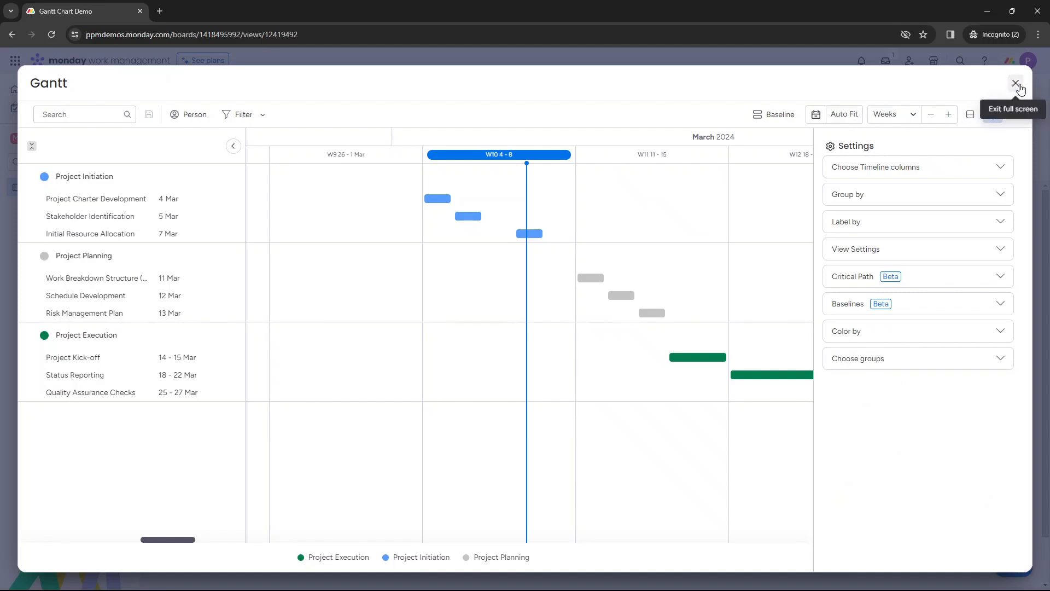
Exit full screen and drag the Stakeholder Identification bar to span 5–6 Mar
click(1015, 83)
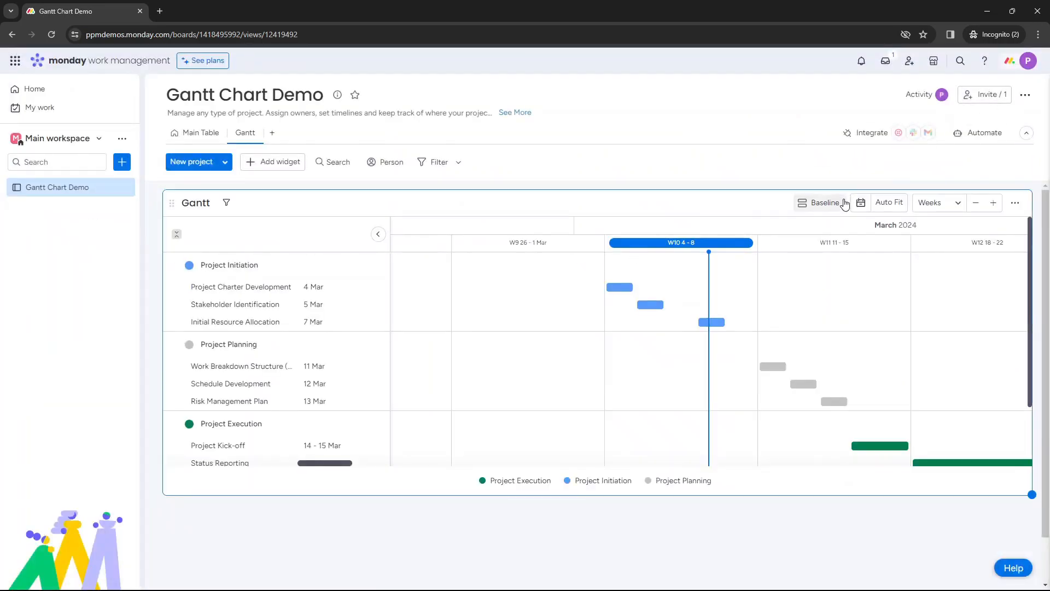
mouse_move(842, 204)
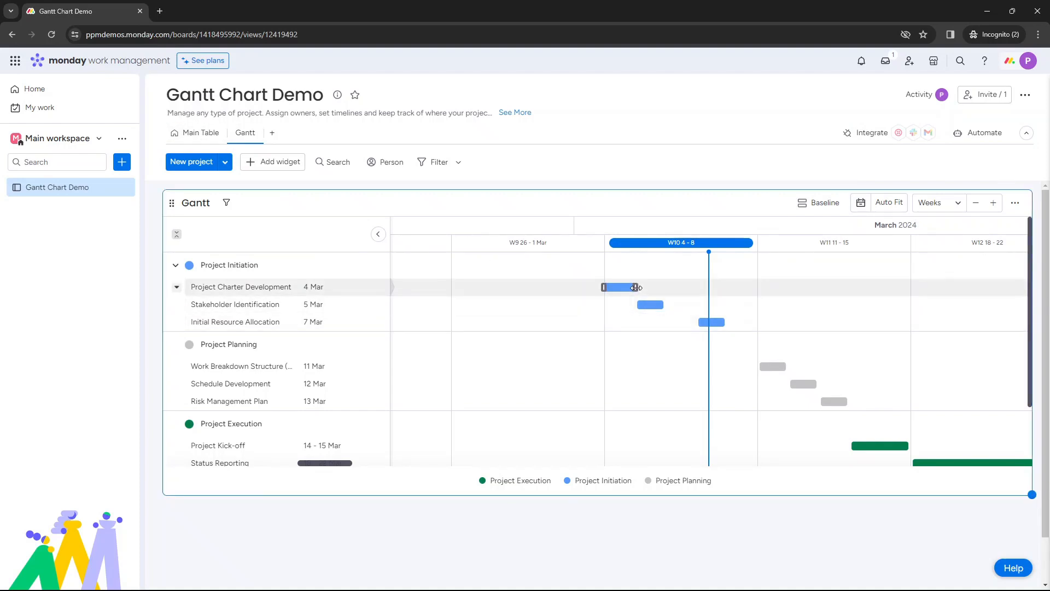
mouse_move(630, 288)
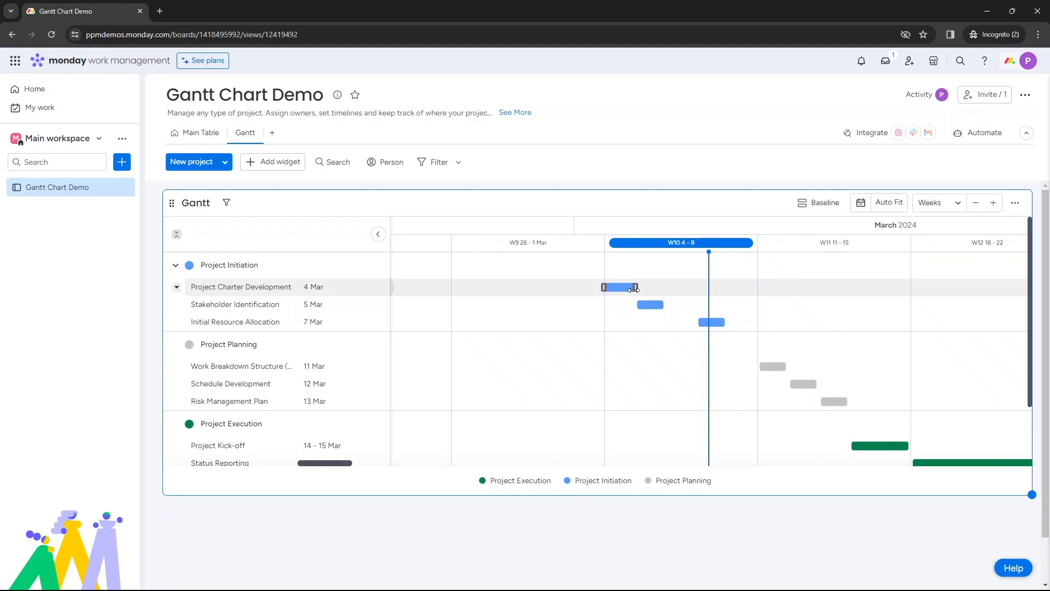
mouse_move(628, 287)
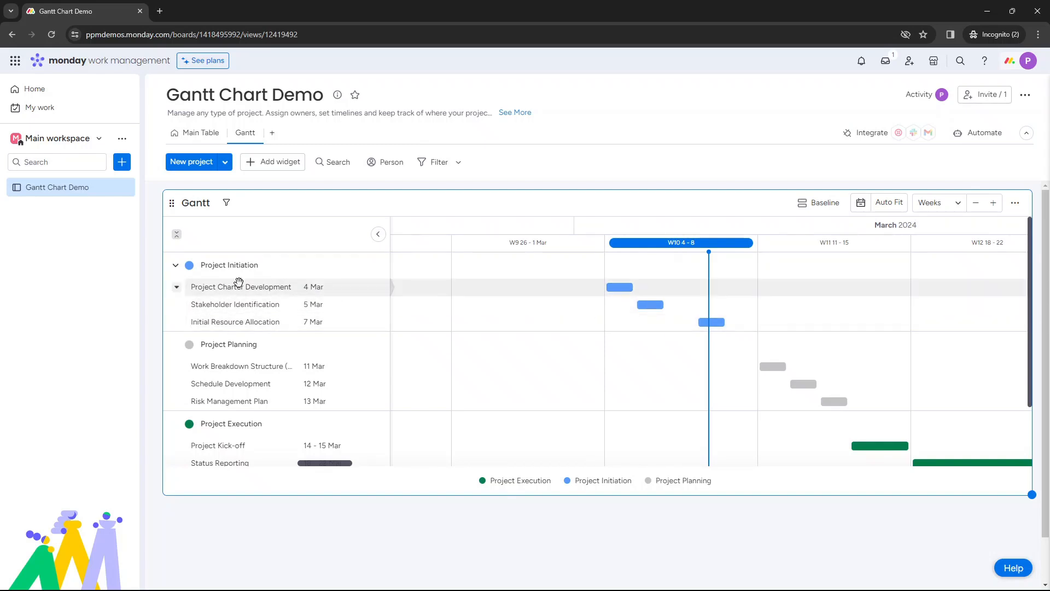
mouse_move(663, 308)
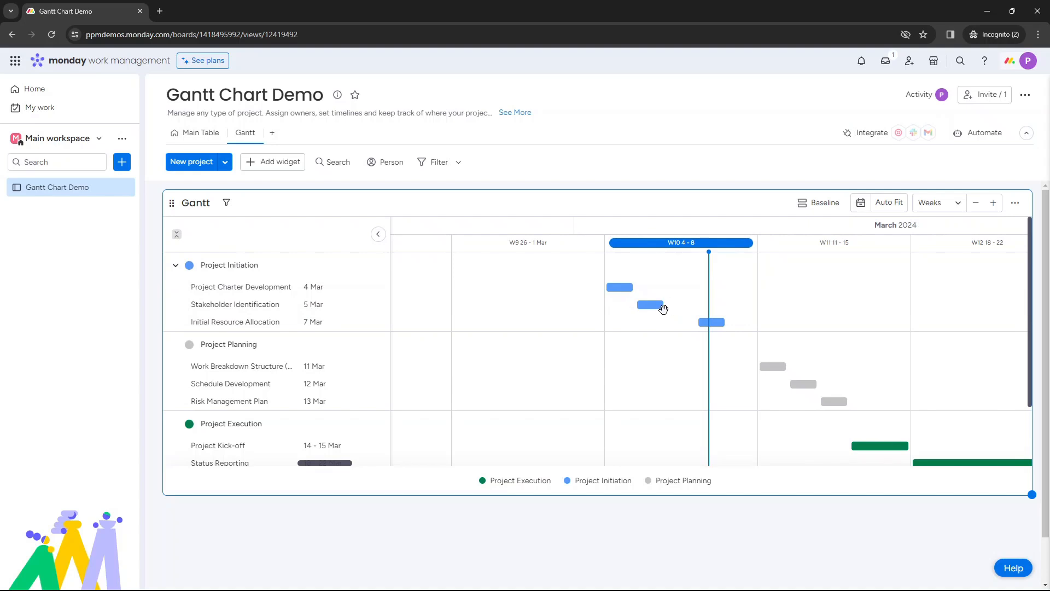
drag(659, 305, 696, 305)
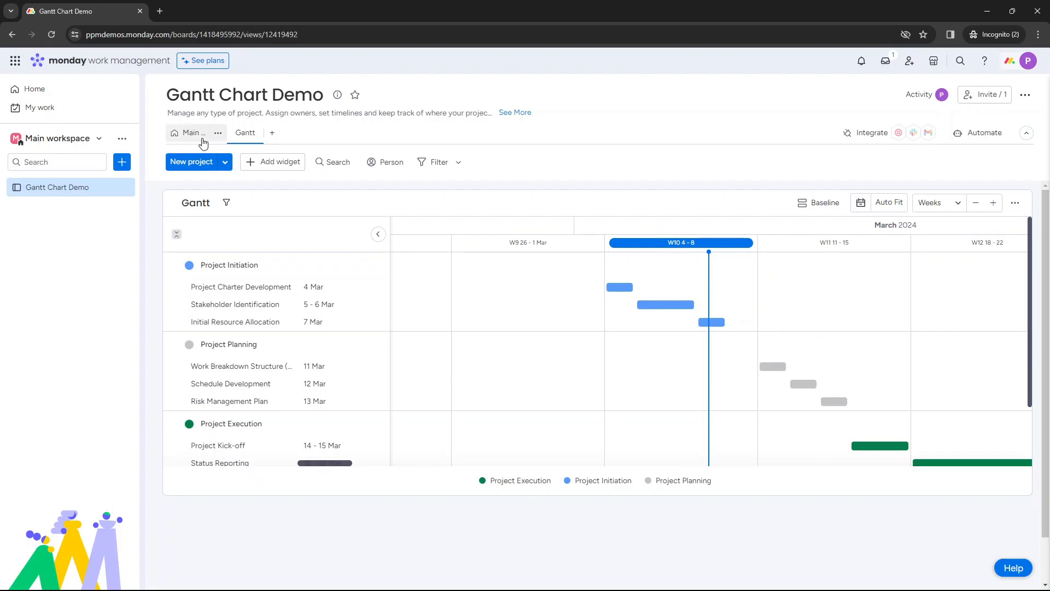
Toggle between Main Table and Gantt to confirm the updated timeline, ending on Gantt
click(190, 132)
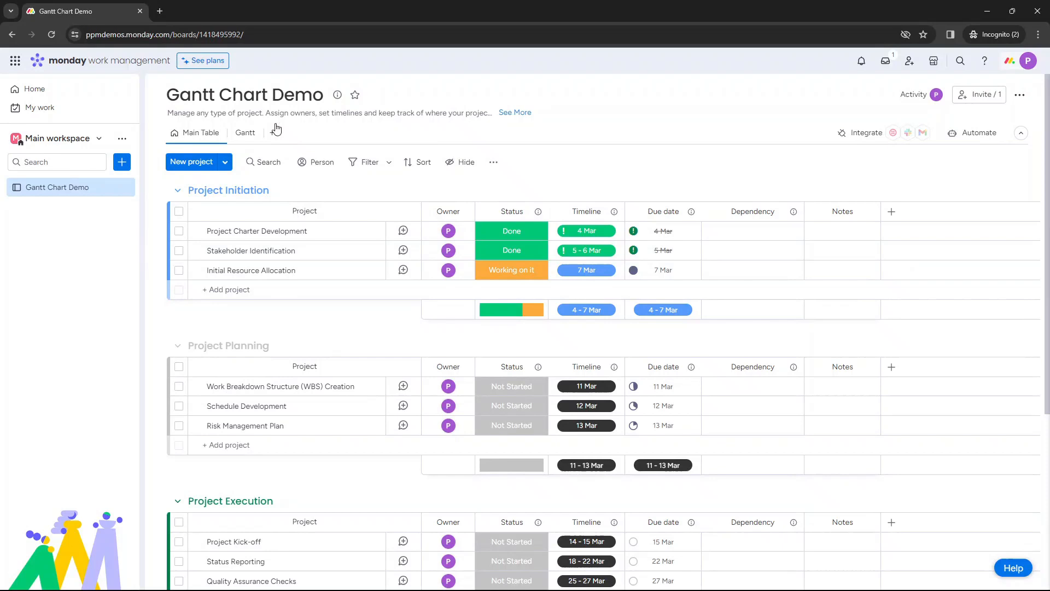
click(245, 133)
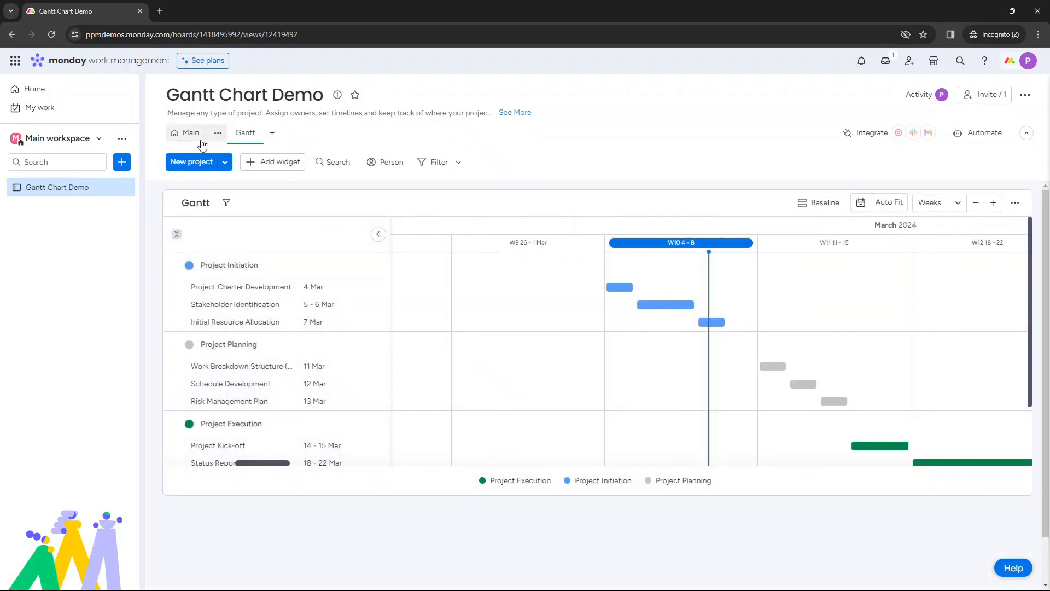
click(194, 133)
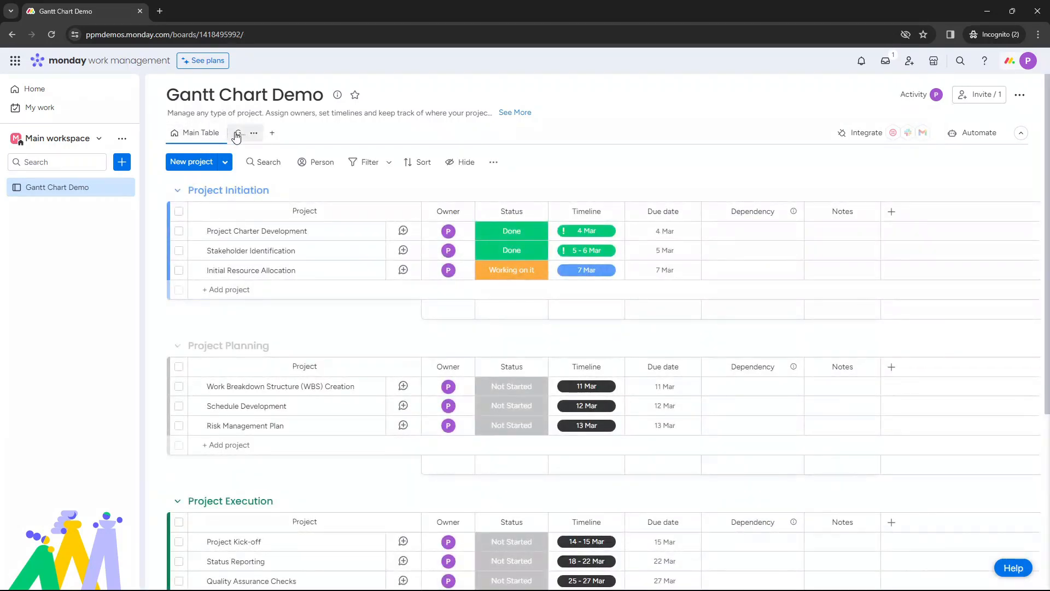
click(236, 132)
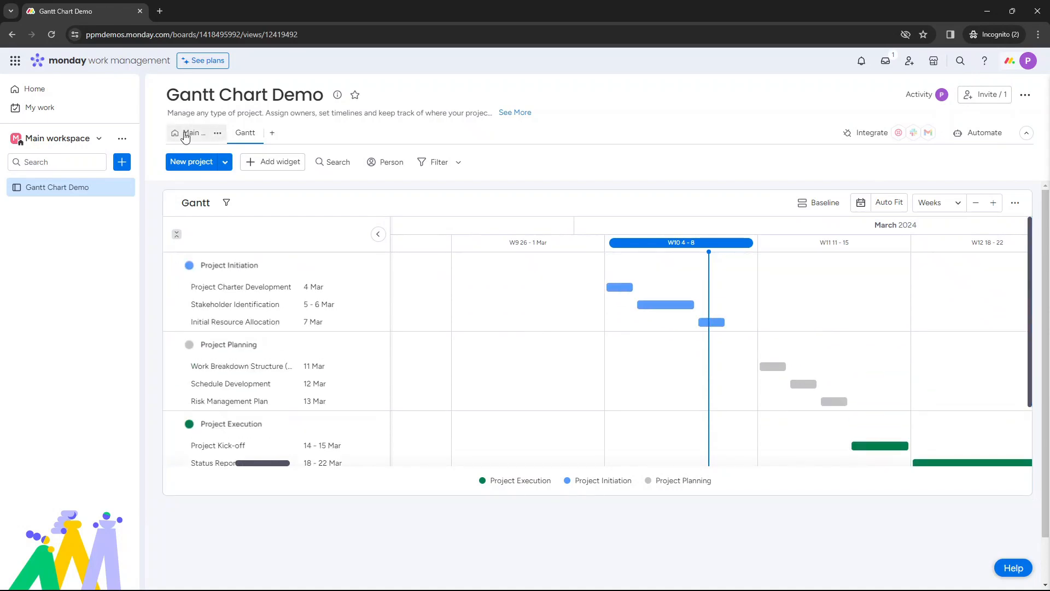
click(191, 132)
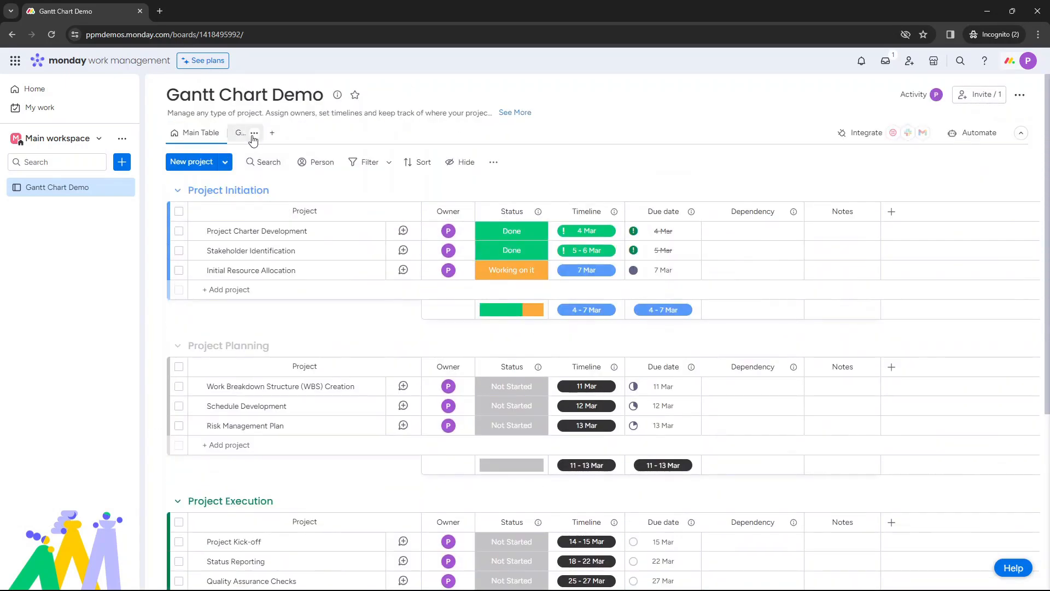
click(240, 132)
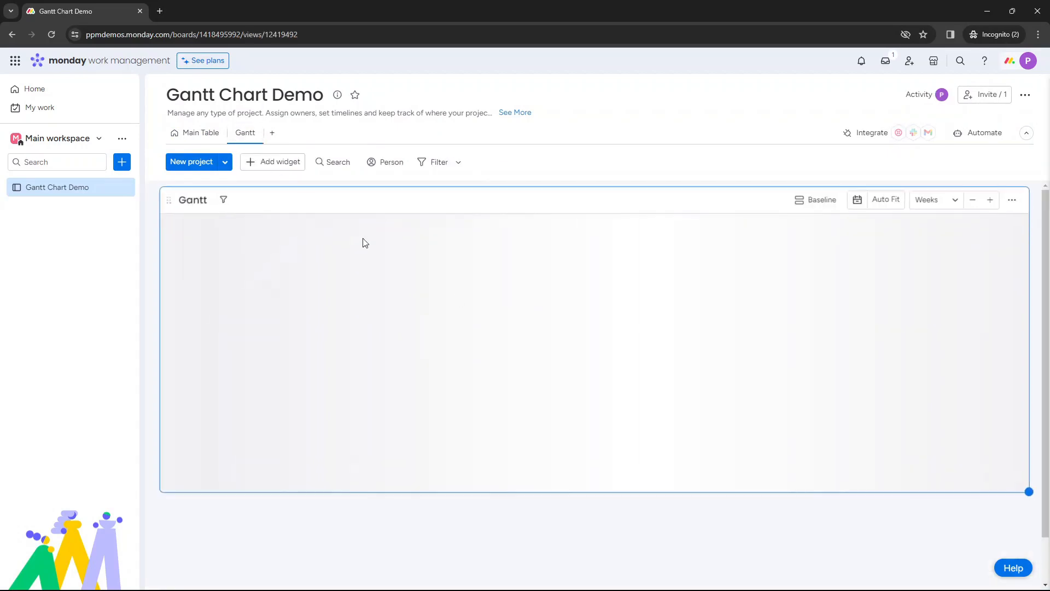
Check the Gantt settings still use the Timeline column, then return to the Main Table
click(200, 132)
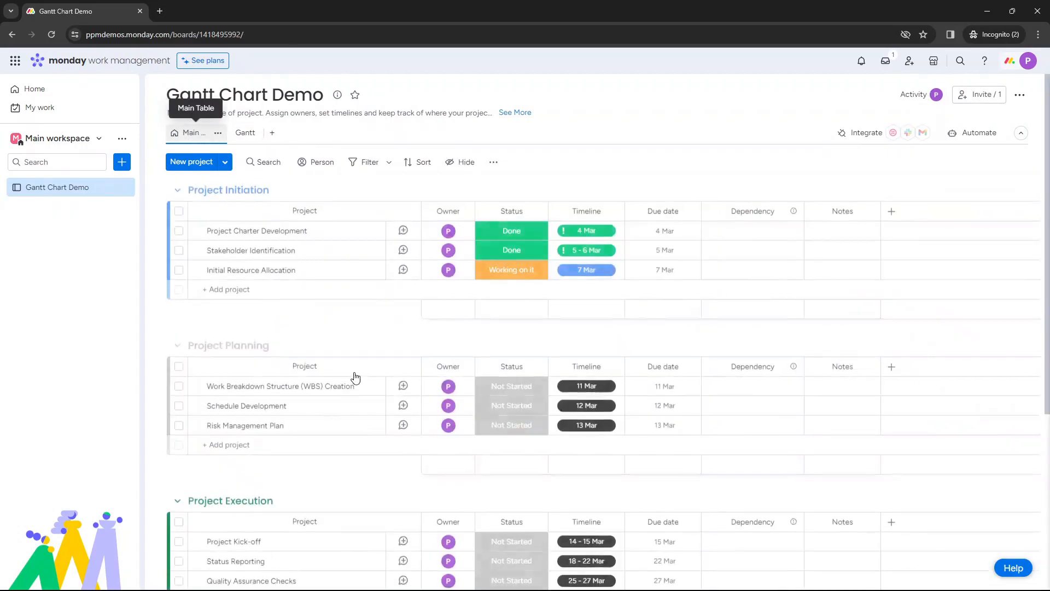
scroll(down, 3)
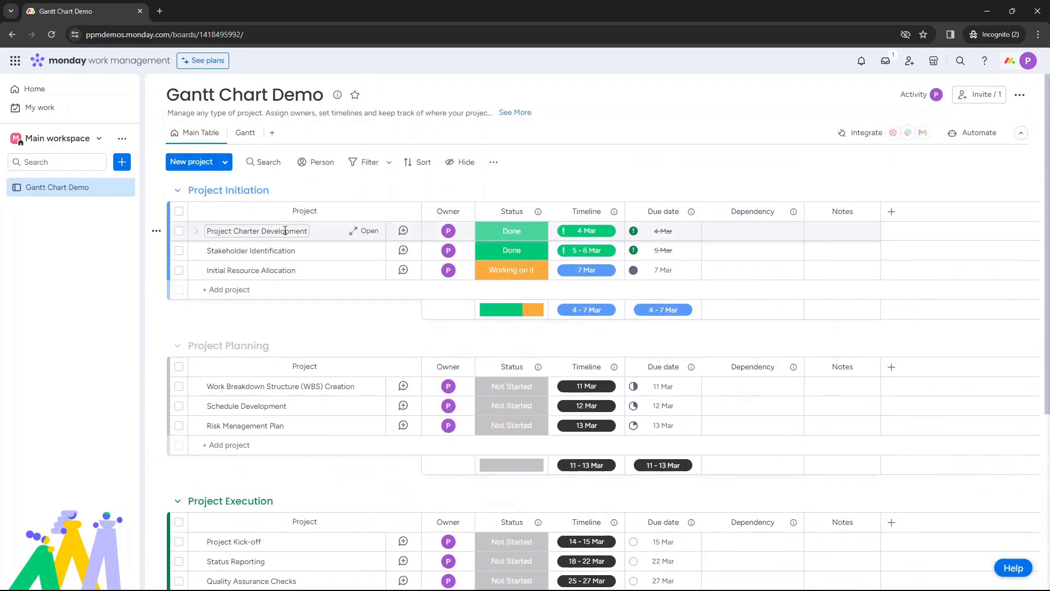
click(245, 132)
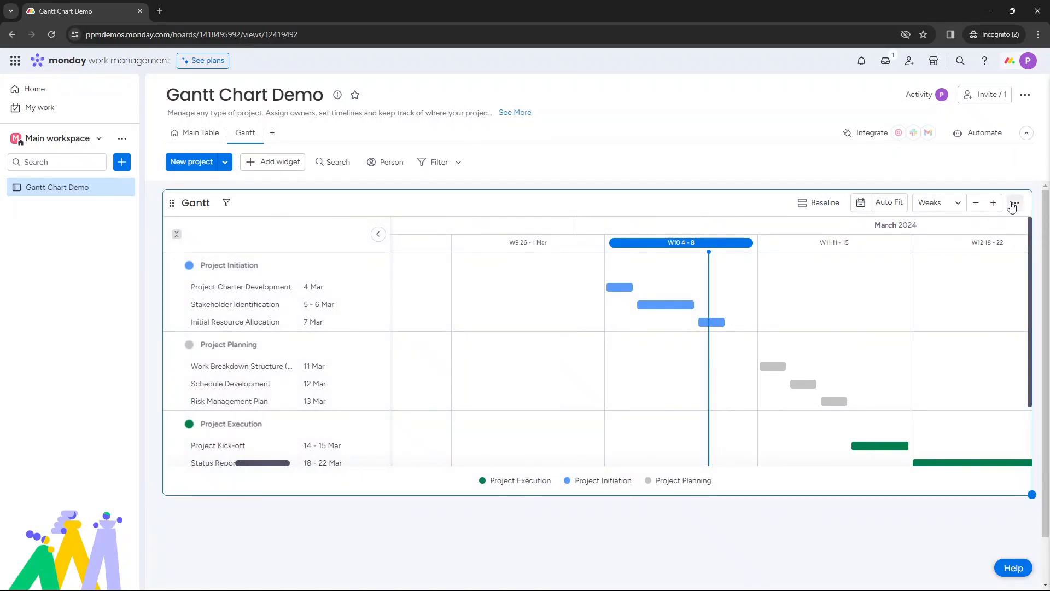
click(1013, 203)
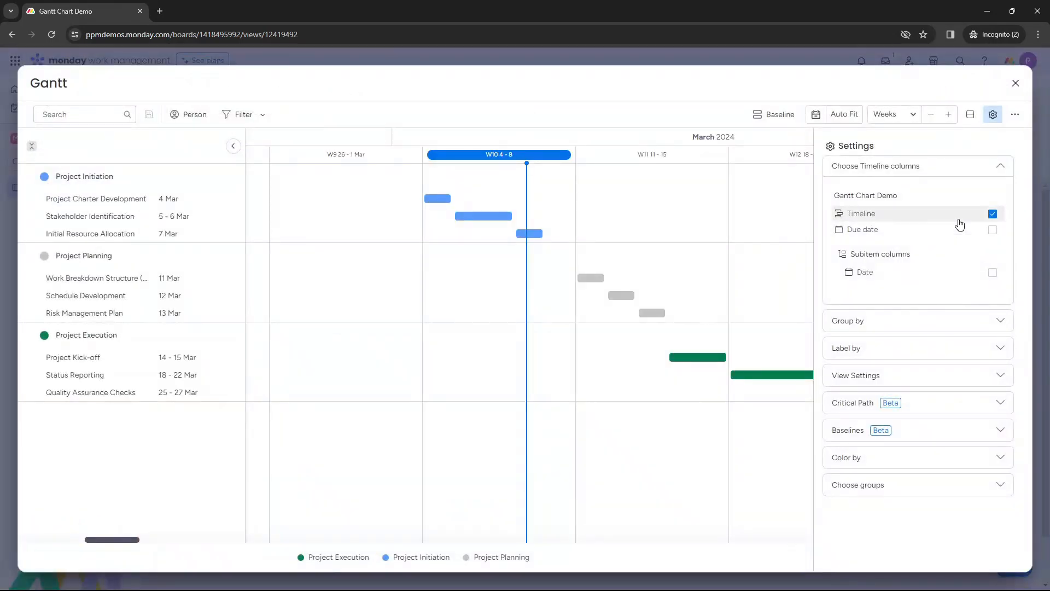
mouse_move(863, 223)
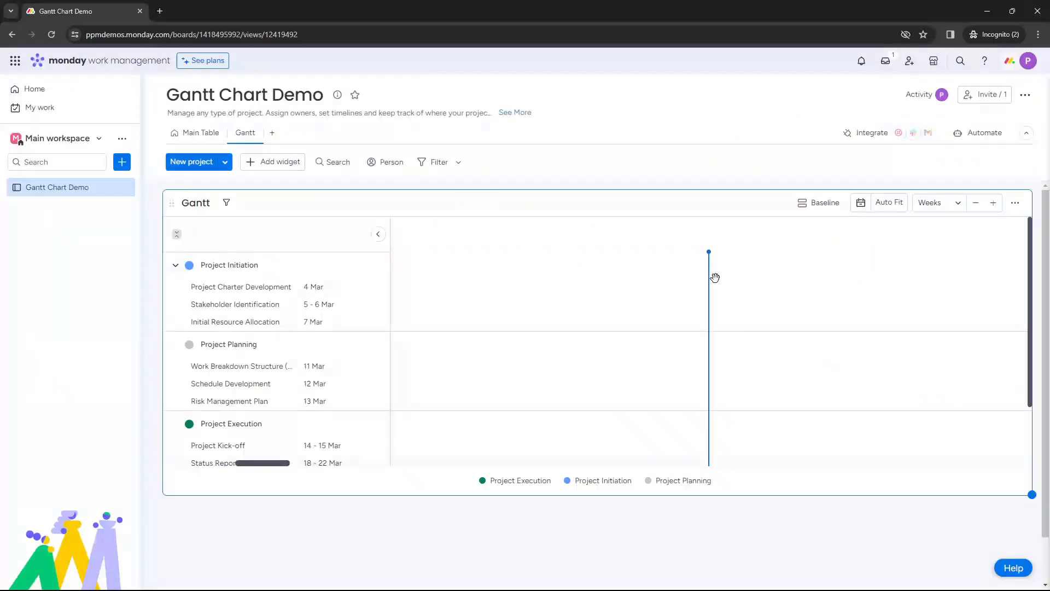
click(199, 132)
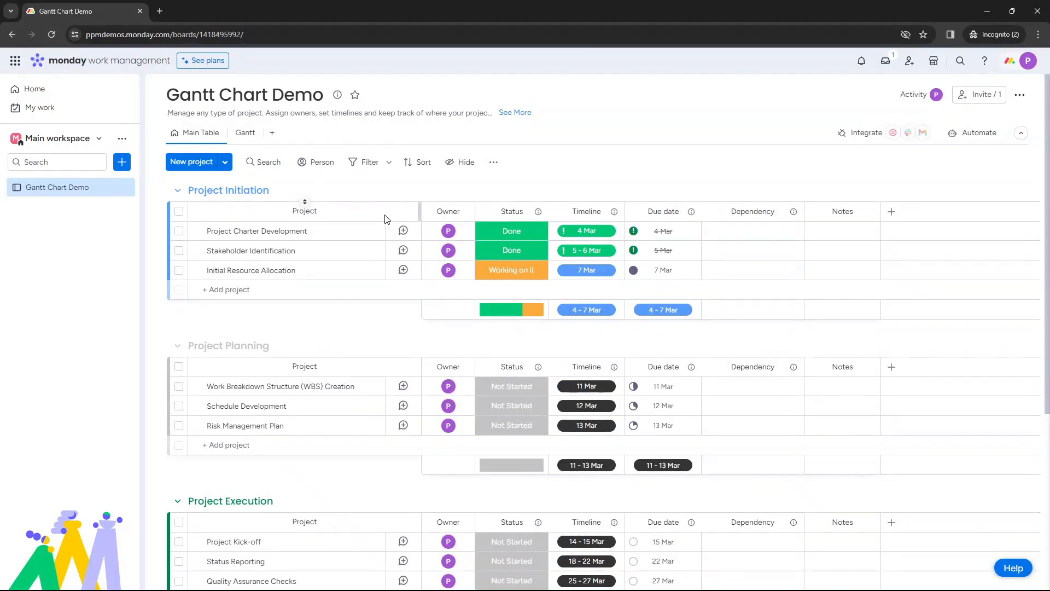
mouse_move(298, 250)
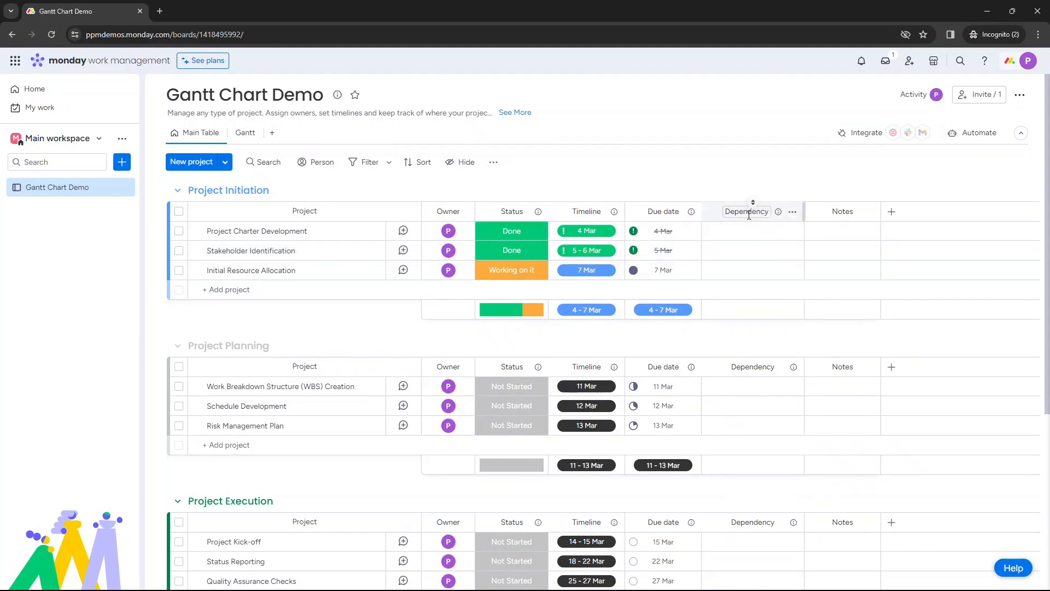
Link Stakeholder Identification to Project Charter Development, and Initial Resource Allocation to Stakeholder Identification
click(892, 213)
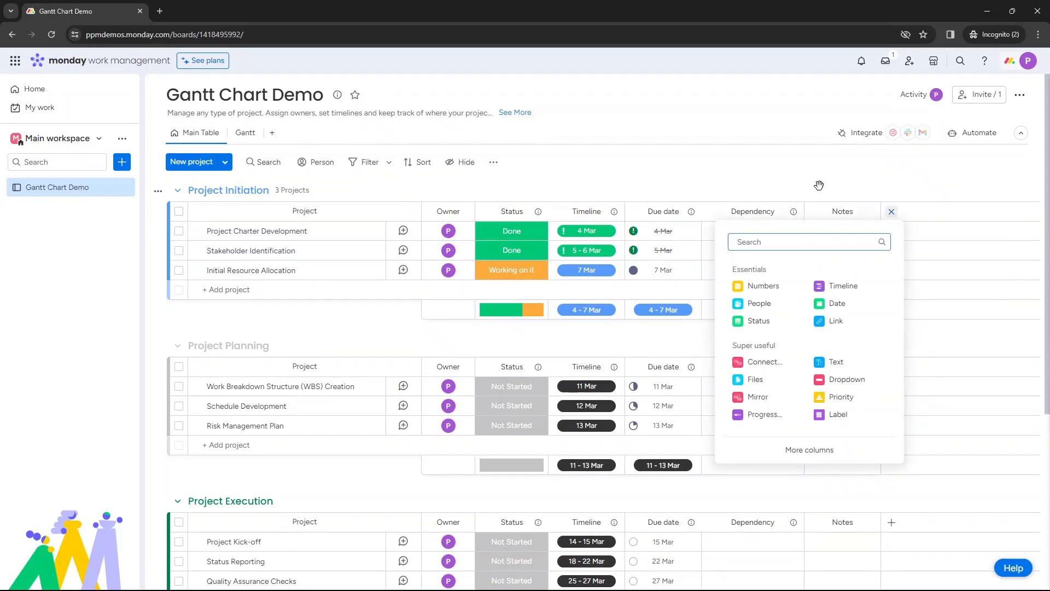
click(890, 211)
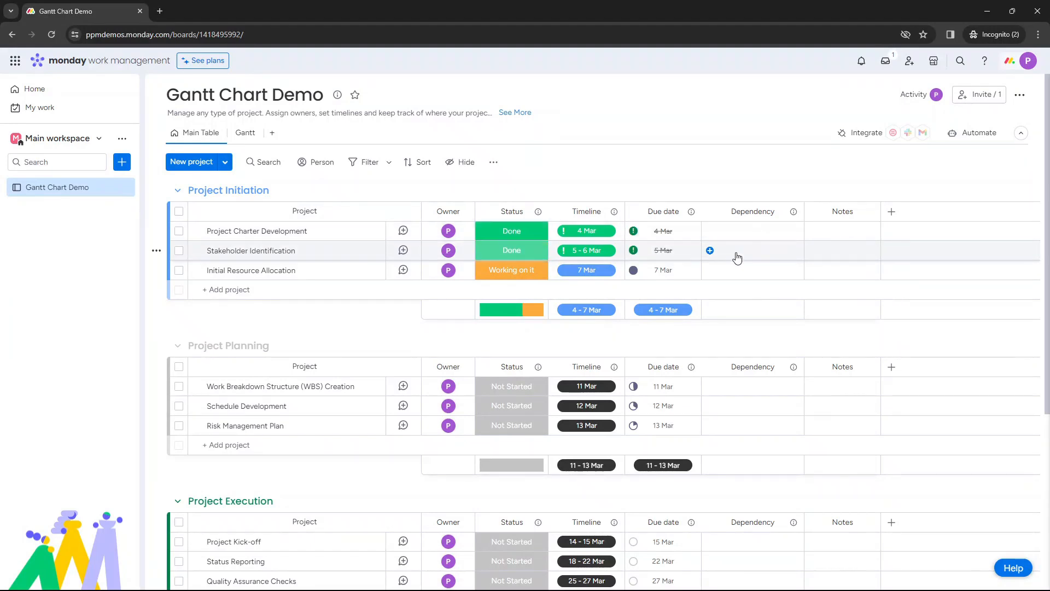
mouse_move(741, 255)
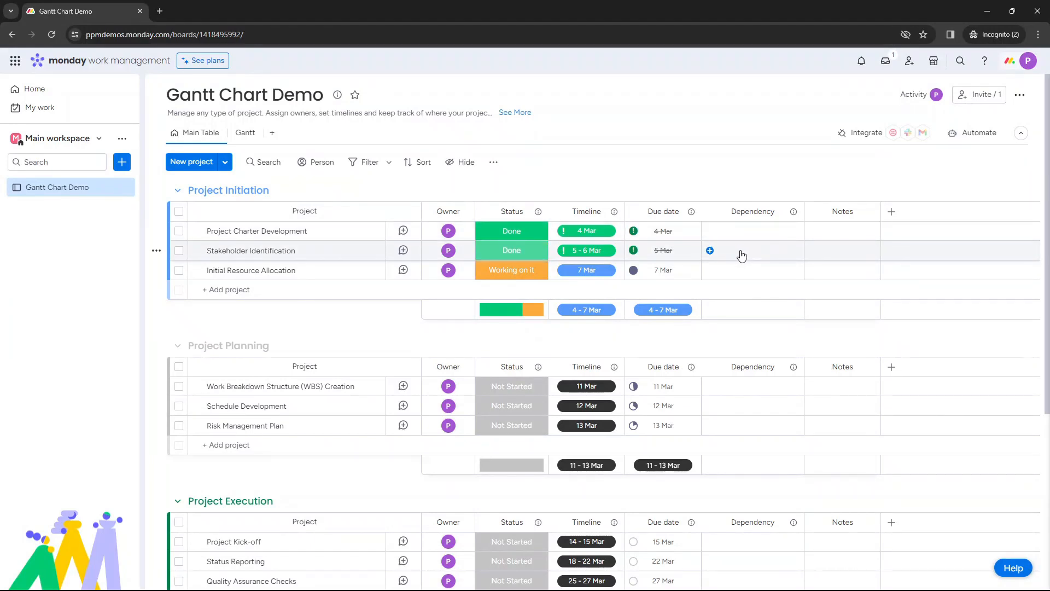
click(709, 250)
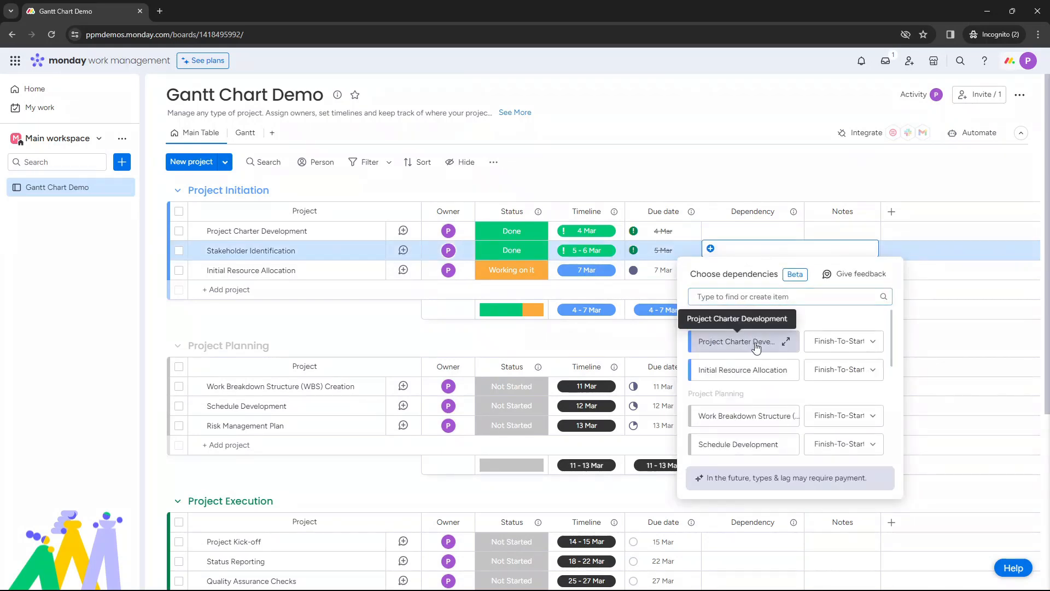
click(738, 341)
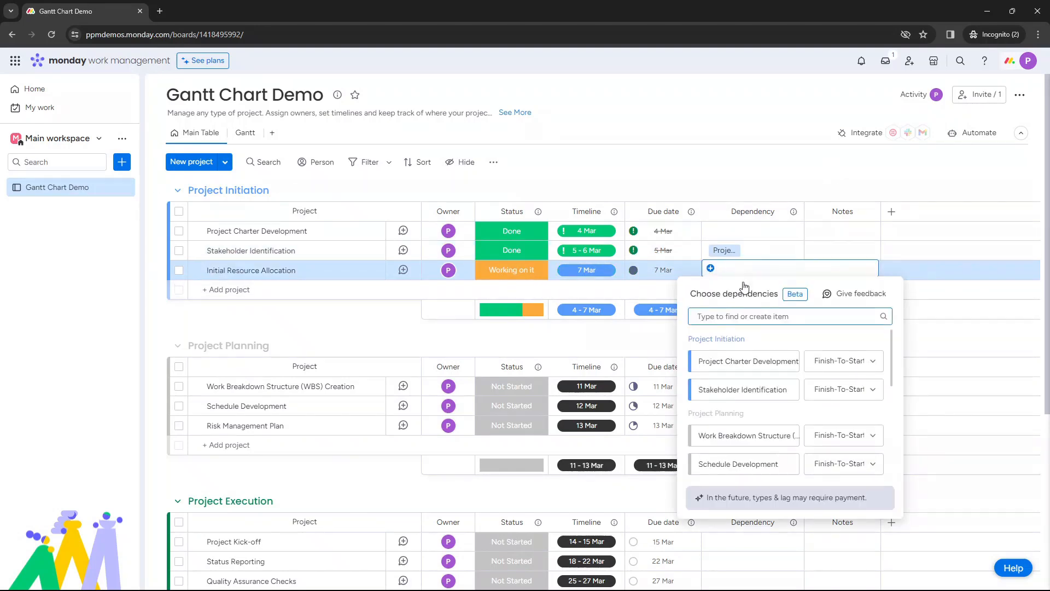
click(744, 389)
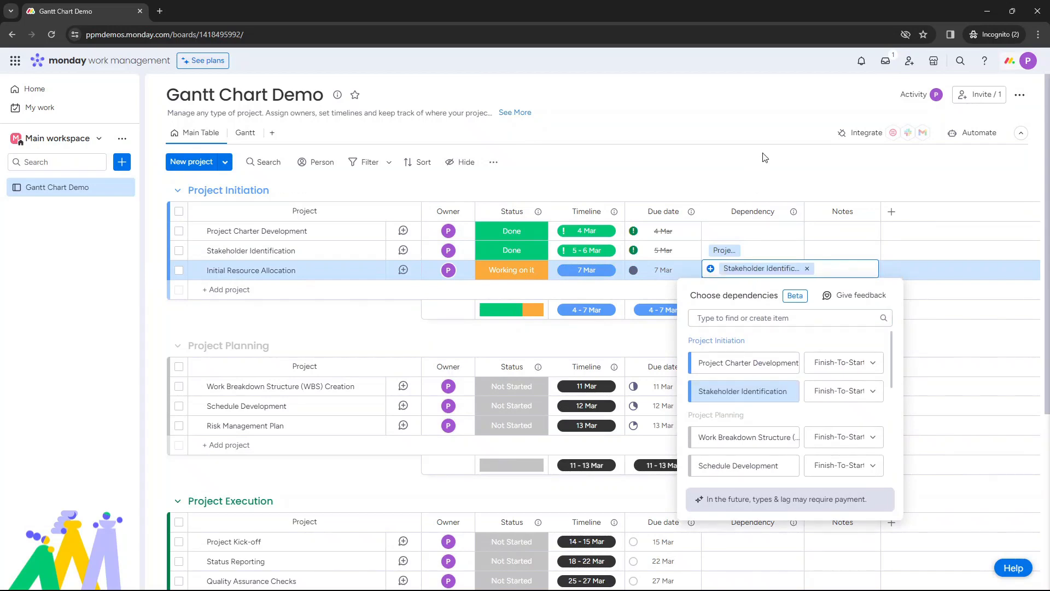
Close the dependency picker, glance at the Gantt view, and return to Main Table
click(240, 132)
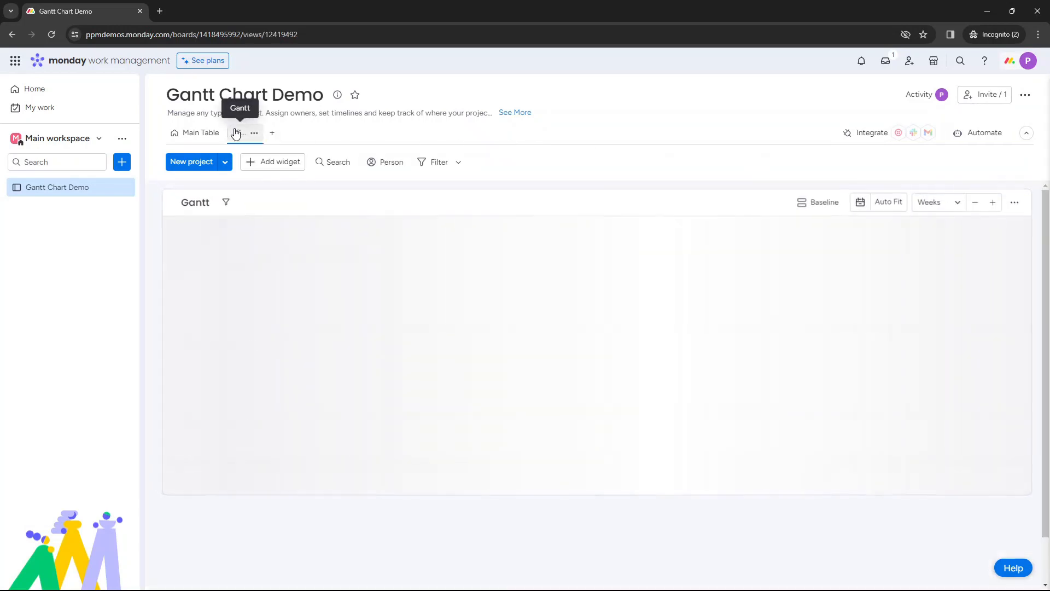
click(236, 134)
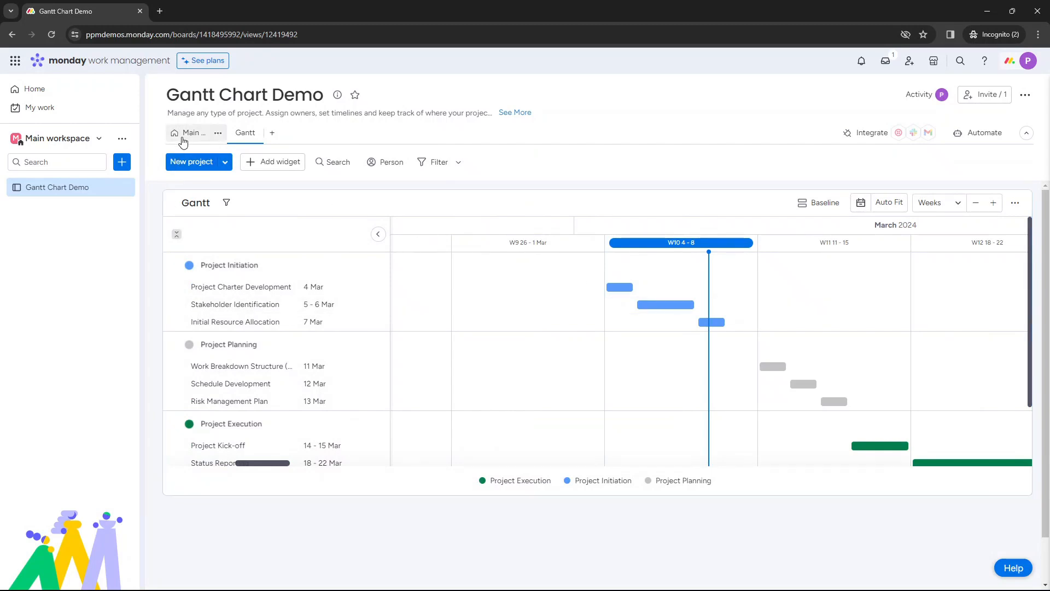
click(188, 133)
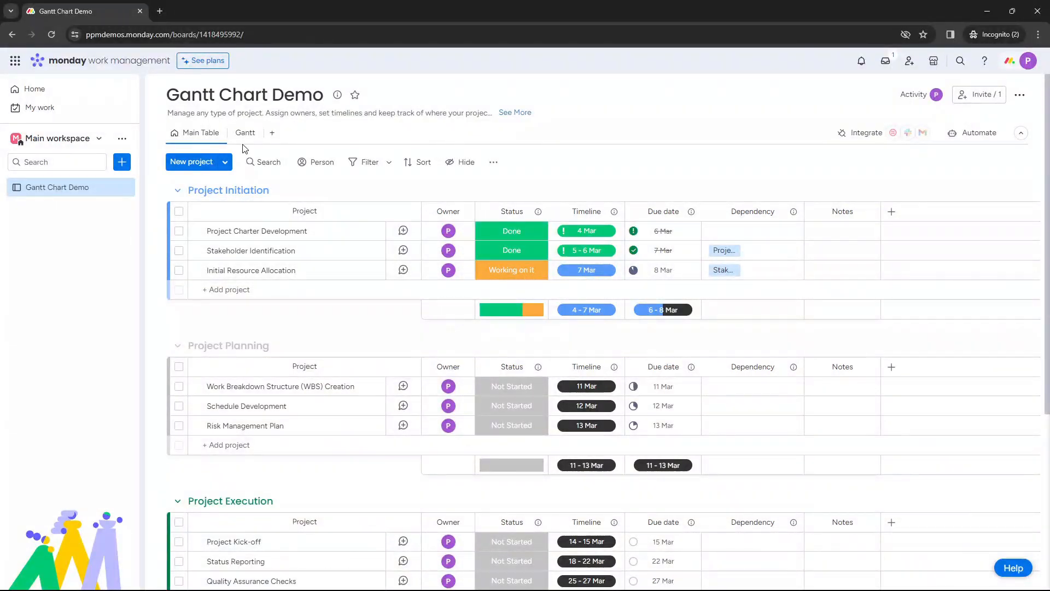
Enable Show Dependencies in the Gantt view settings so arrows link the Project Initiation tasks
click(245, 133)
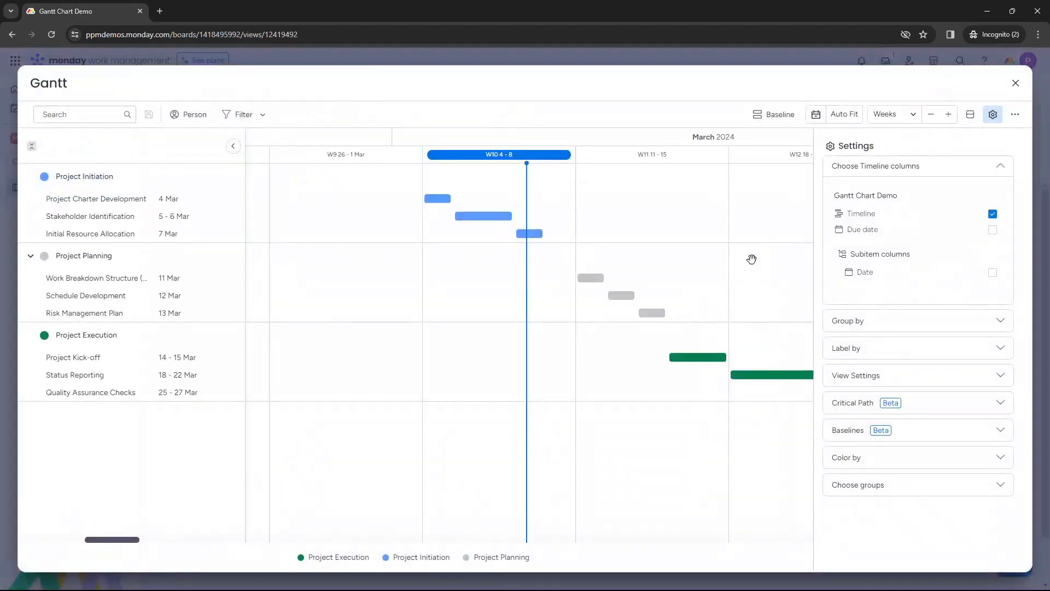
click(1000, 167)
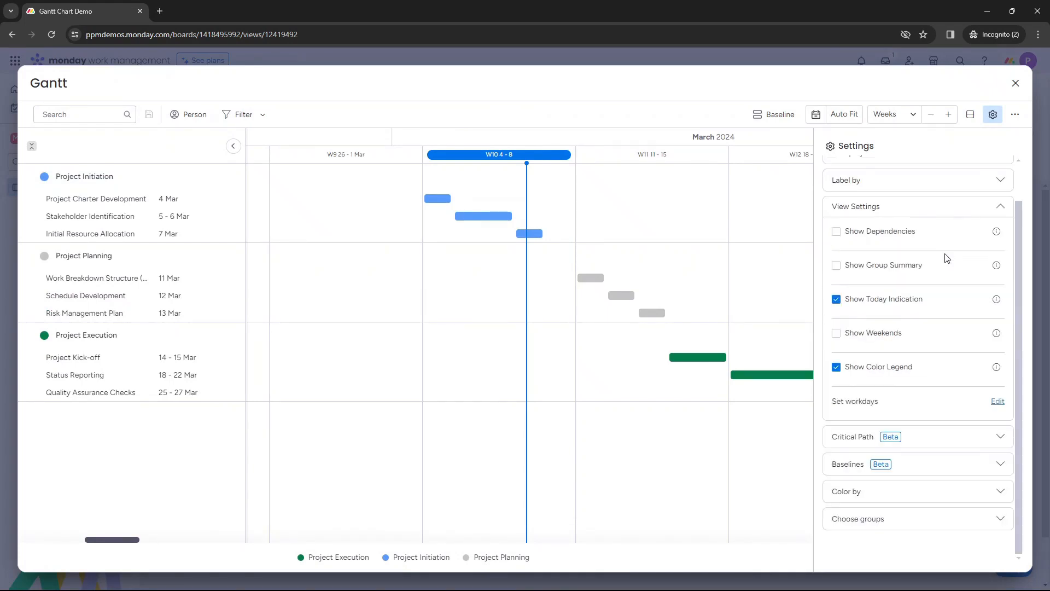
click(835, 231)
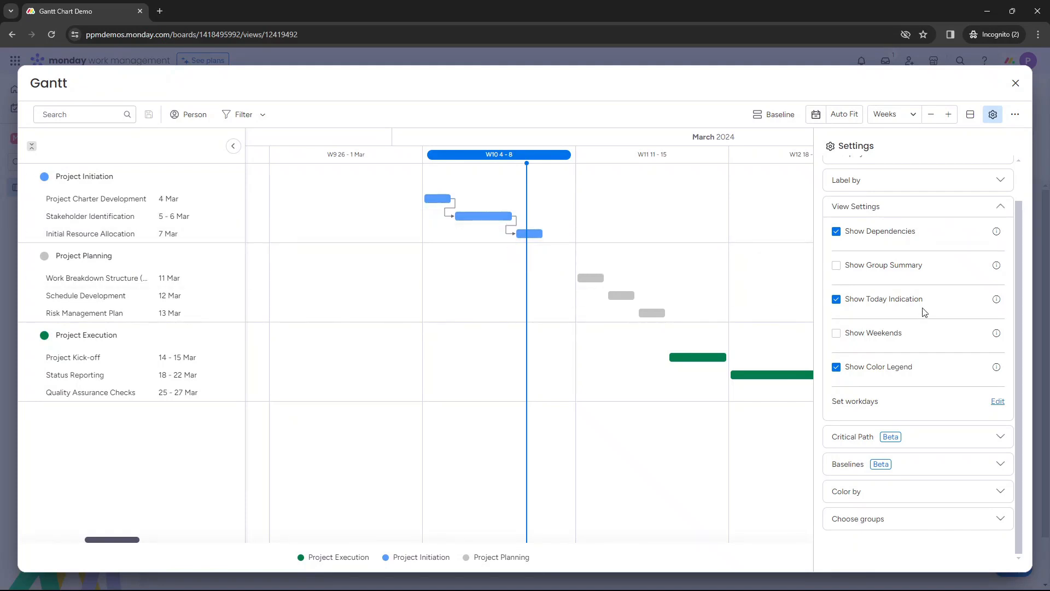
click(1015, 83)
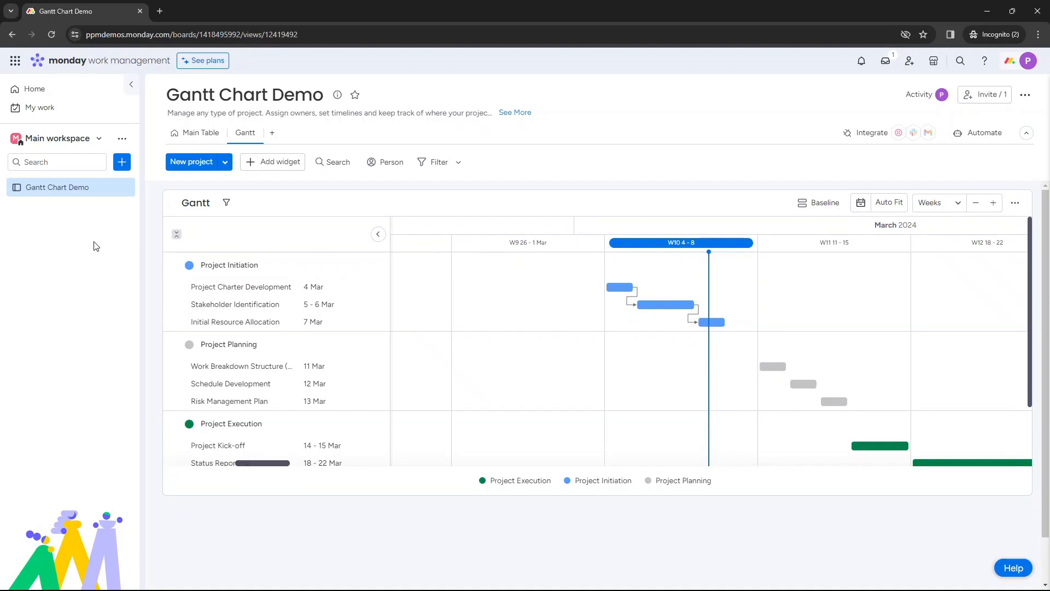
mouse_move(92, 237)
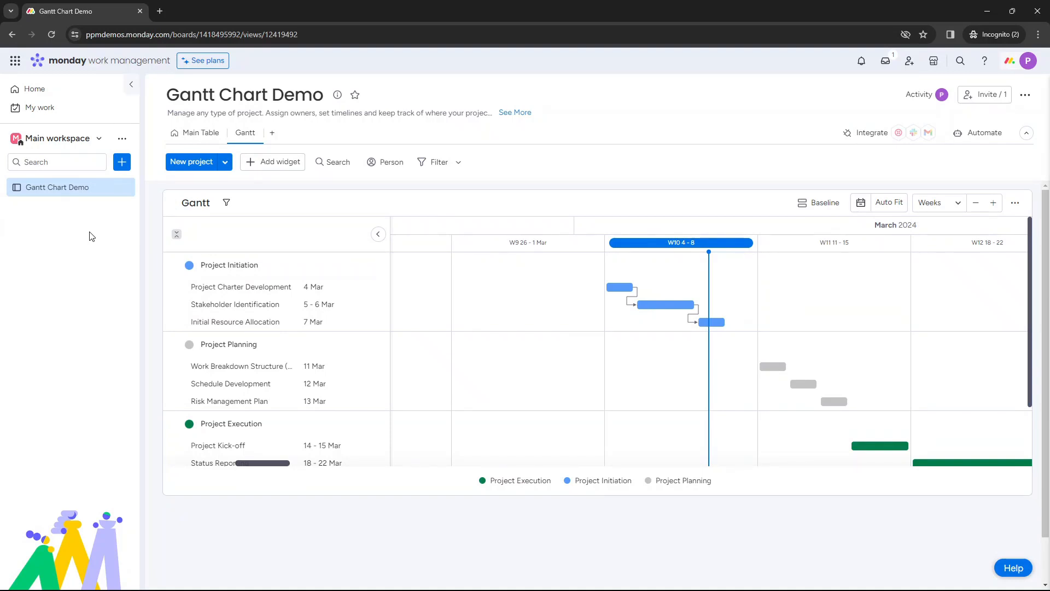
From Home, create a new board named 'Creating A New Gantt Chart'
click(34, 89)
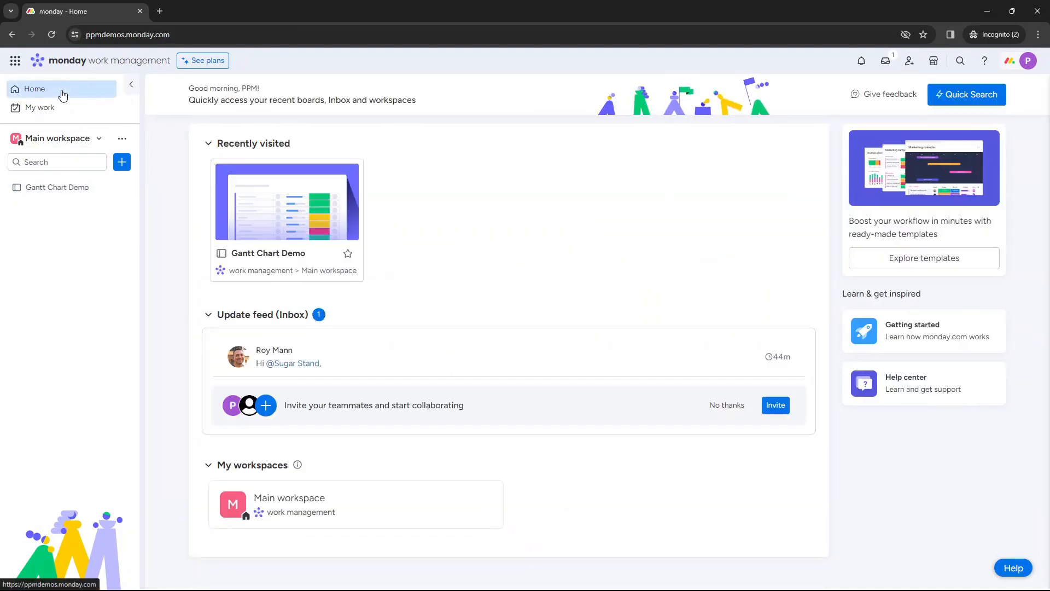
click(122, 162)
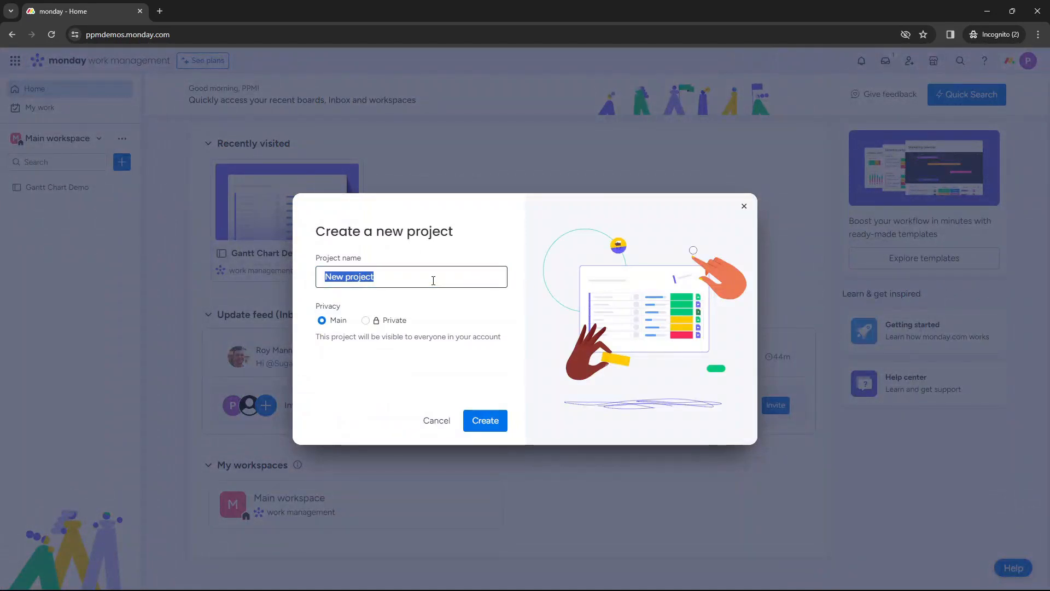
text(Creating)
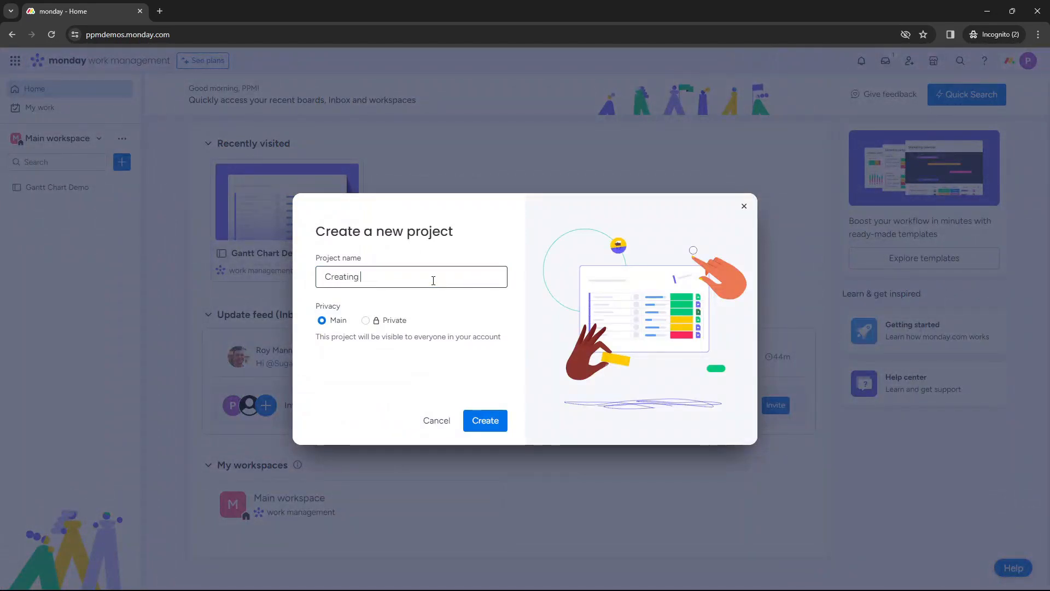
text(A New Gantt Cghd)
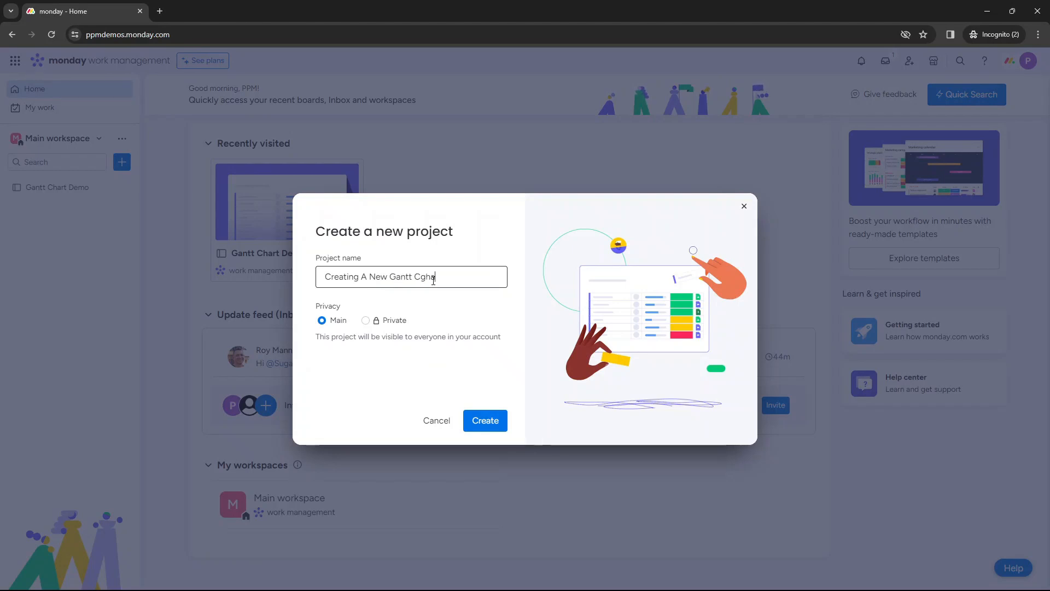
text(Chart)
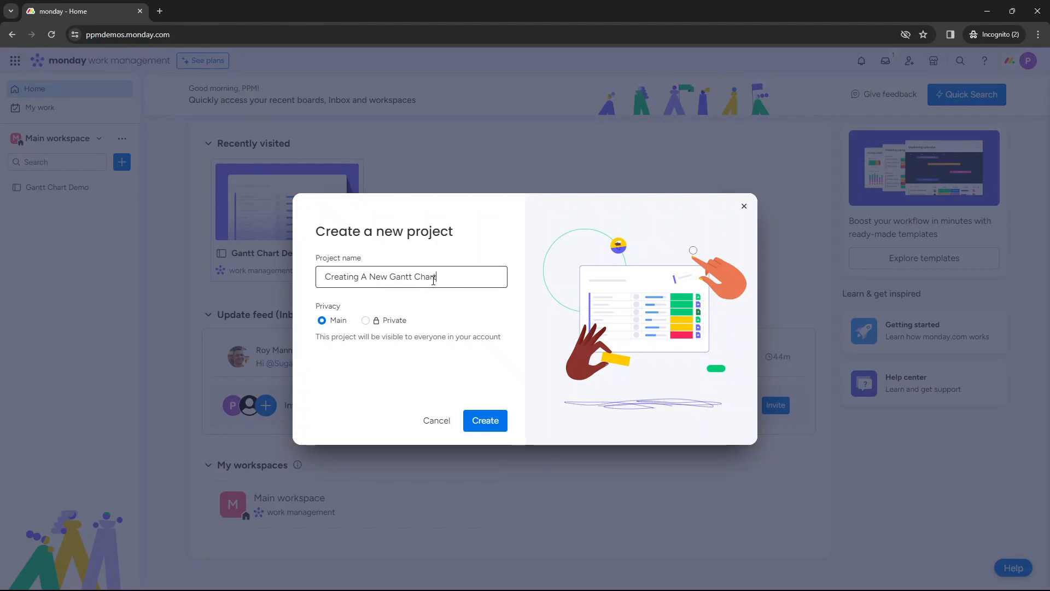
click(485, 420)
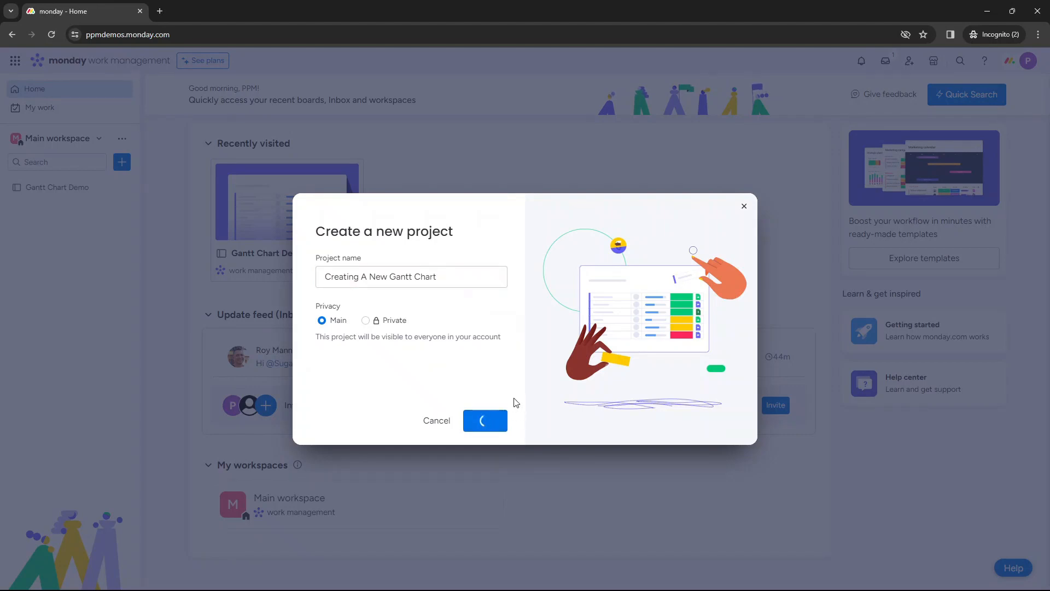
mouse_move(528, 365)
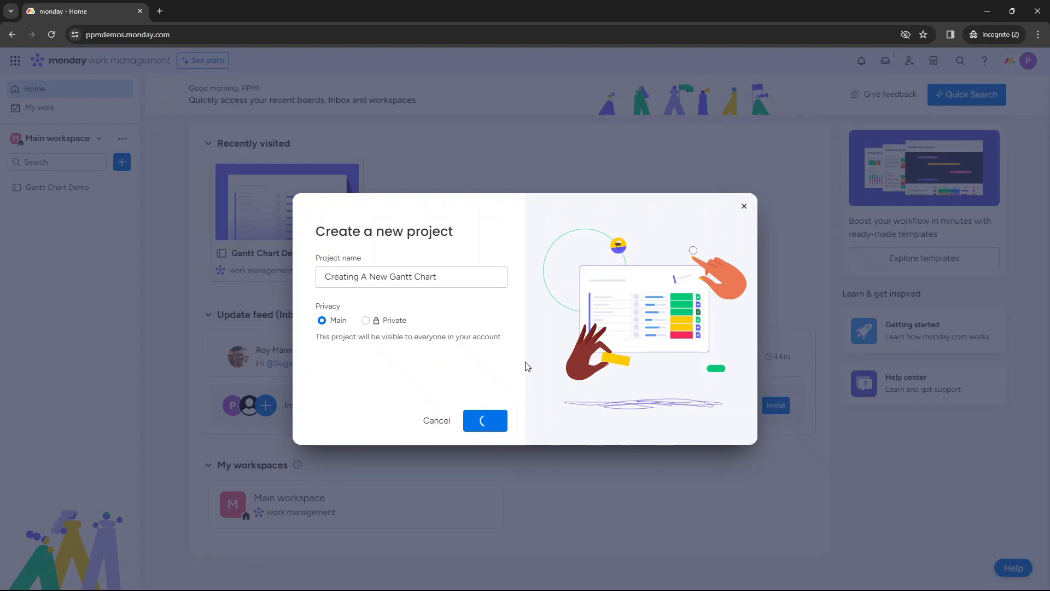
click(485, 420)
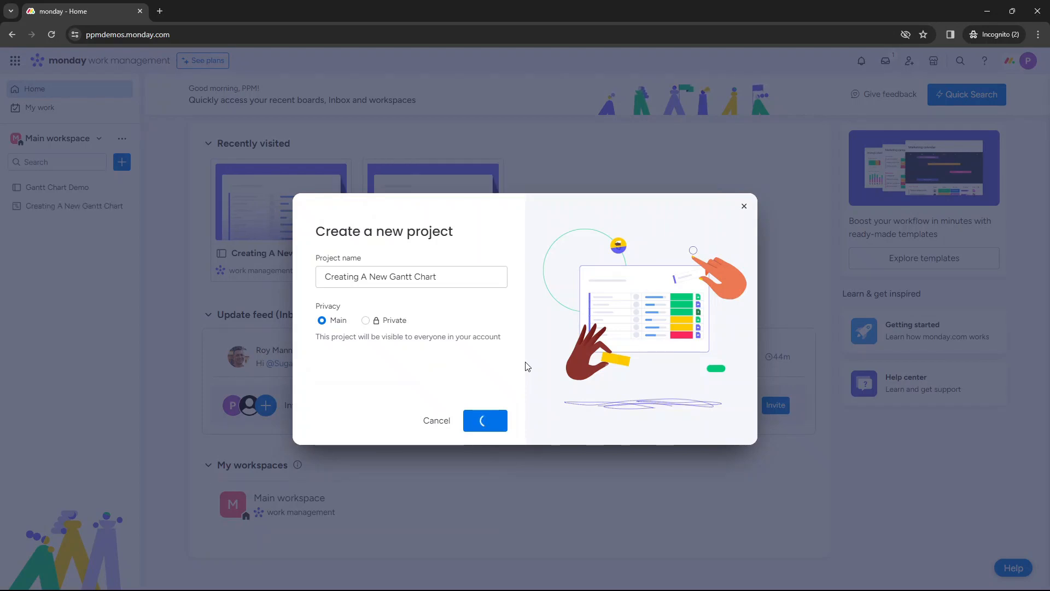
Open the new board and review its Gantt view and Main Table with Planning, Execution and Launch groups
click(485, 420)
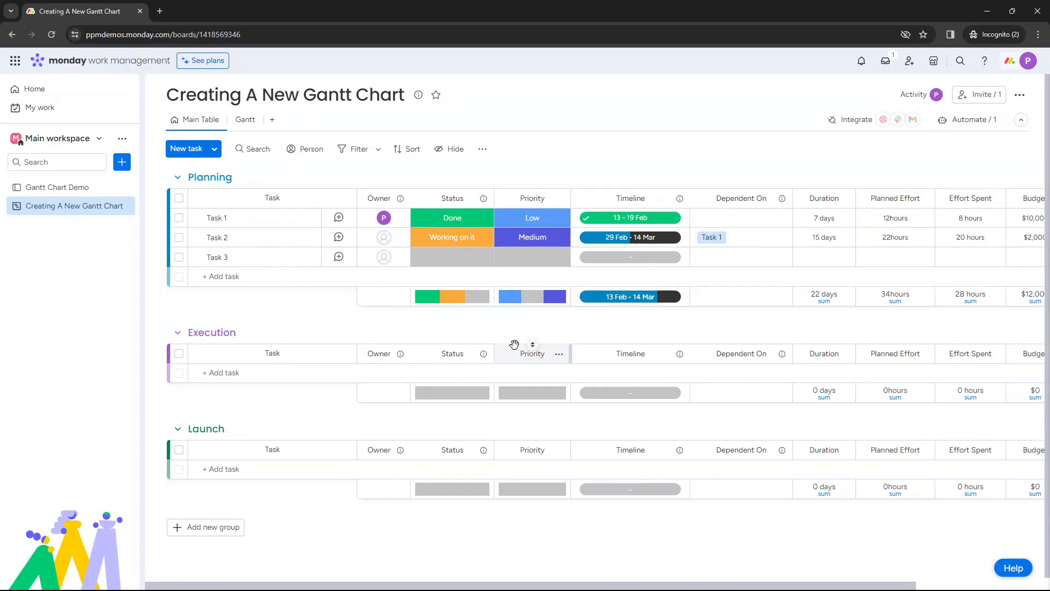
mouse_move(344, 149)
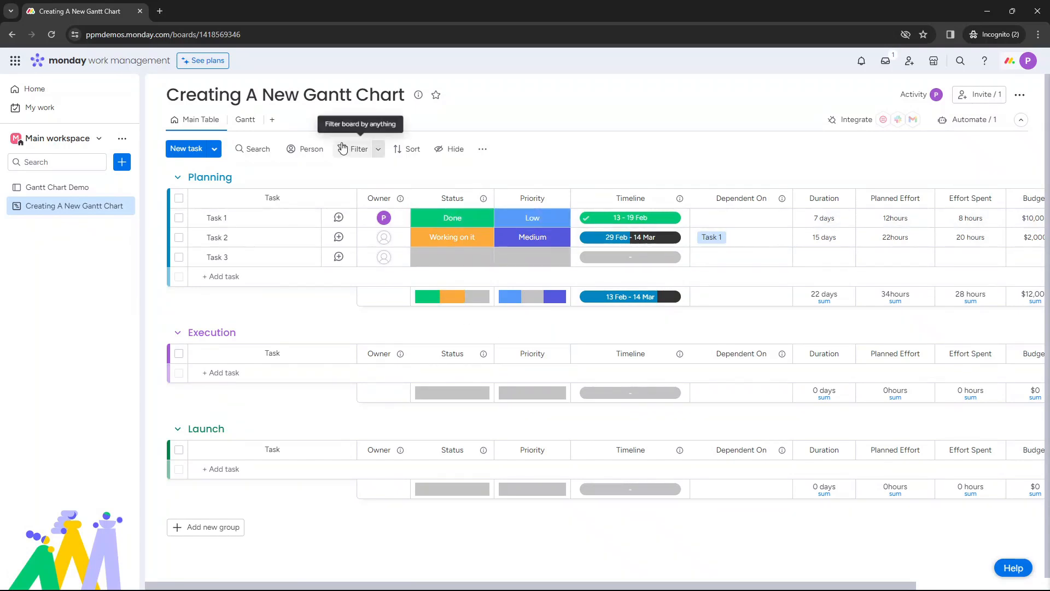
click(245, 119)
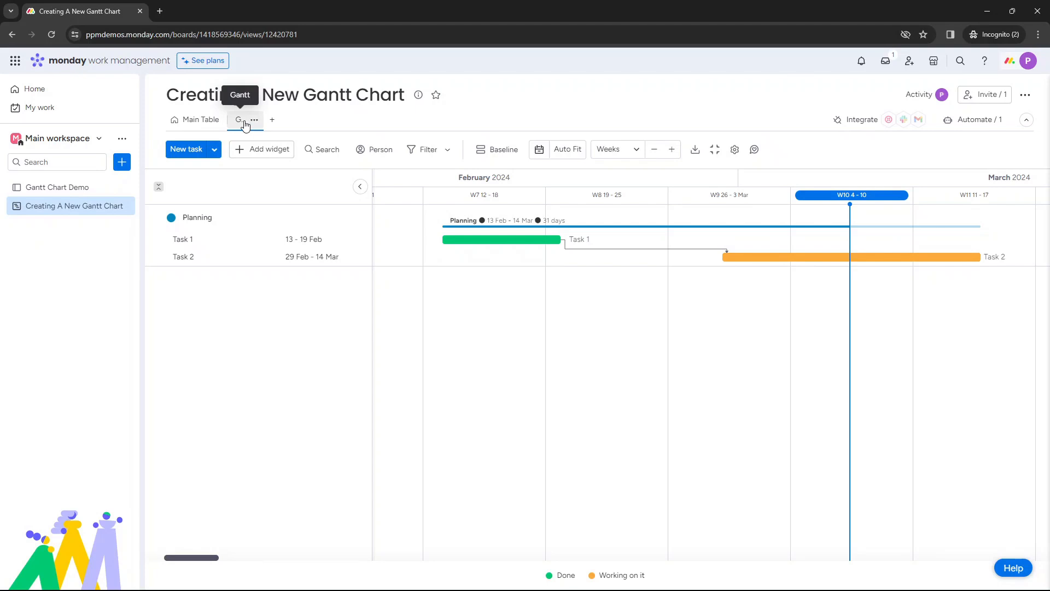
click(199, 119)
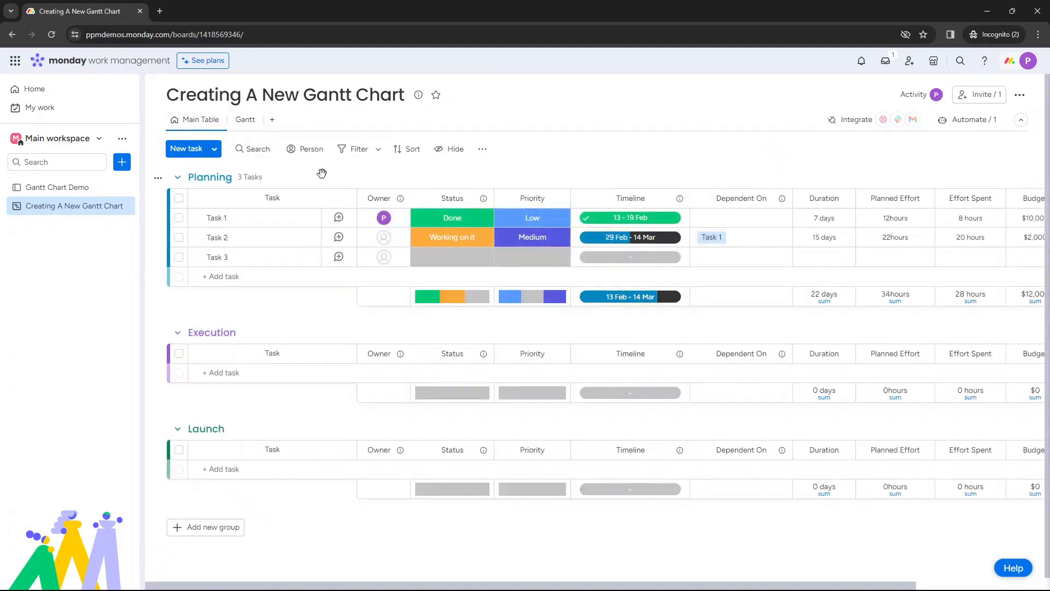
mouse_move(233, 198)
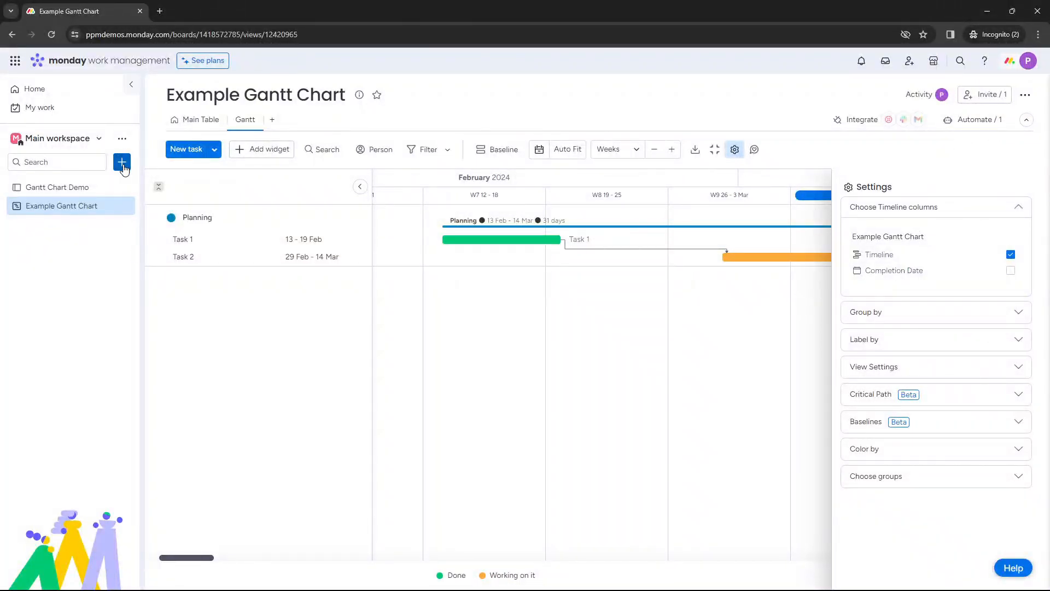
Create a Projects board named 'Example 2 Gantt' from the sidebar
click(121, 162)
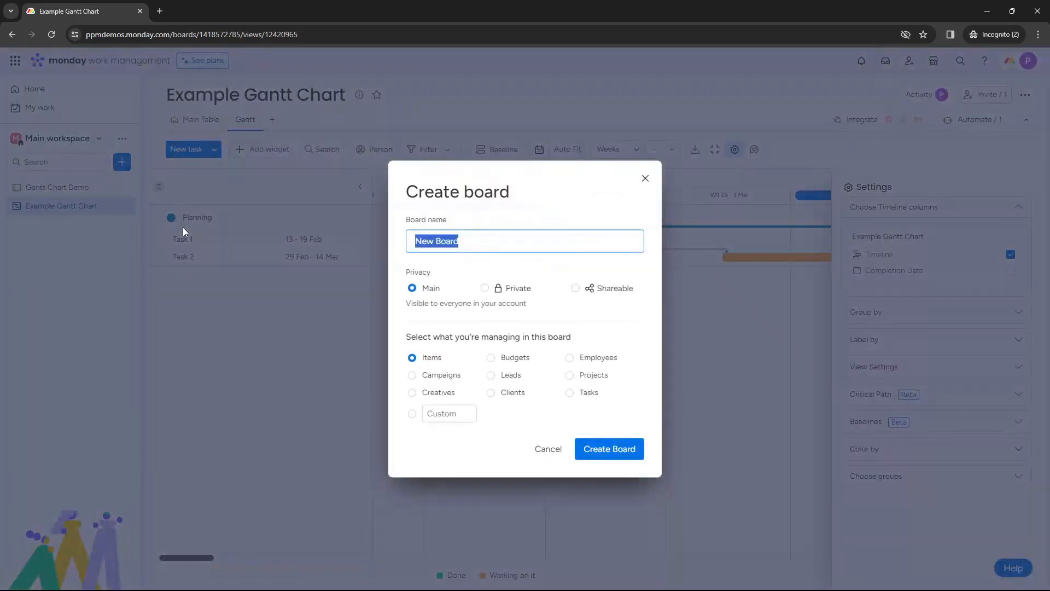
text(Exam)
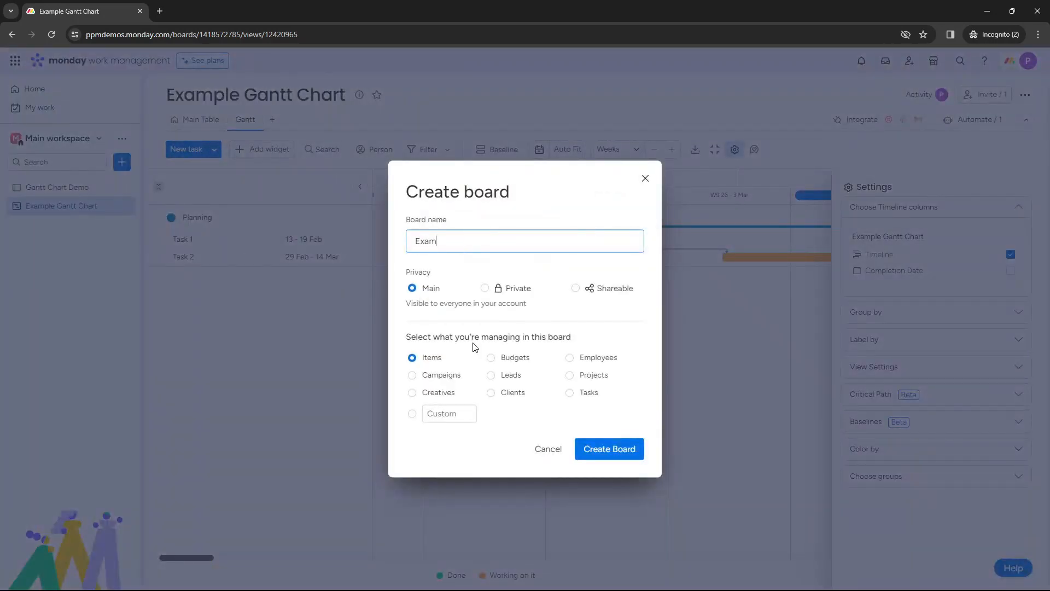
text(Example 2 Gantt)
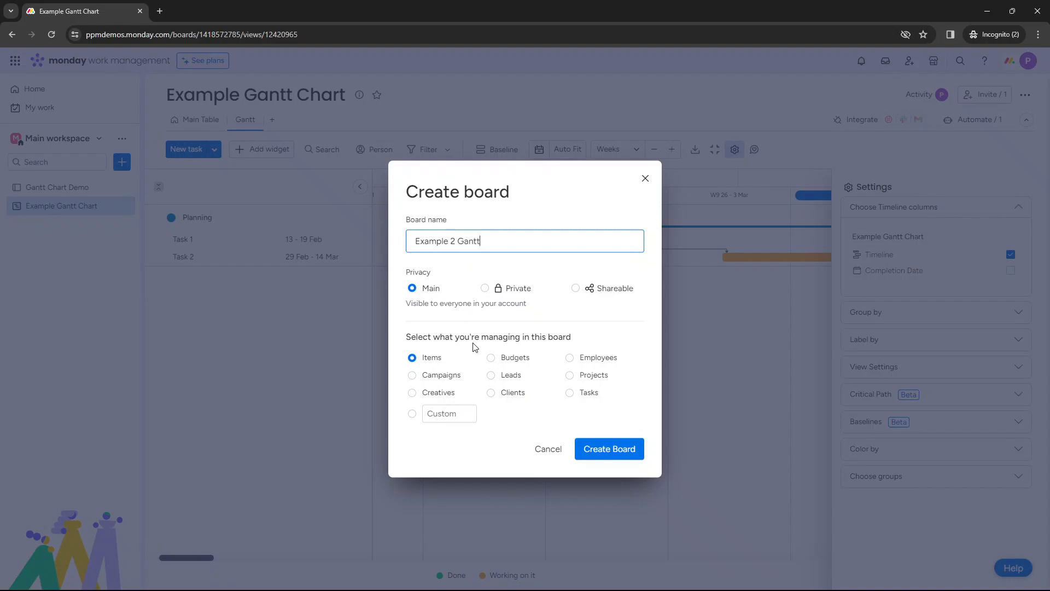
click(569, 374)
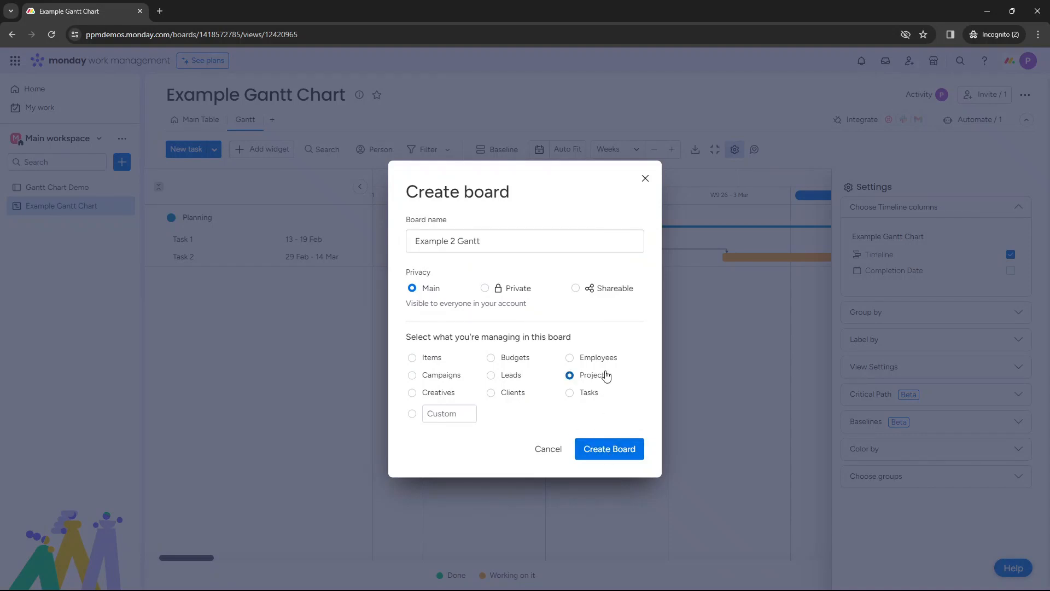
click(608, 448)
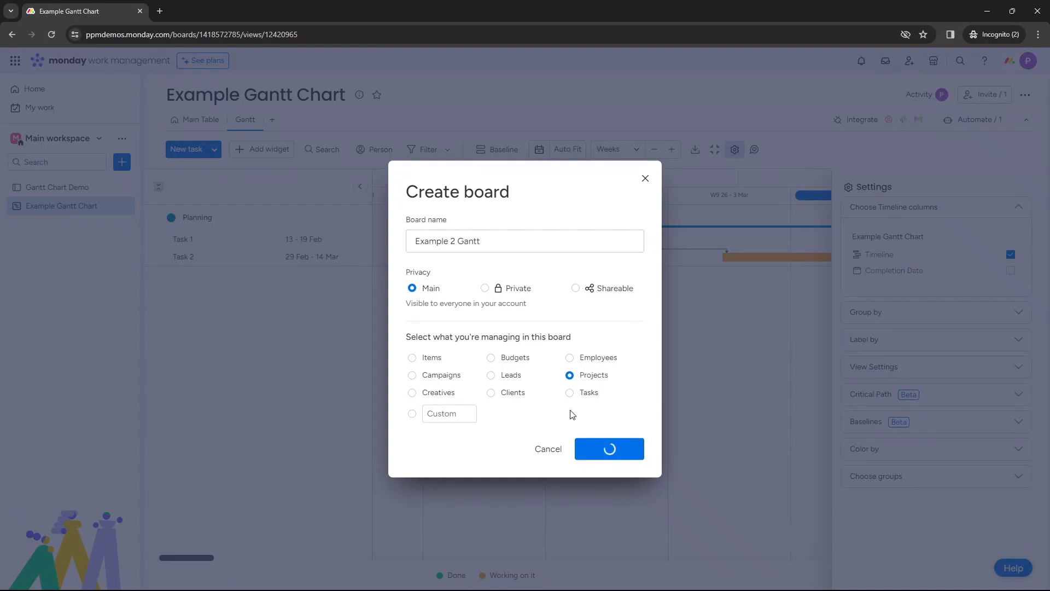
click(609, 448)
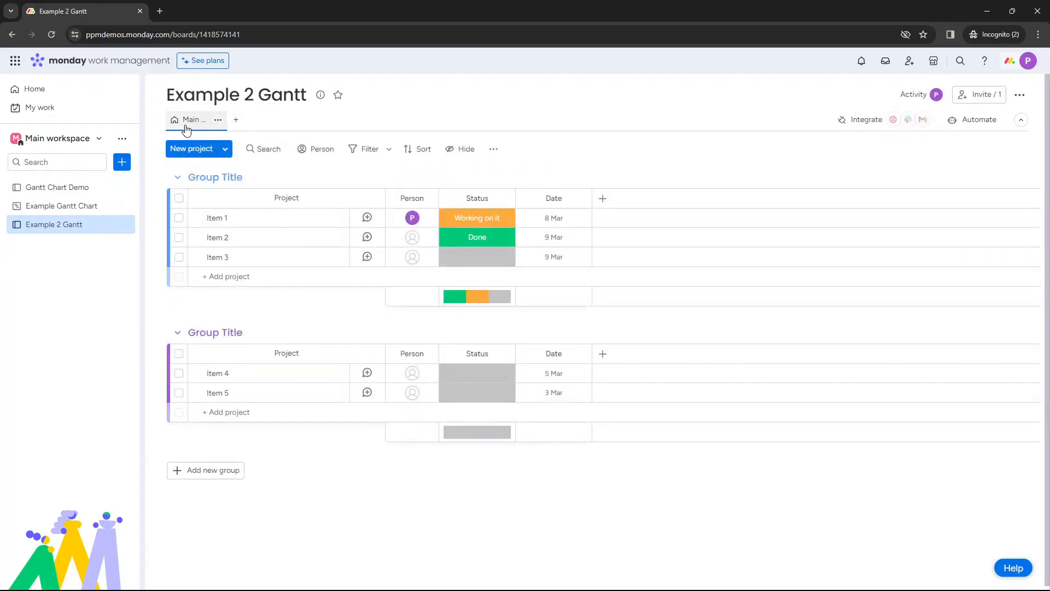
mouse_move(477, 191)
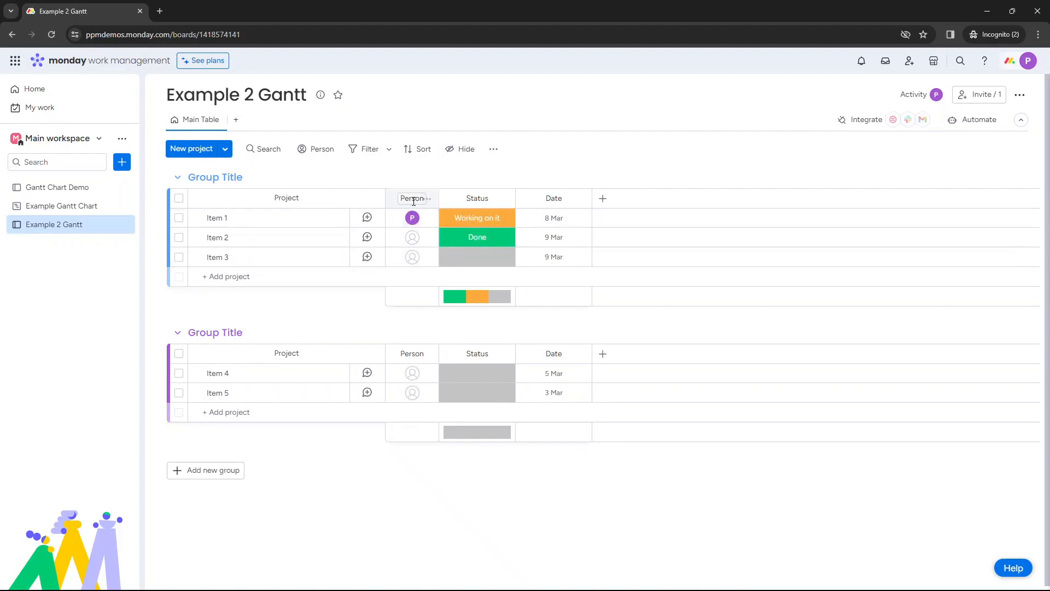
mouse_move(419, 219)
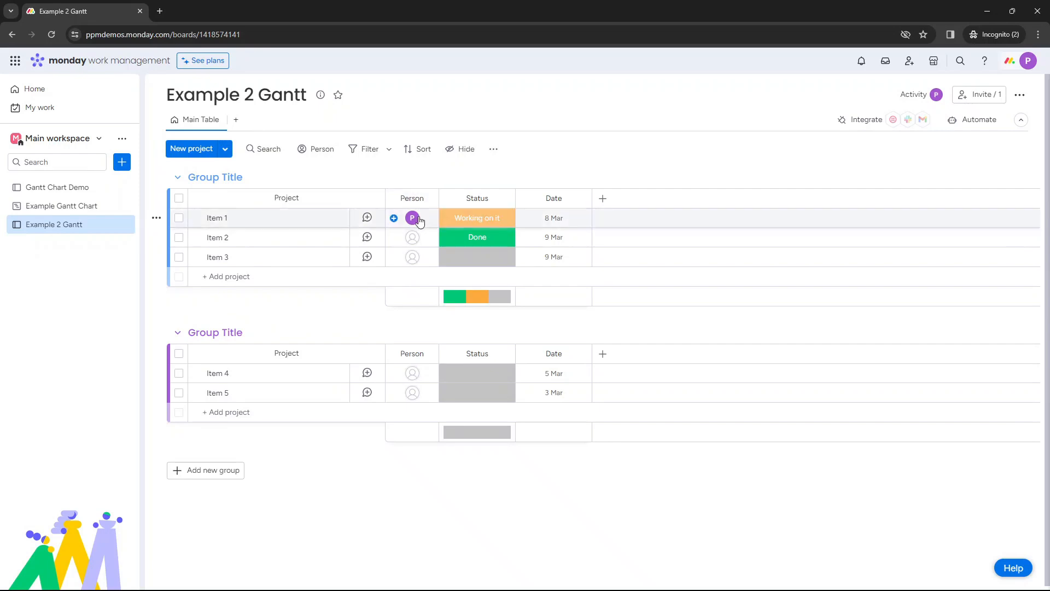
mouse_move(418, 234)
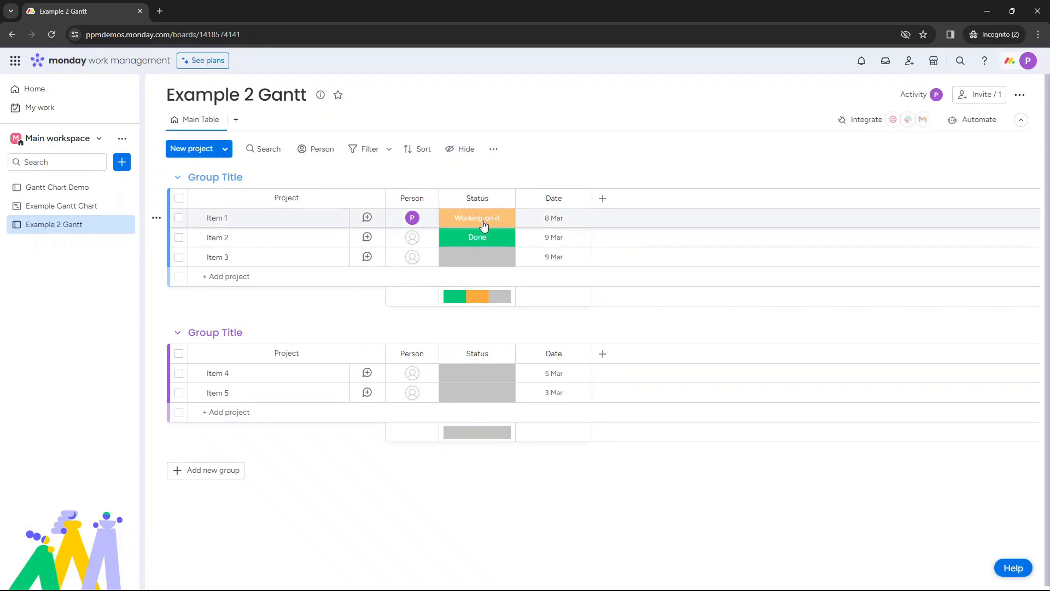
mouse_move(603, 198)
text(time)
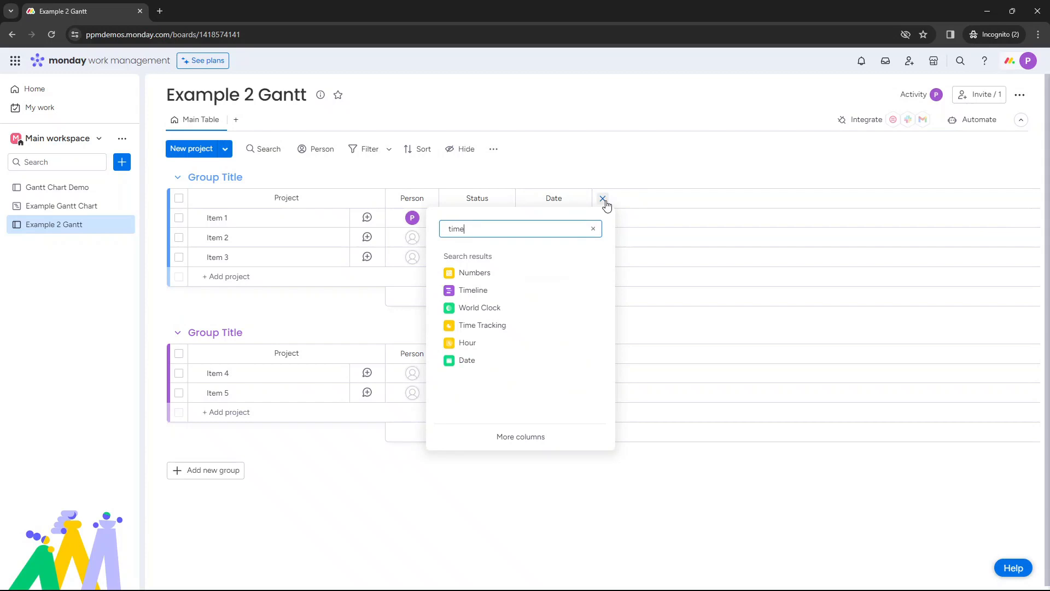
Add a Timeline column, set Item 1 to 8 Mar and start Item 2's timeline at 9 Mar
click(465, 290)
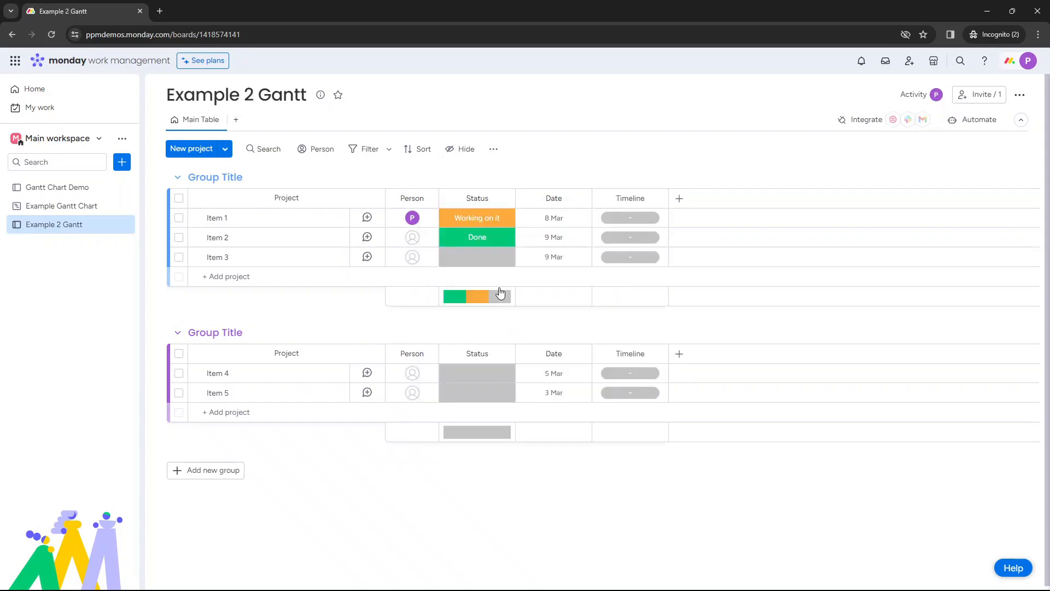
click(630, 218)
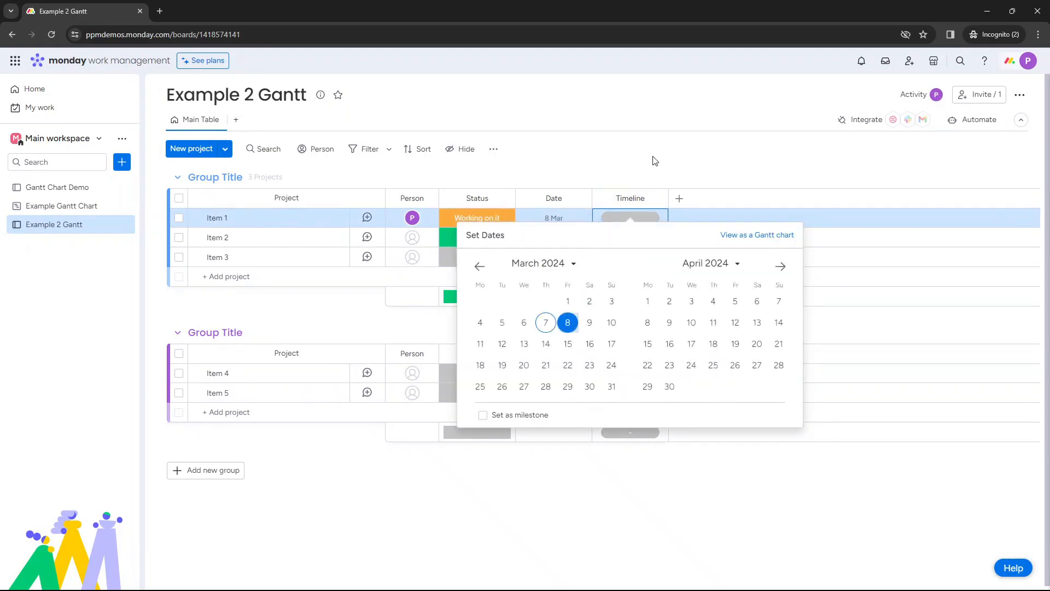
click(545, 321)
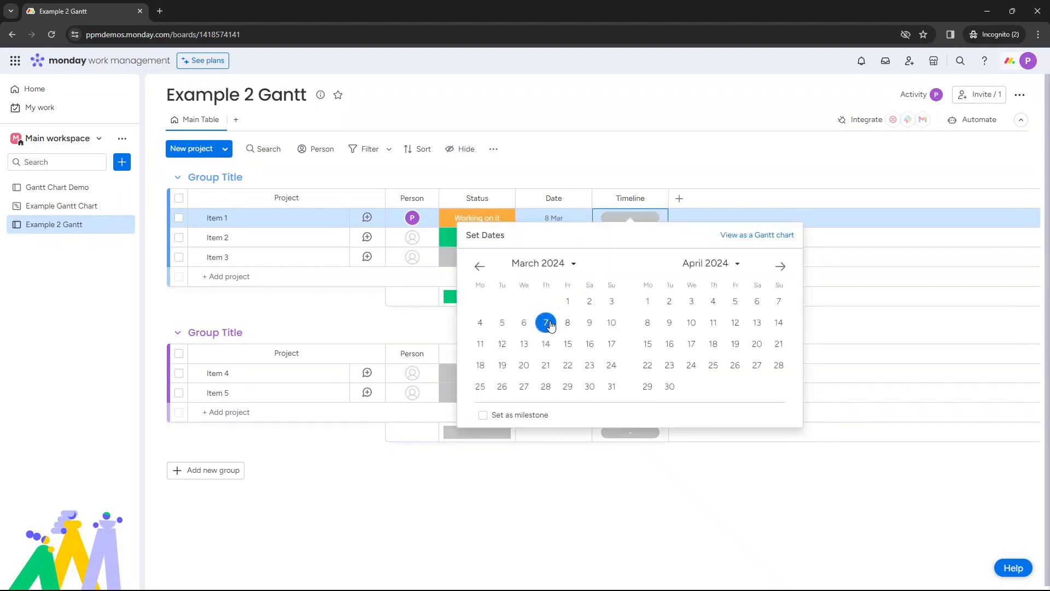
click(546, 322)
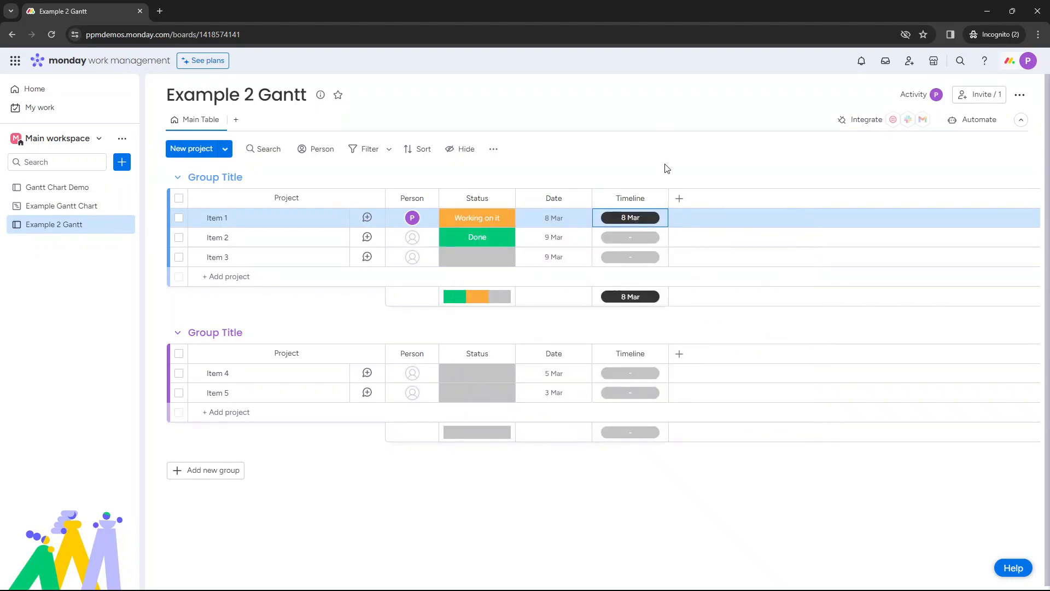
click(630, 236)
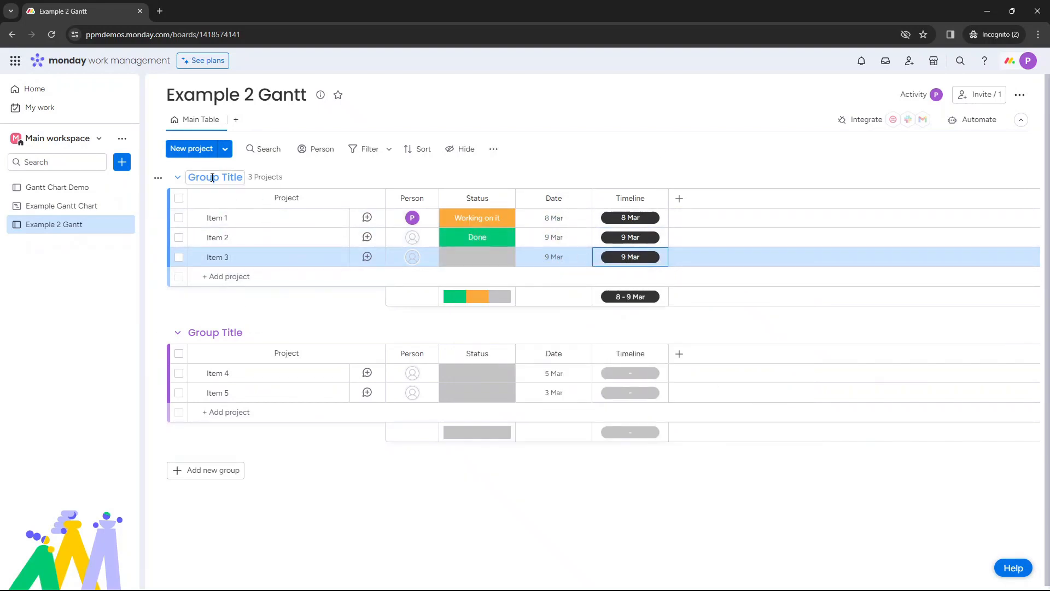
Rename the two 'Group Title' groups to Test 1 and Test 2
text(Test 1)
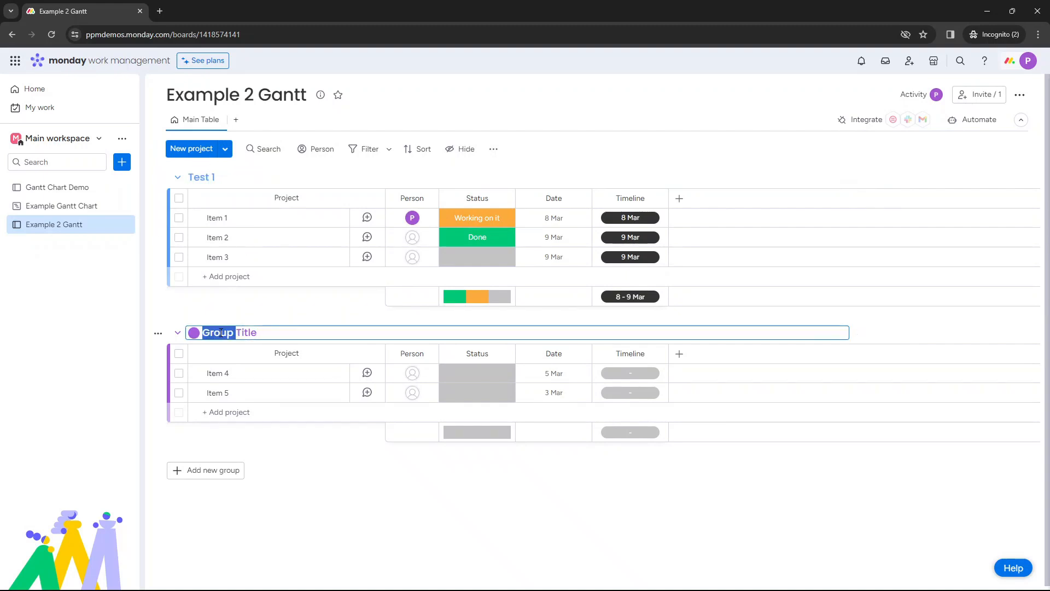
text(Test 2)
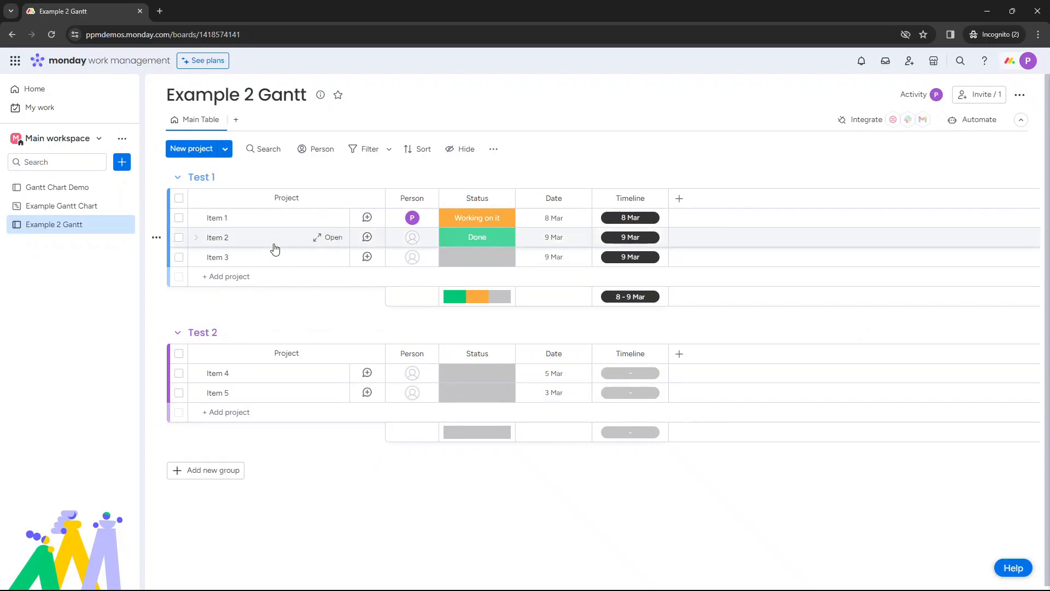
mouse_move(237, 121)
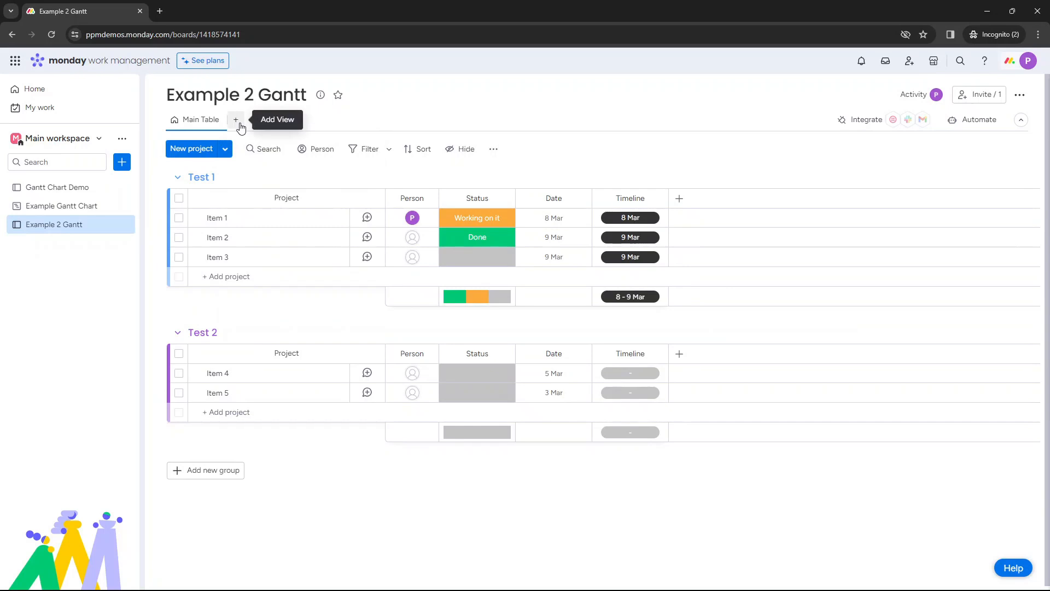
Add a Gantt view and Auto Fit it so Items 1–3 show as bars on a weekly scale
click(237, 119)
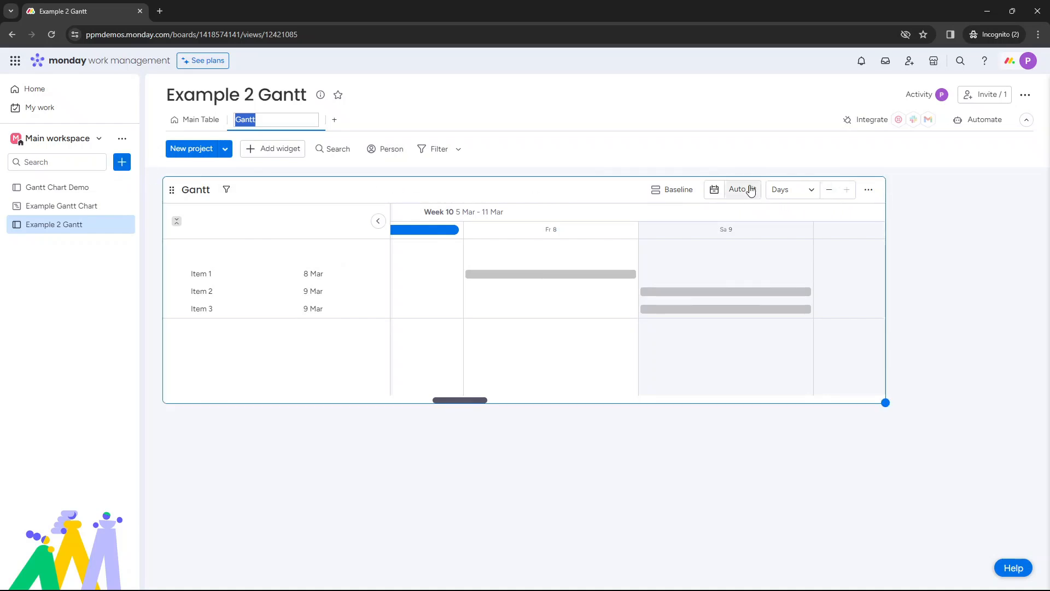
click(792, 190)
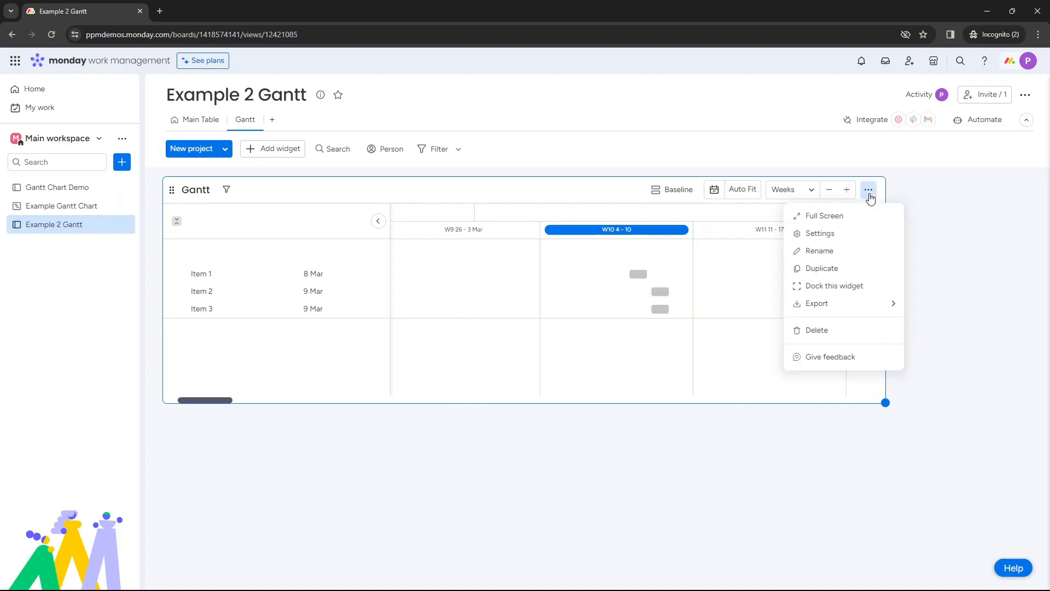
In Gantt settings, base bars on the Timeline column and set Group by to Group
click(818, 233)
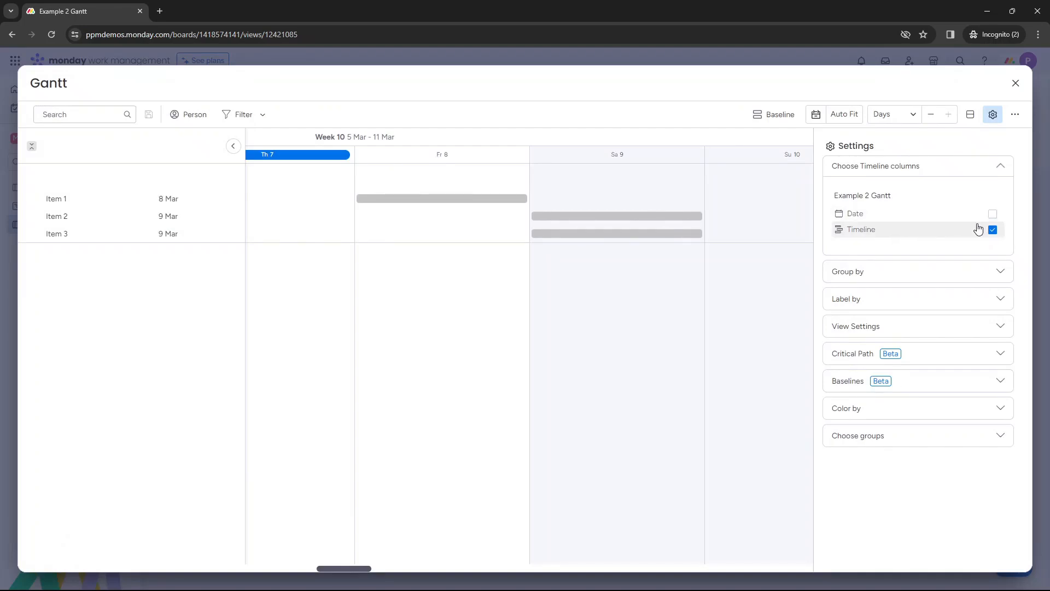
click(994, 213)
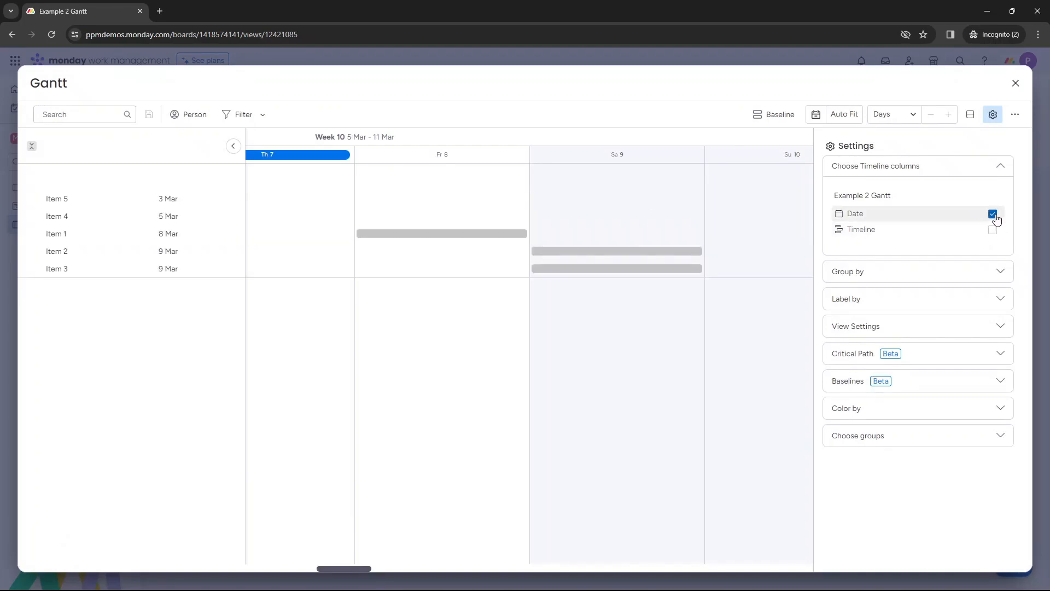
click(993, 230)
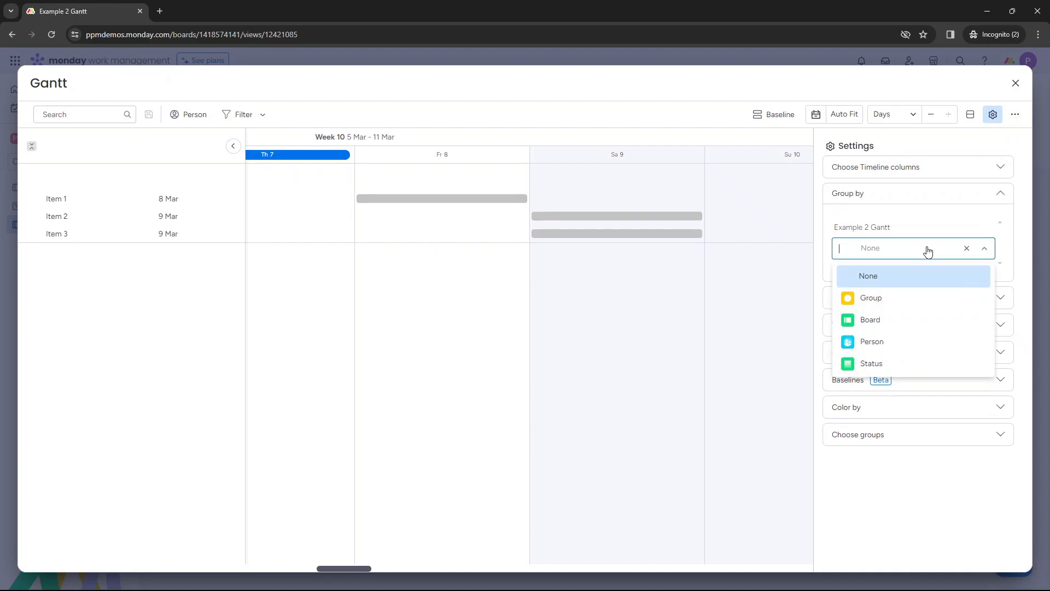
click(870, 298)
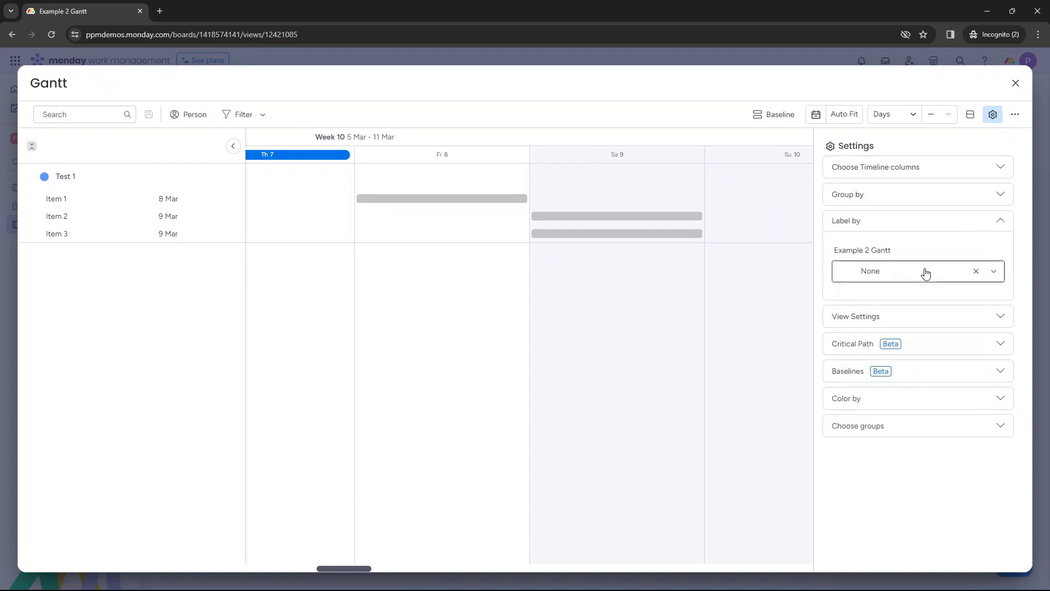
Label bars by item name, leave the group summary bar off, and show the today indication line
click(917, 271)
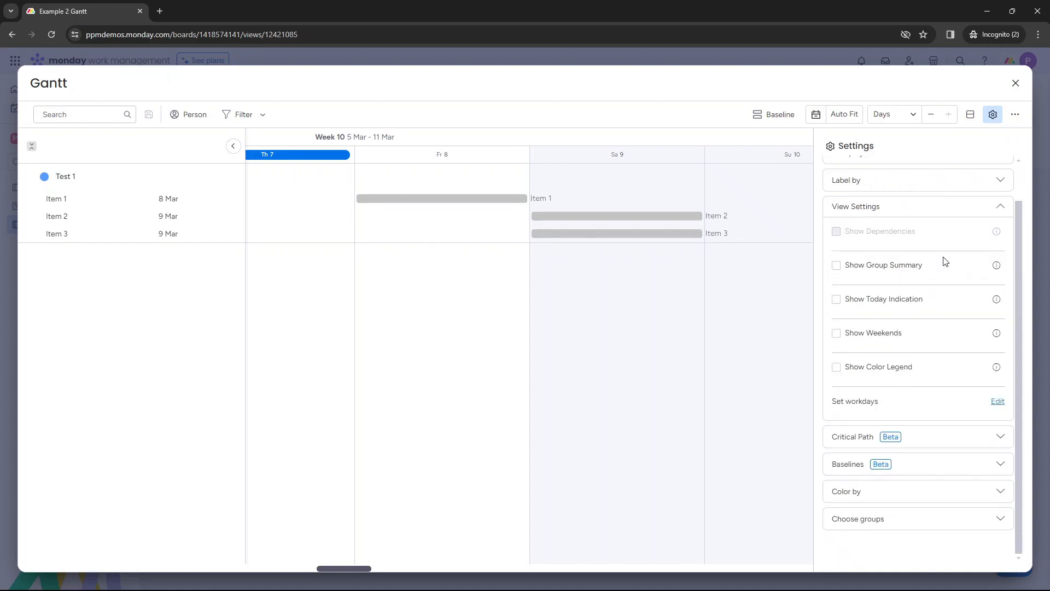
click(835, 265)
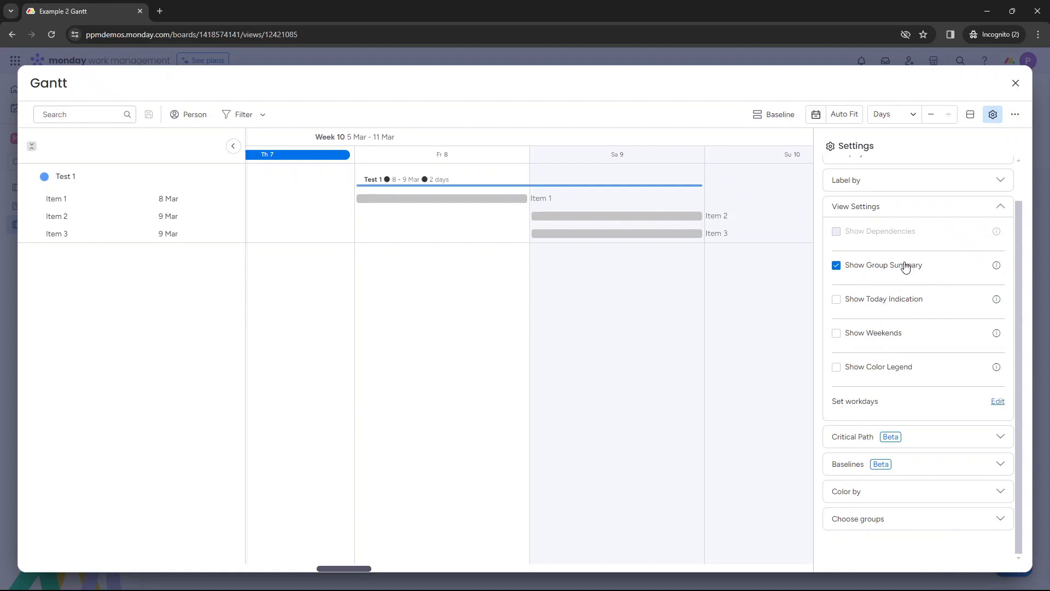
click(835, 265)
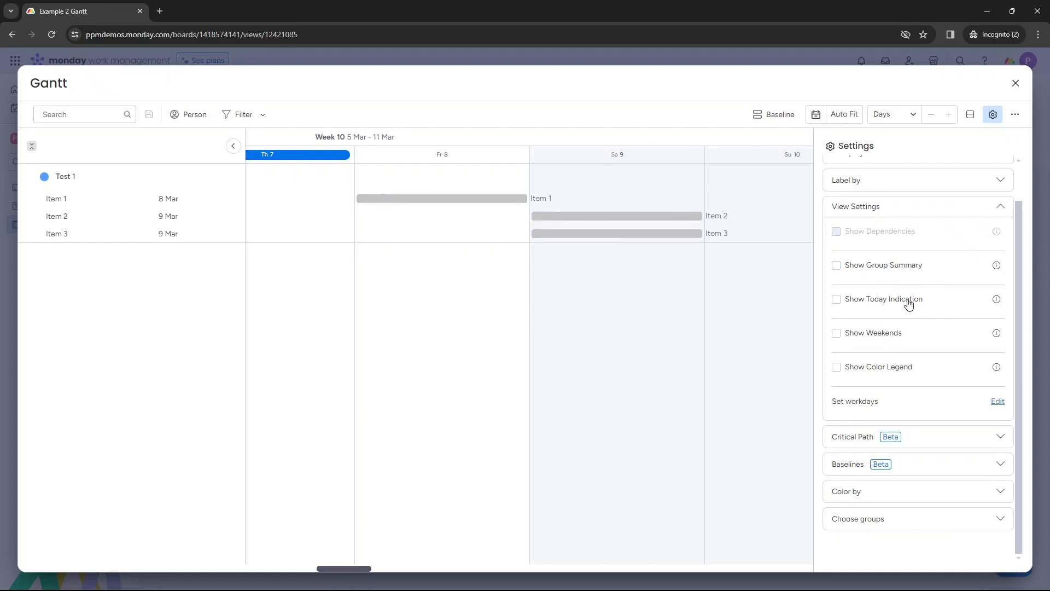
click(836, 299)
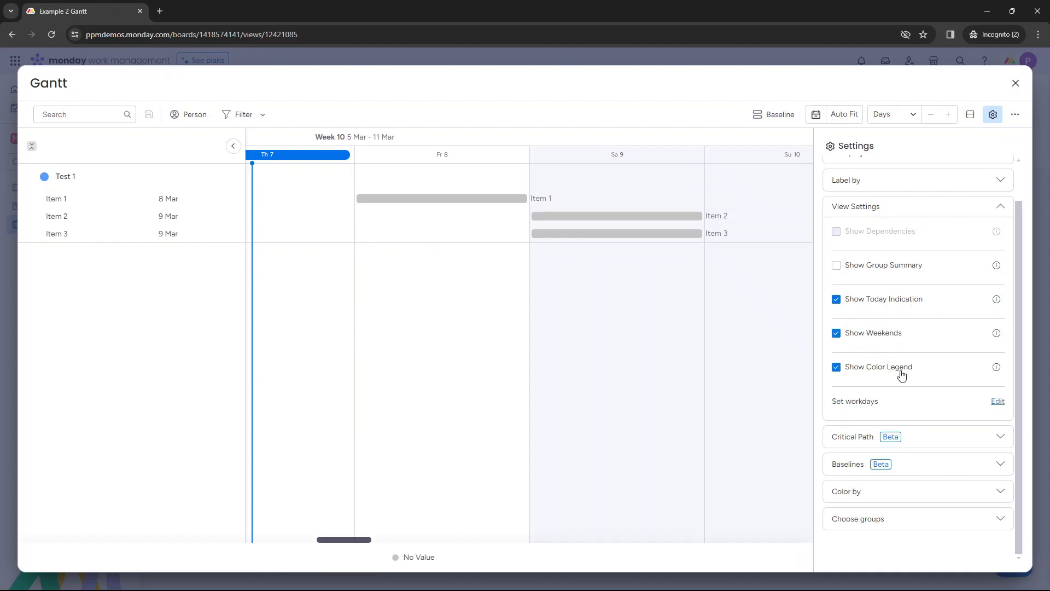
Enable coloured bars, check Choose groups, and close the full-screen Gantt settings
click(835, 366)
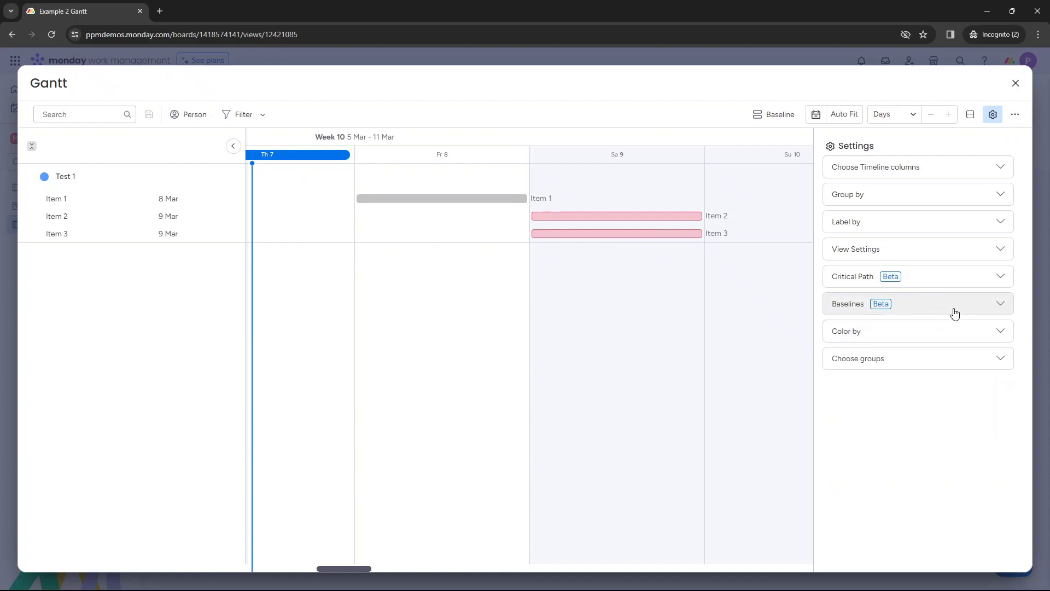
click(918, 358)
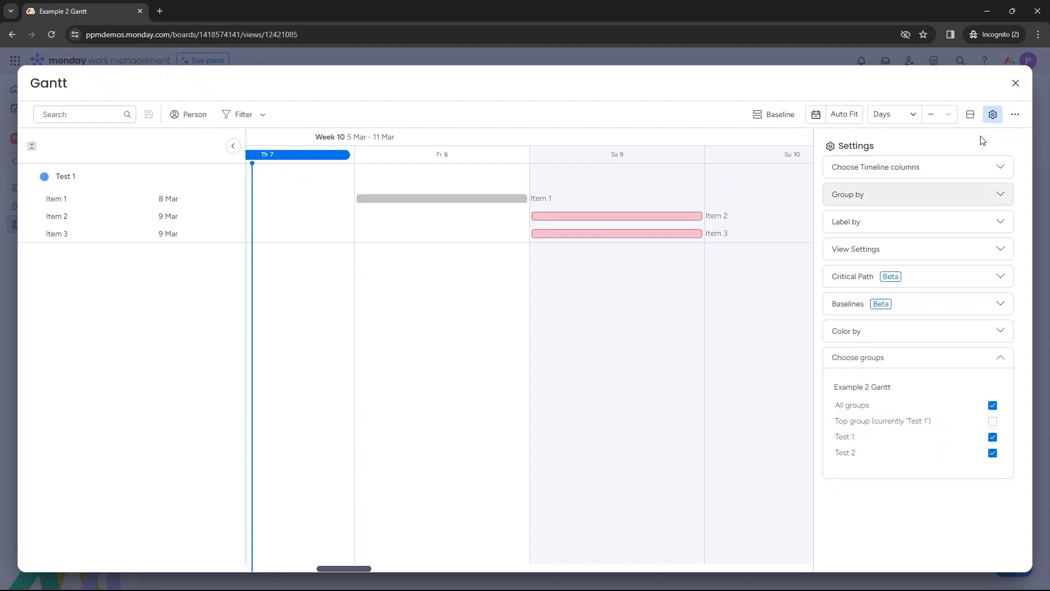
click(1016, 83)
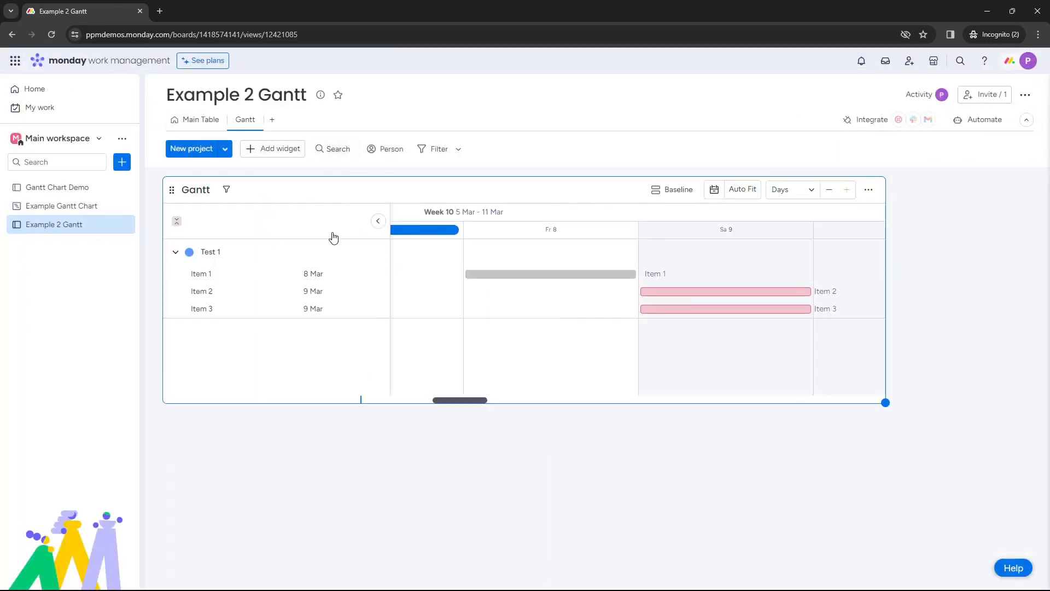
Return to the Main Table of Example 2 Gantt after briefly checking the column picker and Gantt menu
click(201, 120)
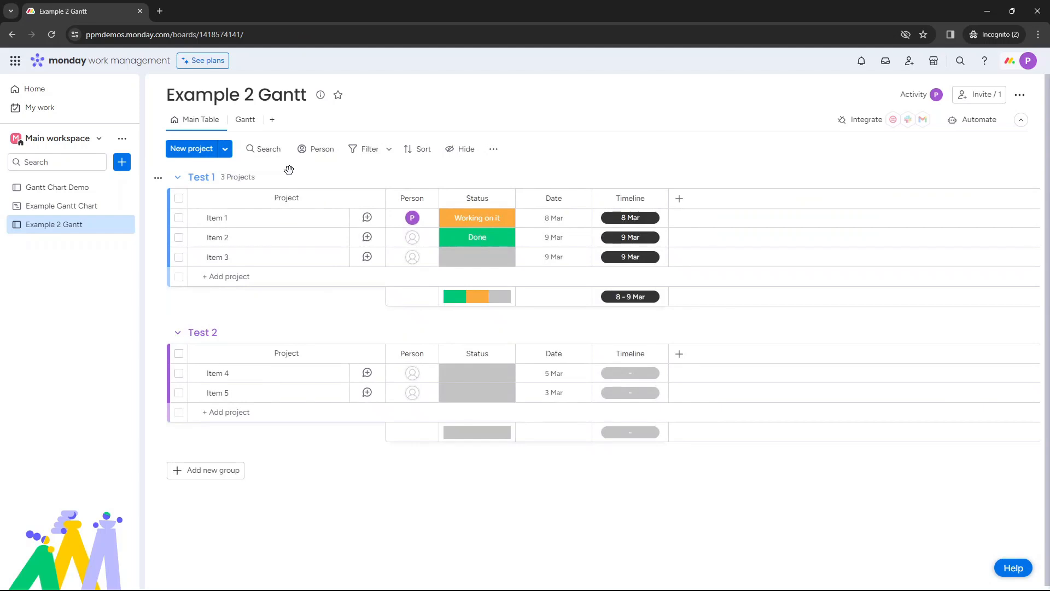
click(678, 198)
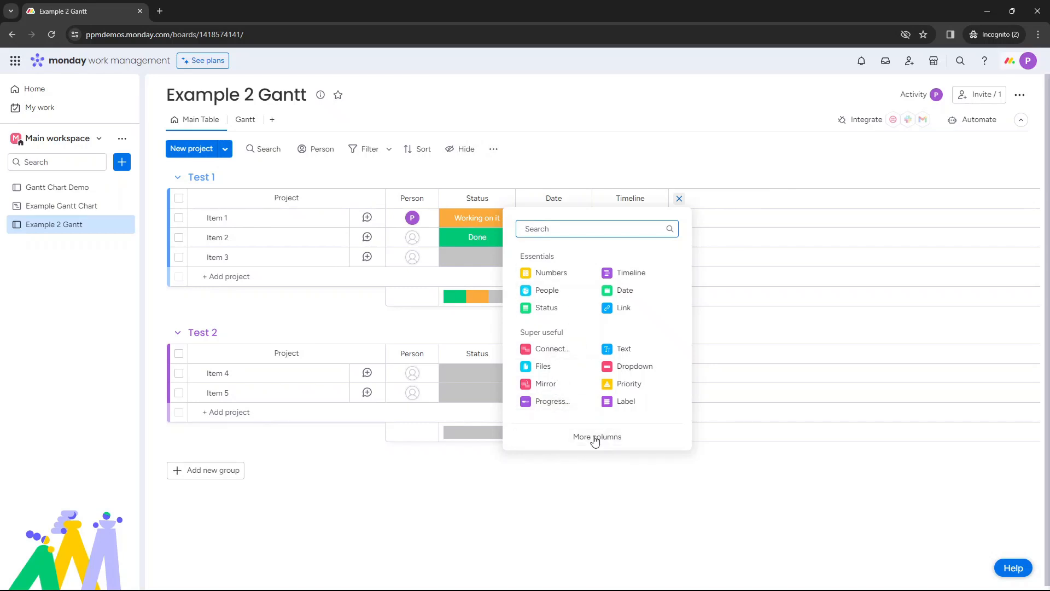
click(597, 437)
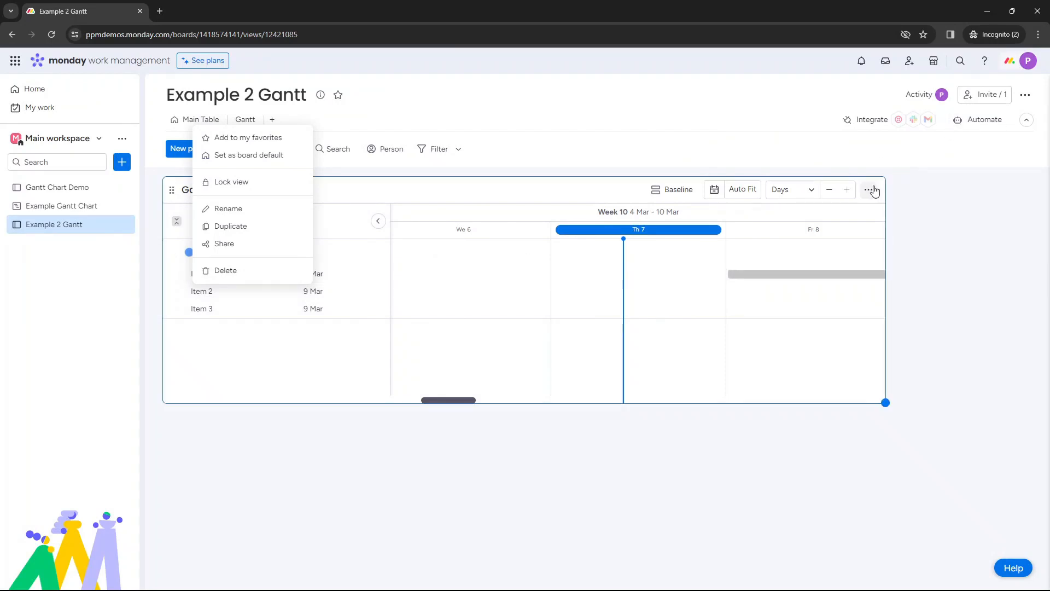
click(200, 120)
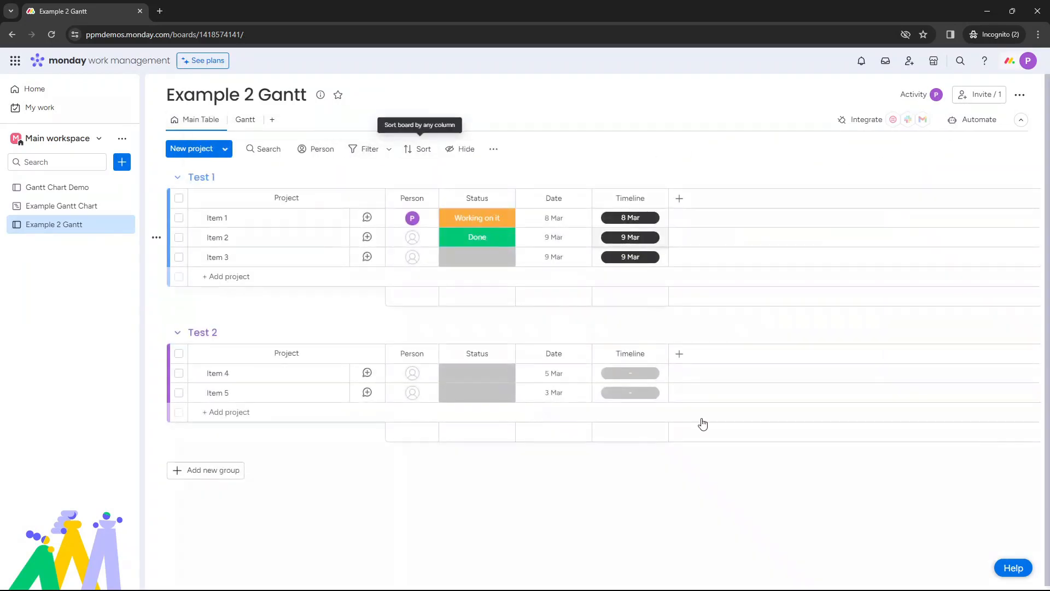